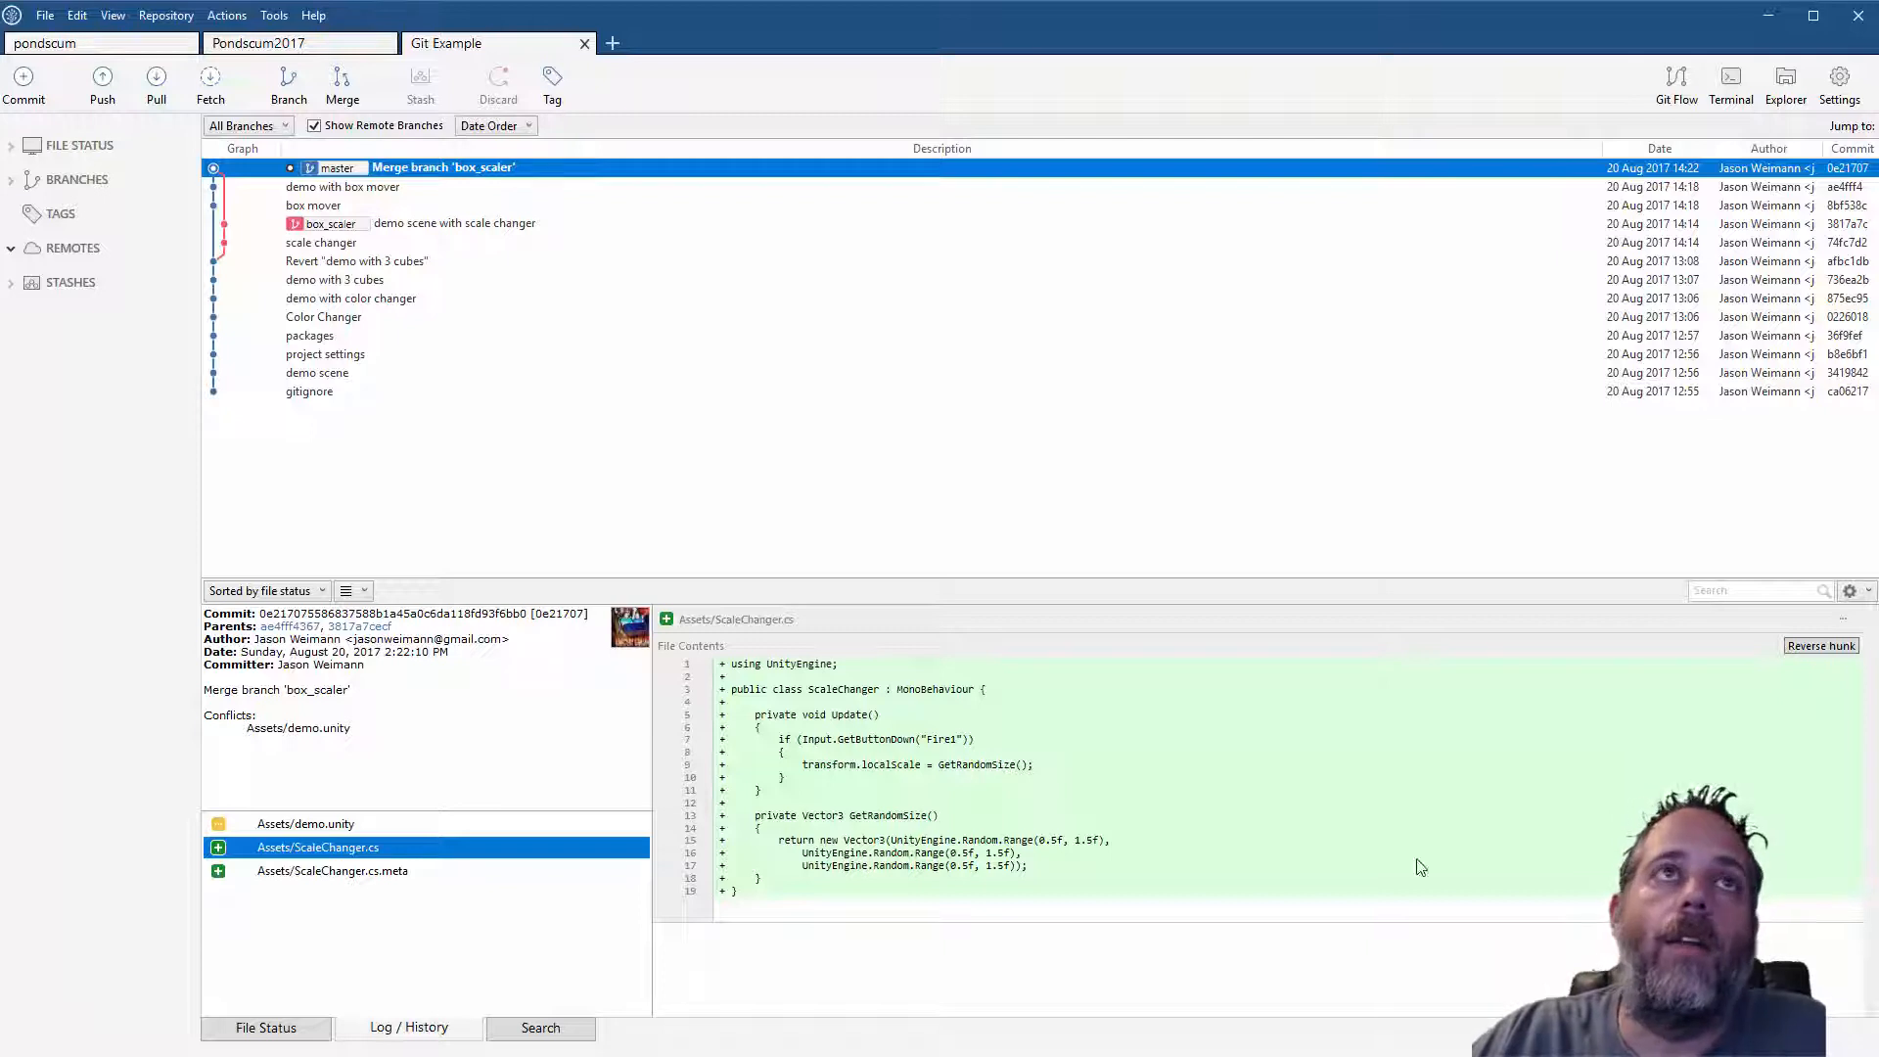
pyautogui.moveTo(469, 328)
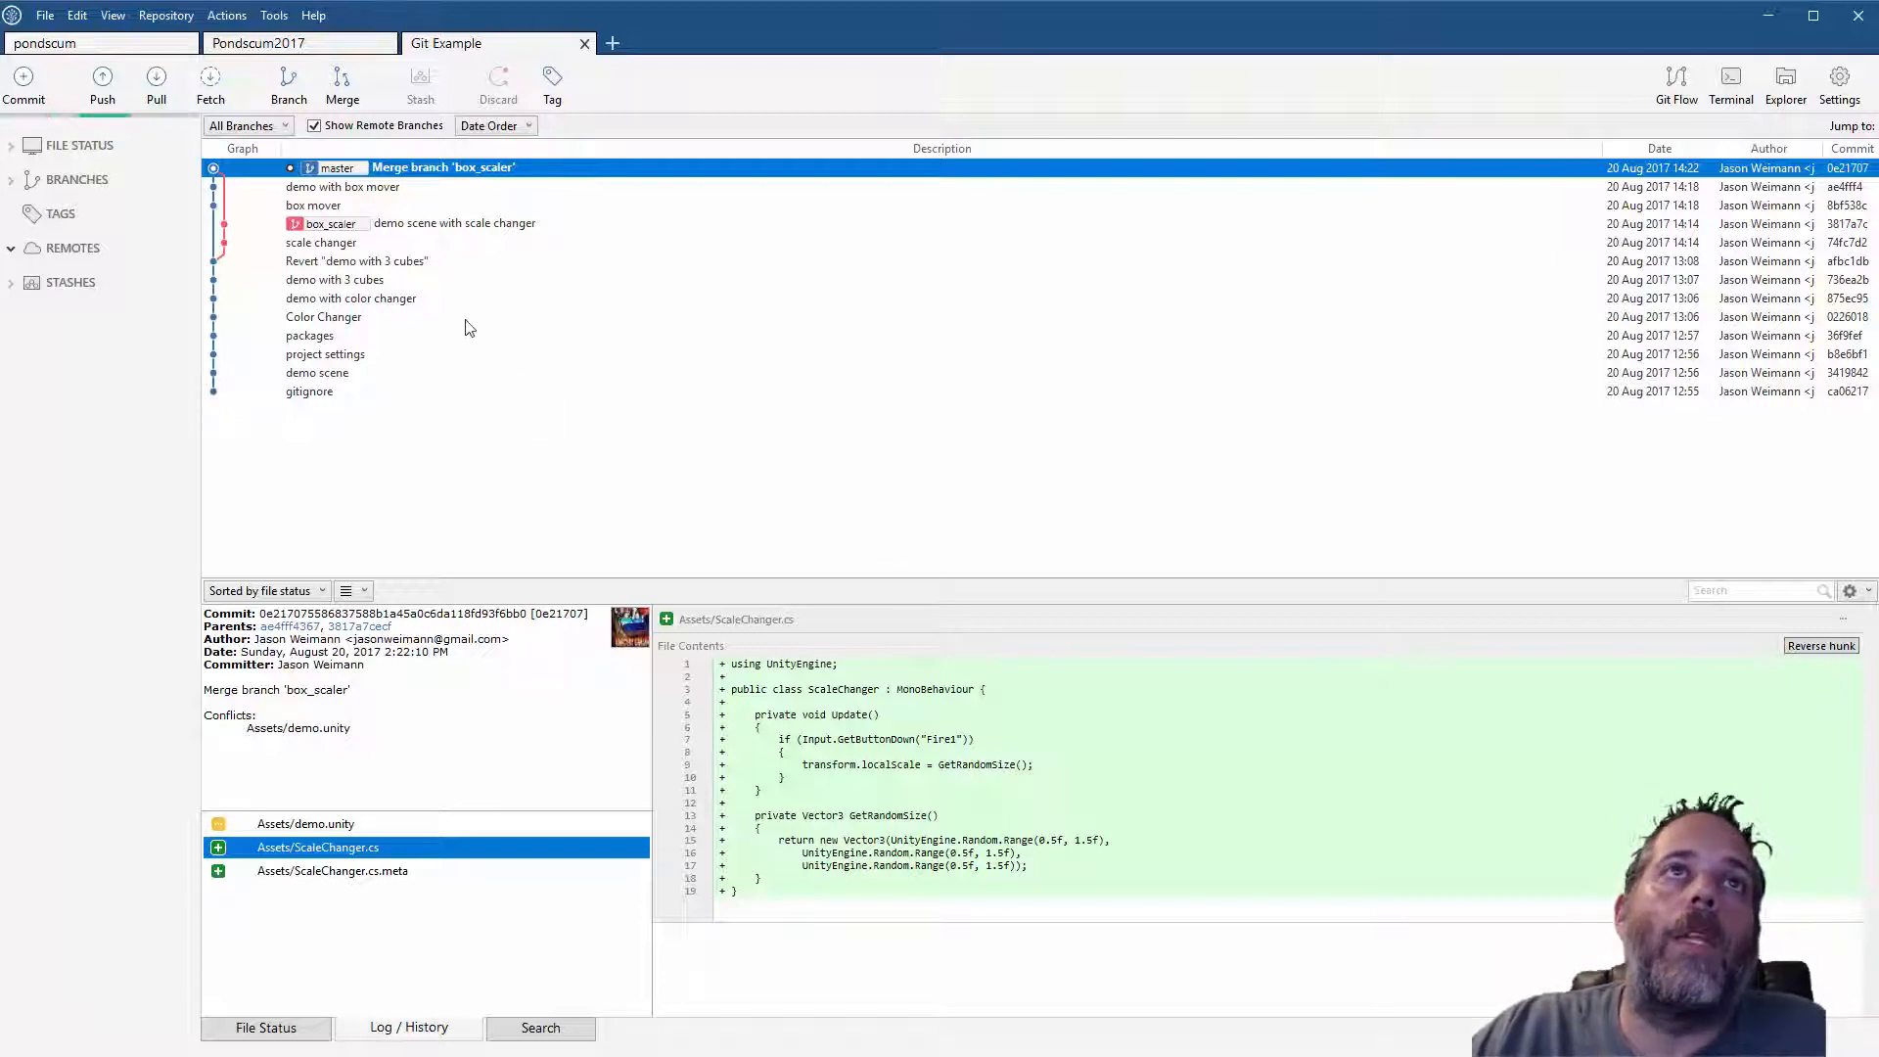
pyautogui.moveTo(362, 403)
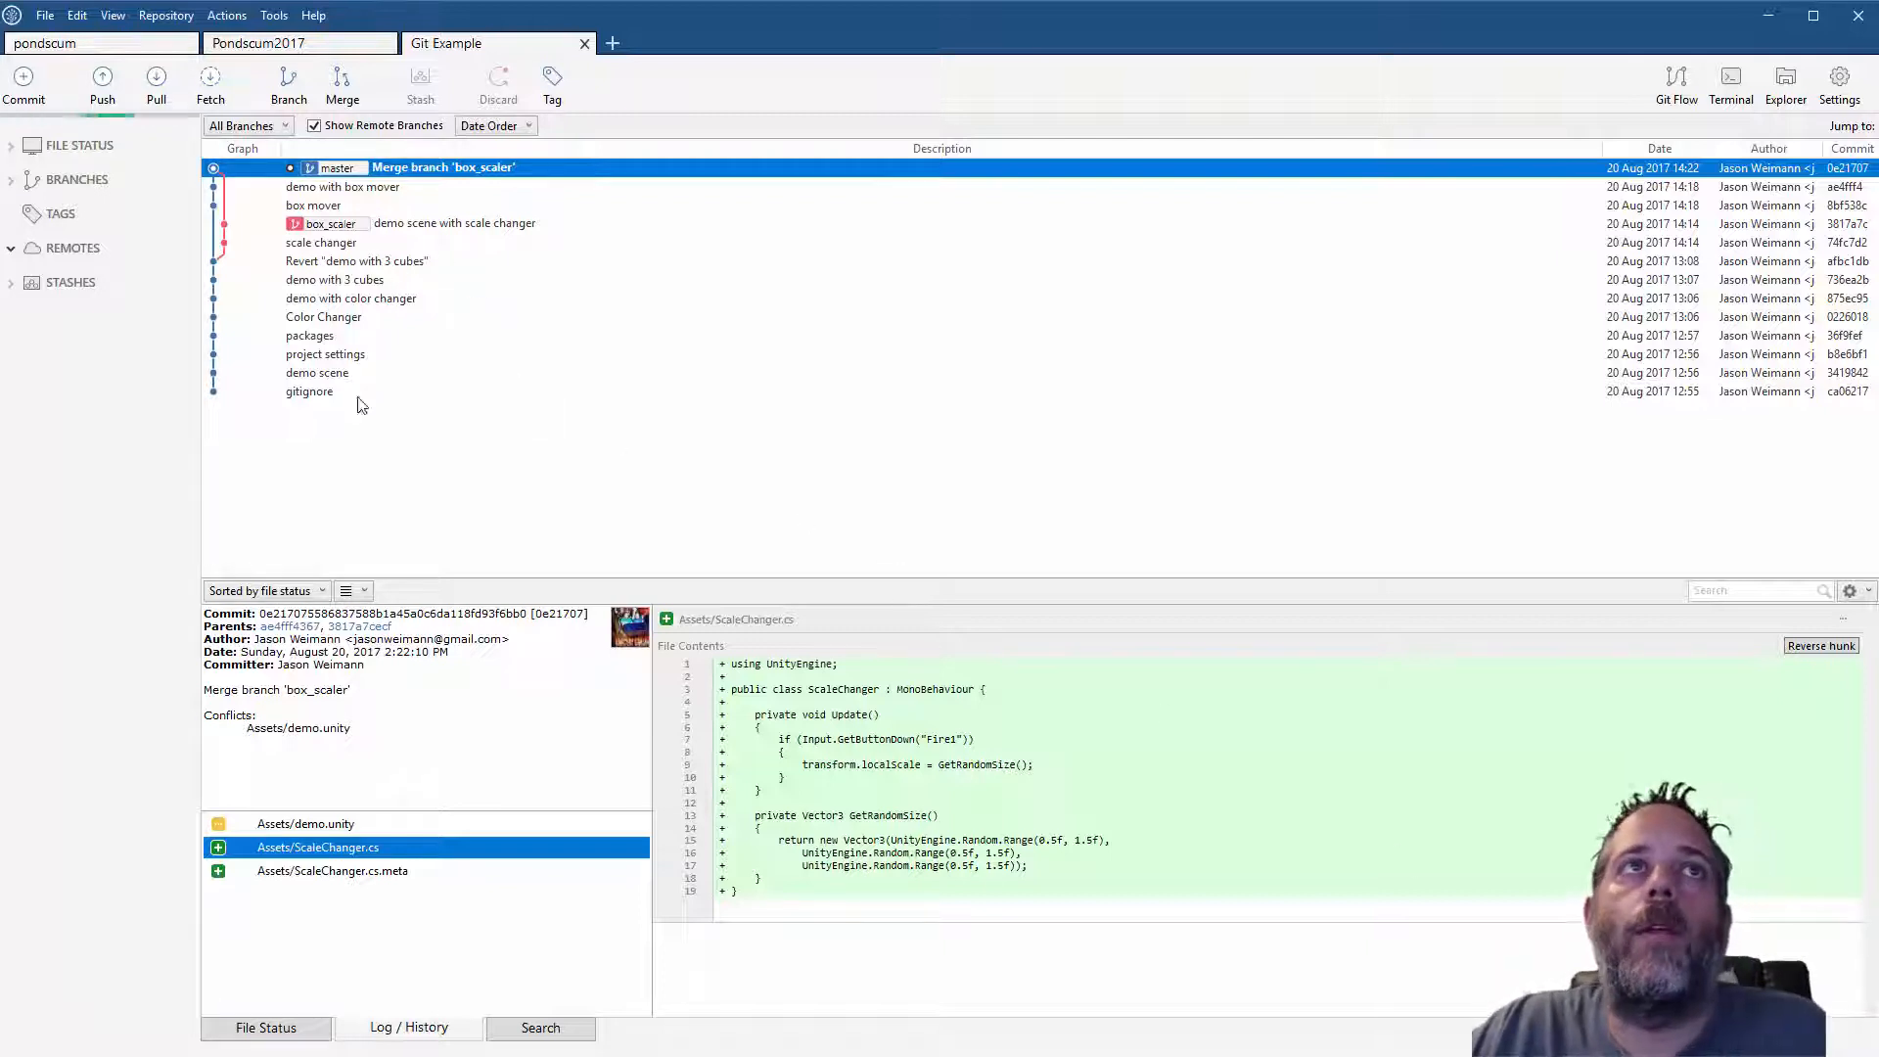
pyautogui.moveTo(471, 323)
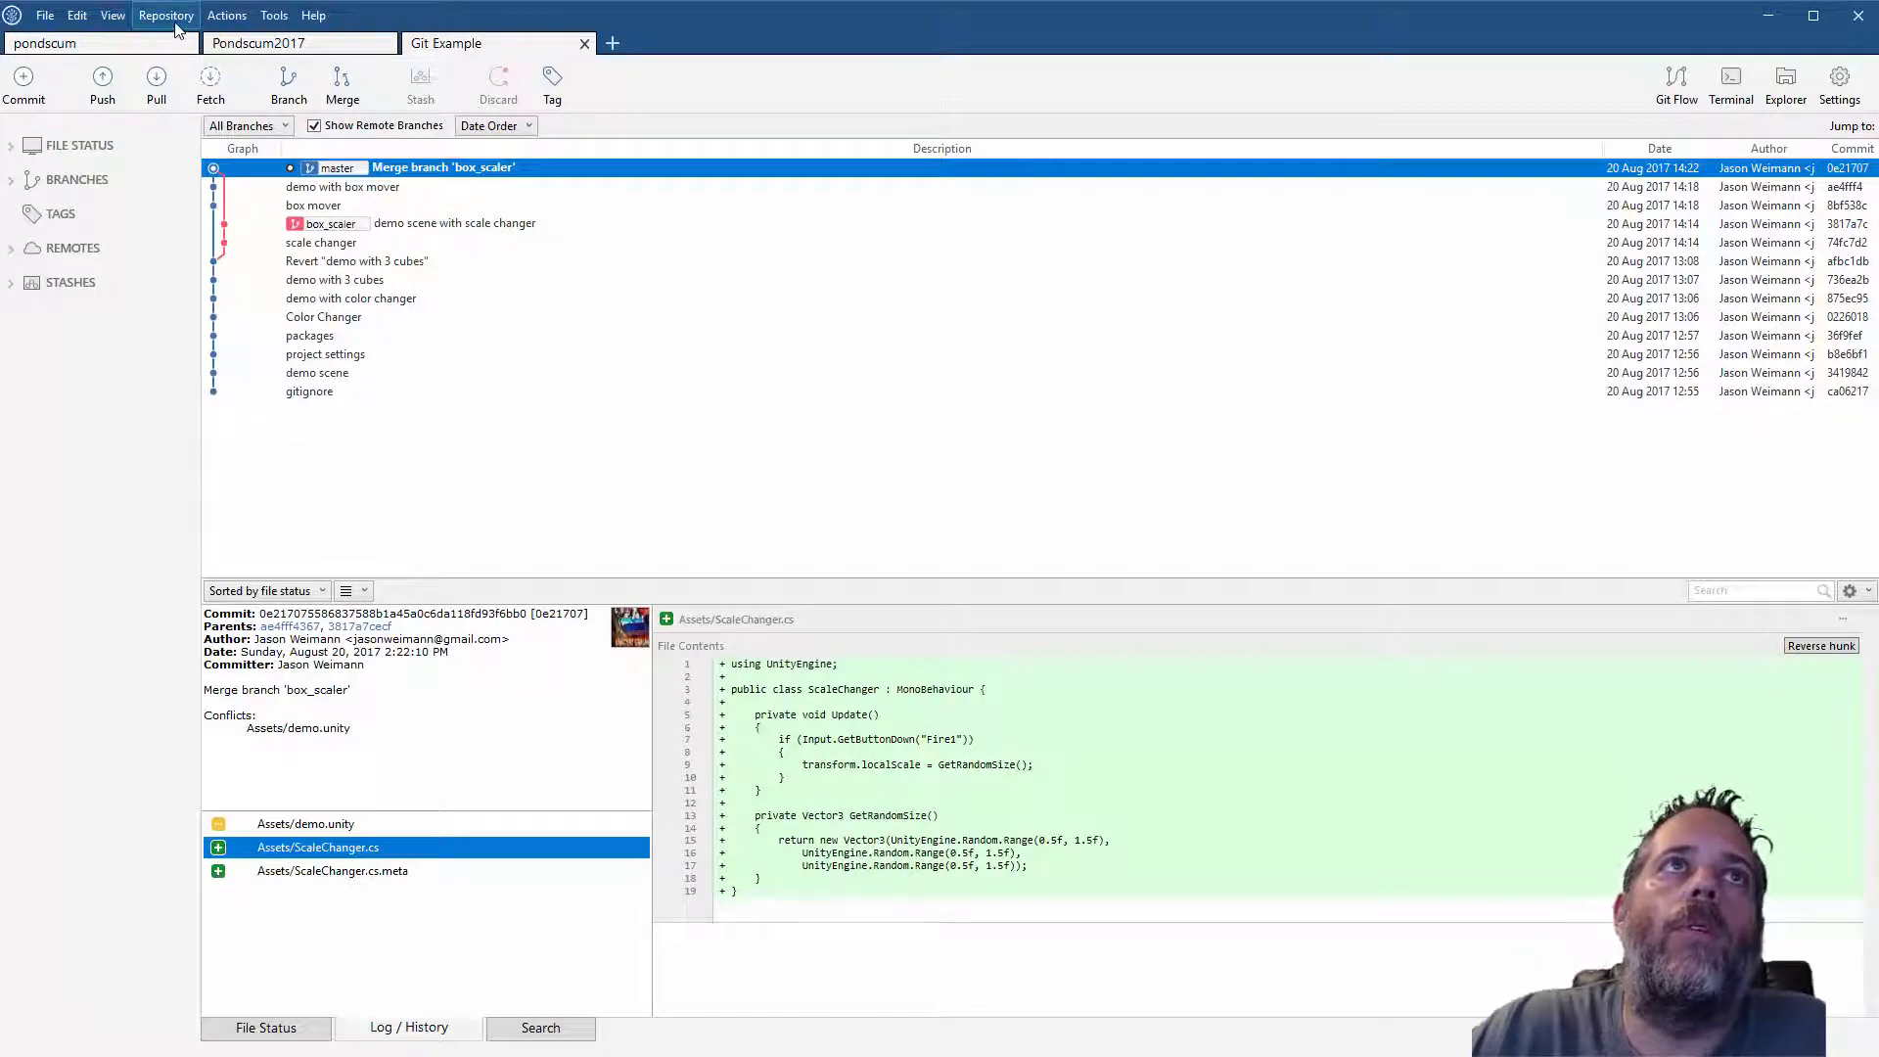
# Open Repository Settings for Git Example to view its empty remotes list
pyautogui.click(165, 16)
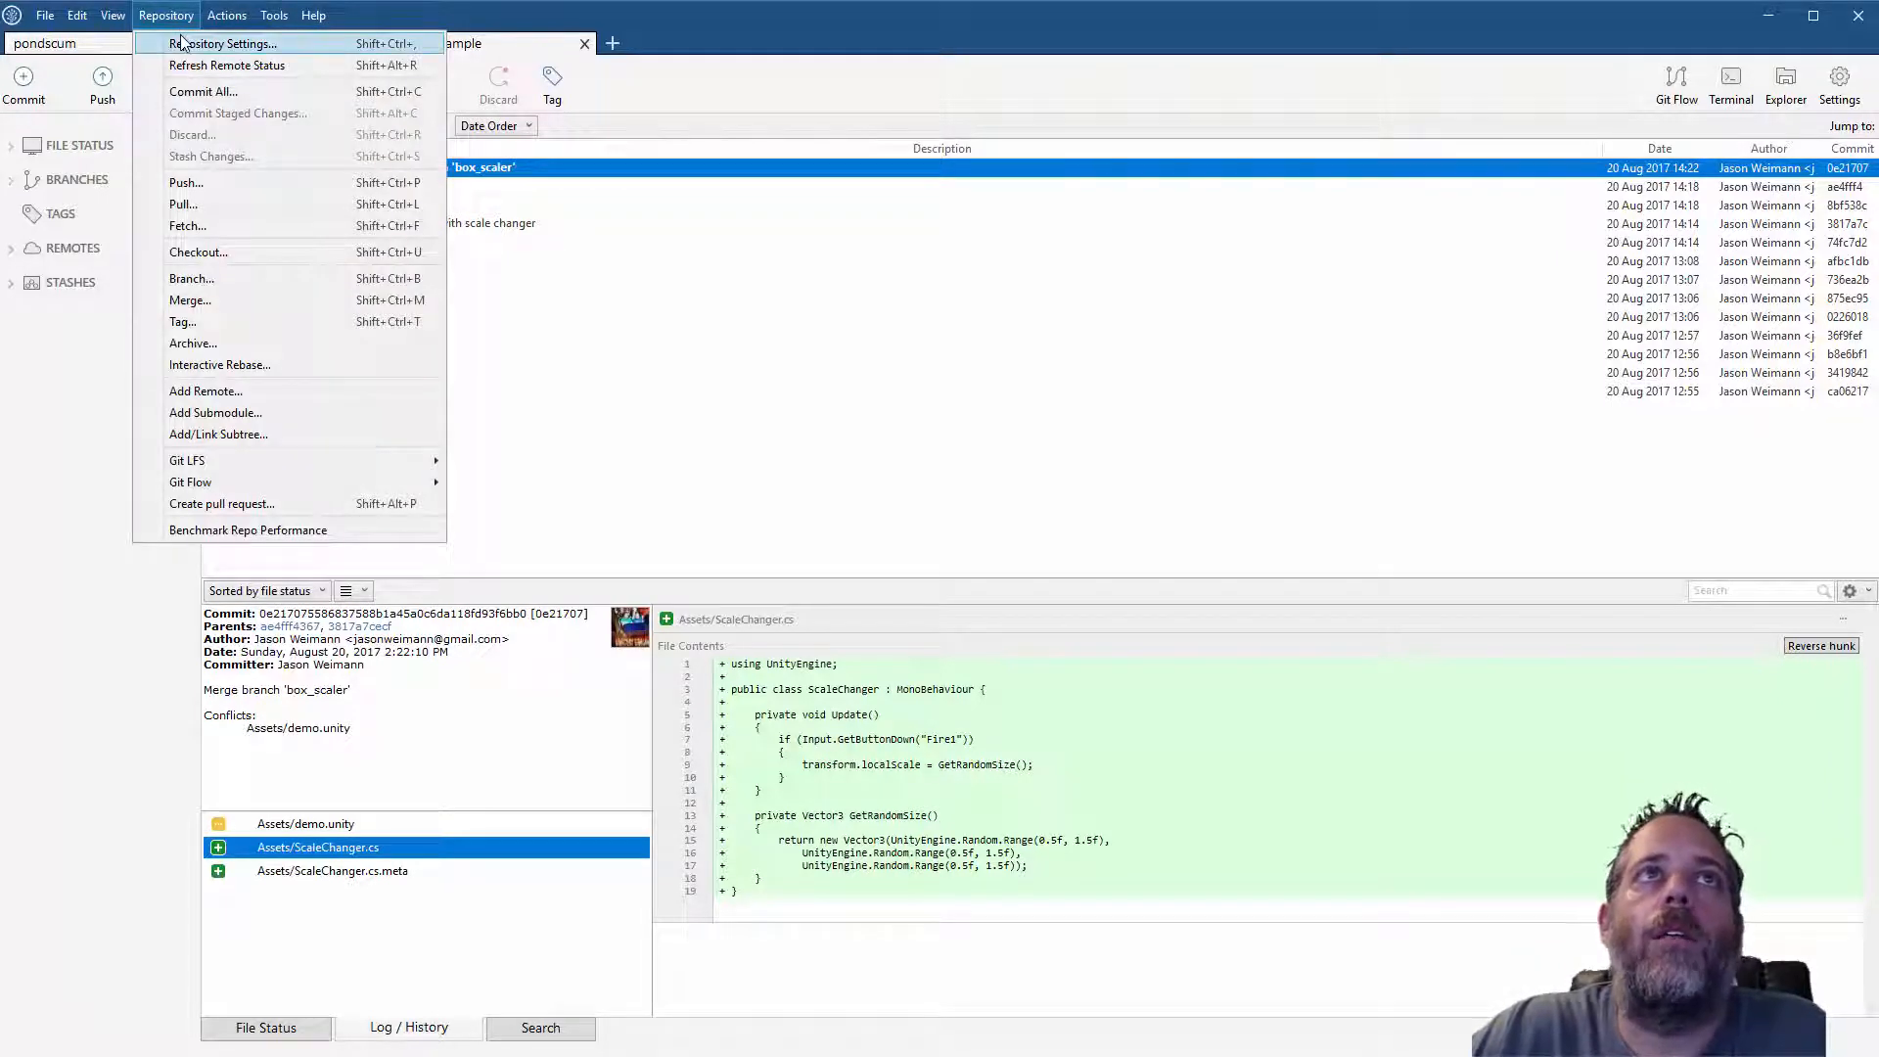
pyautogui.click(225, 43)
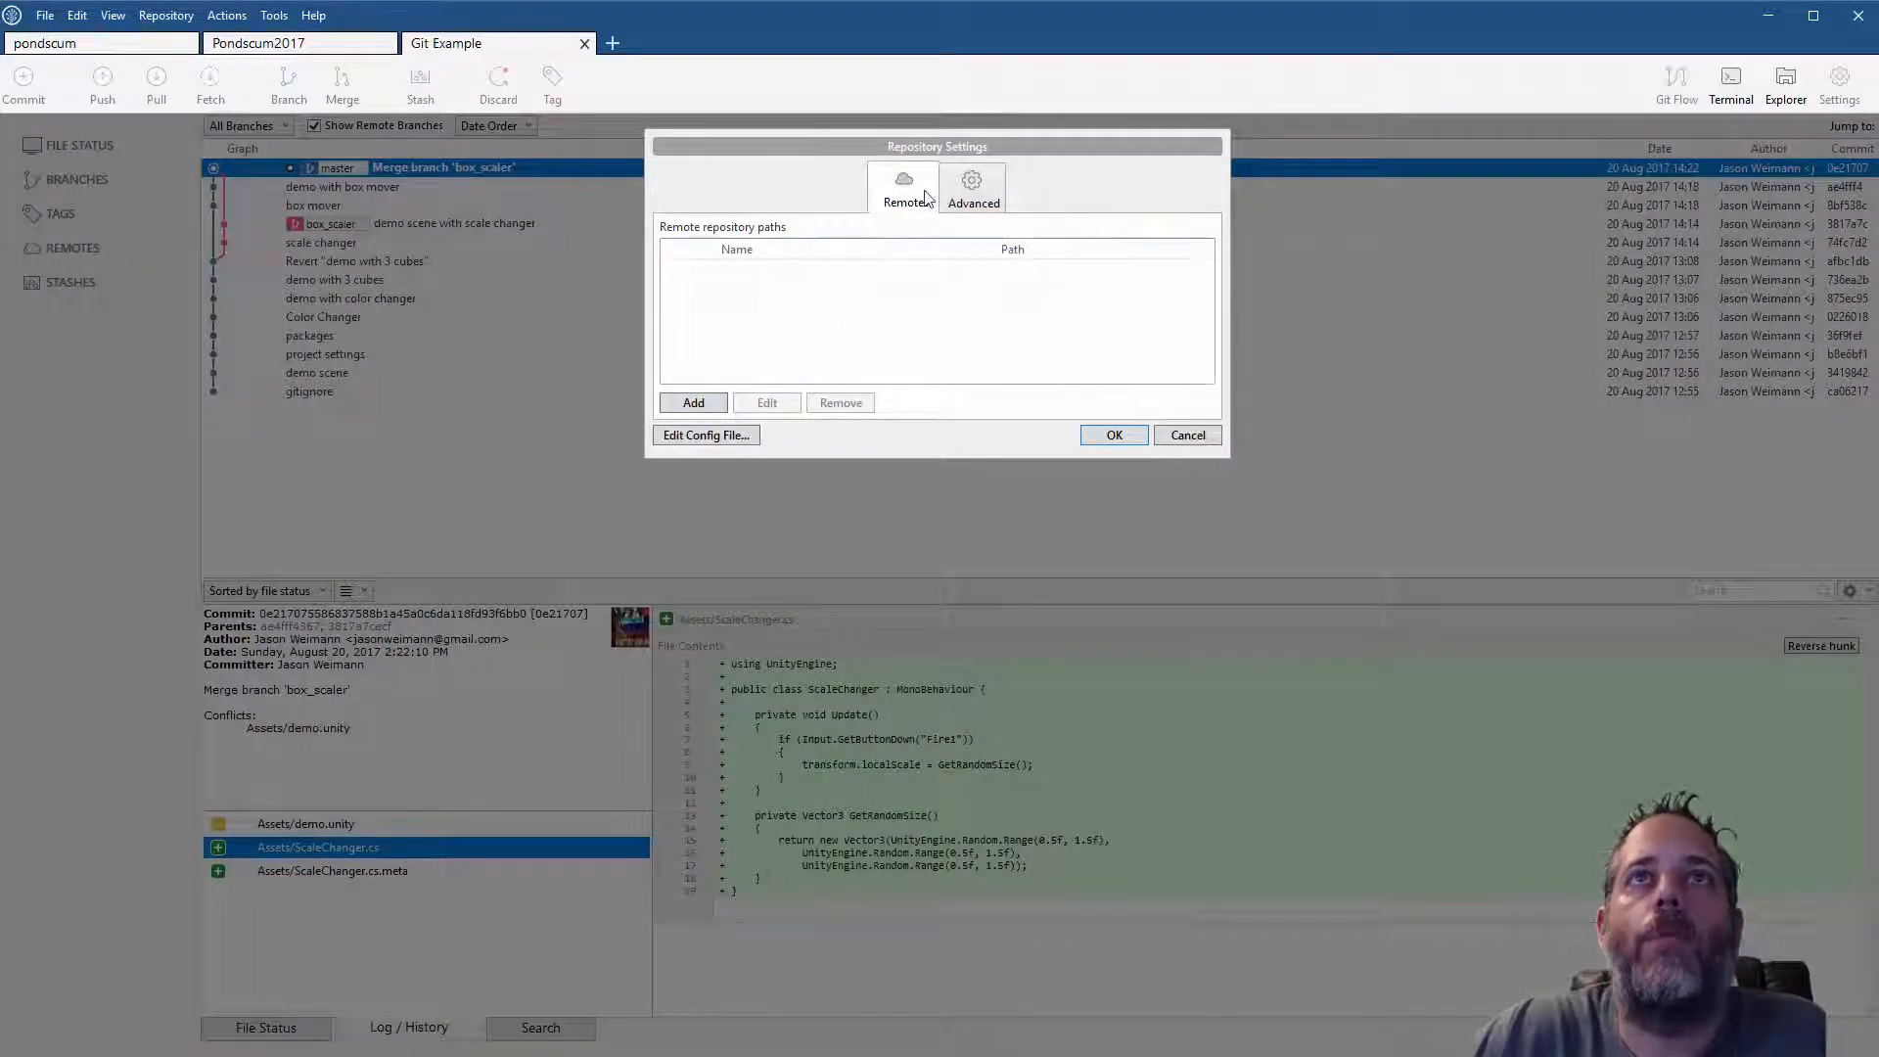
pyautogui.moveTo(768, 541)
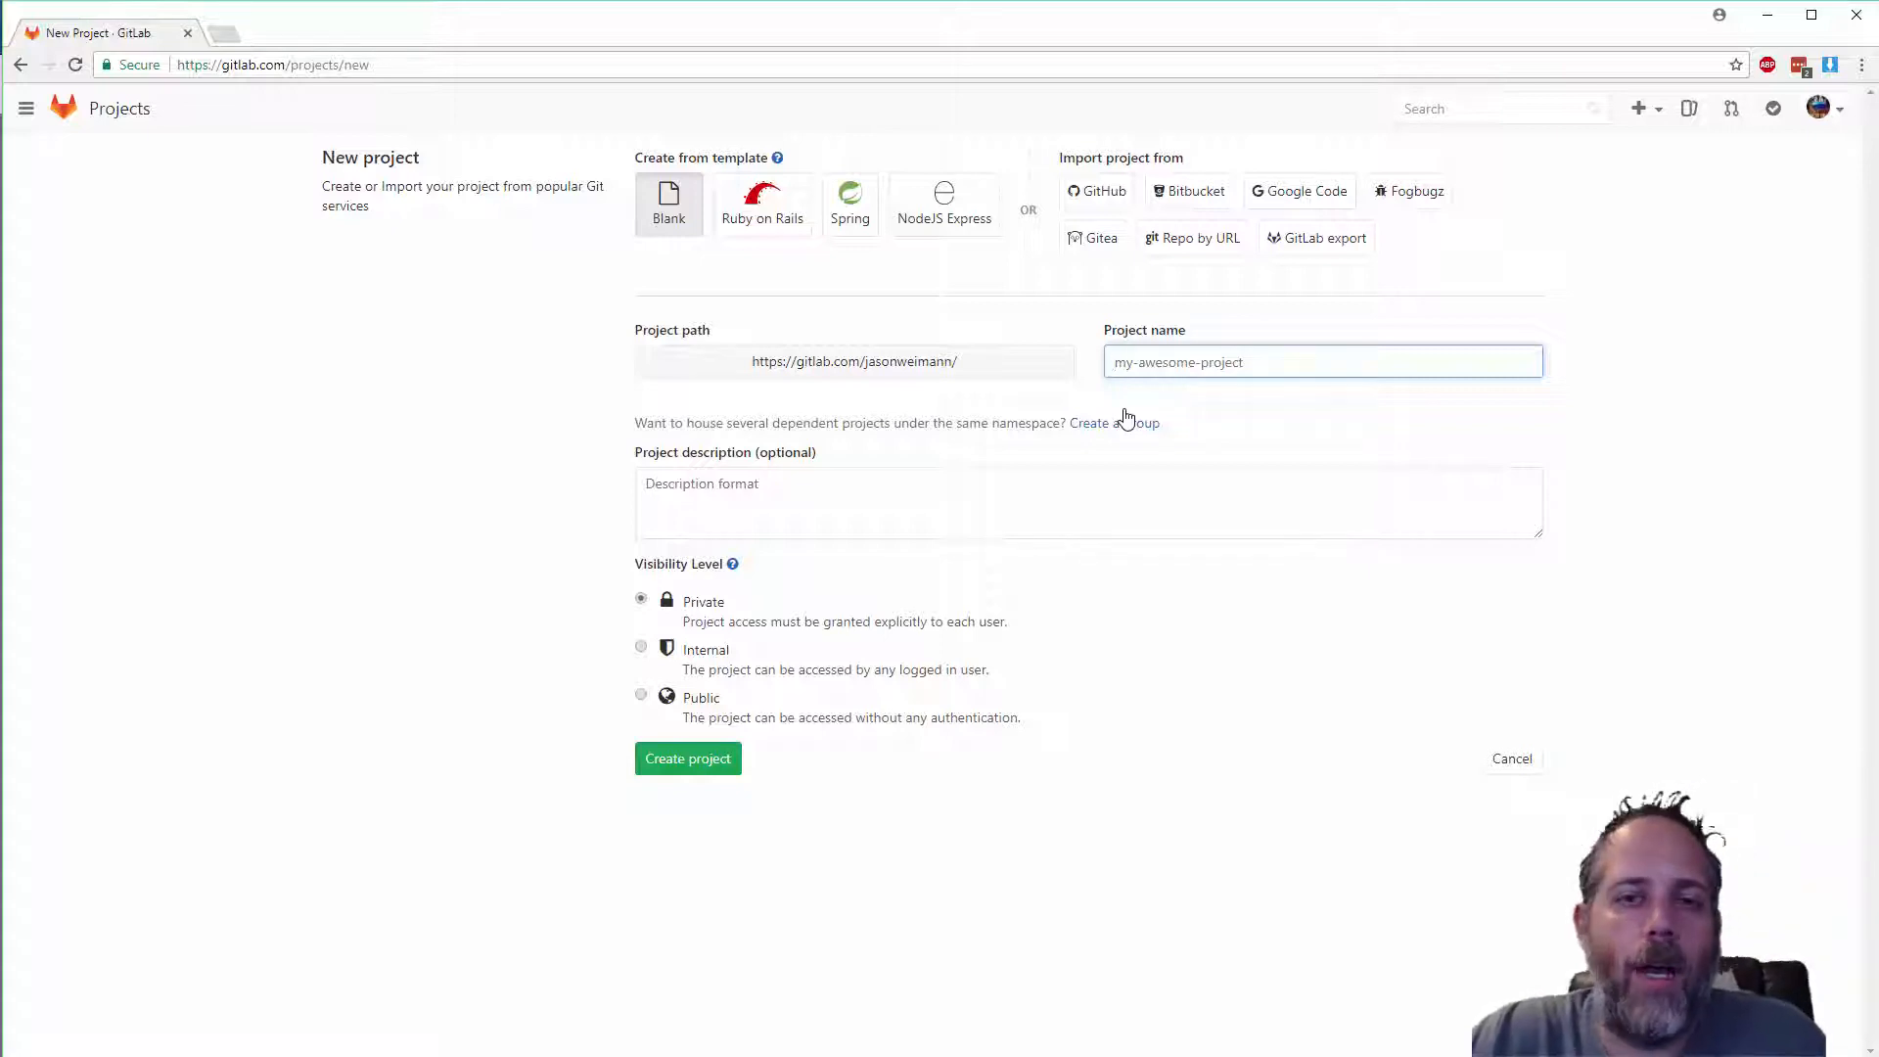
# Name the new GitLab project 'examplegit' and create it as a private project
pyautogui.click(1324, 363)
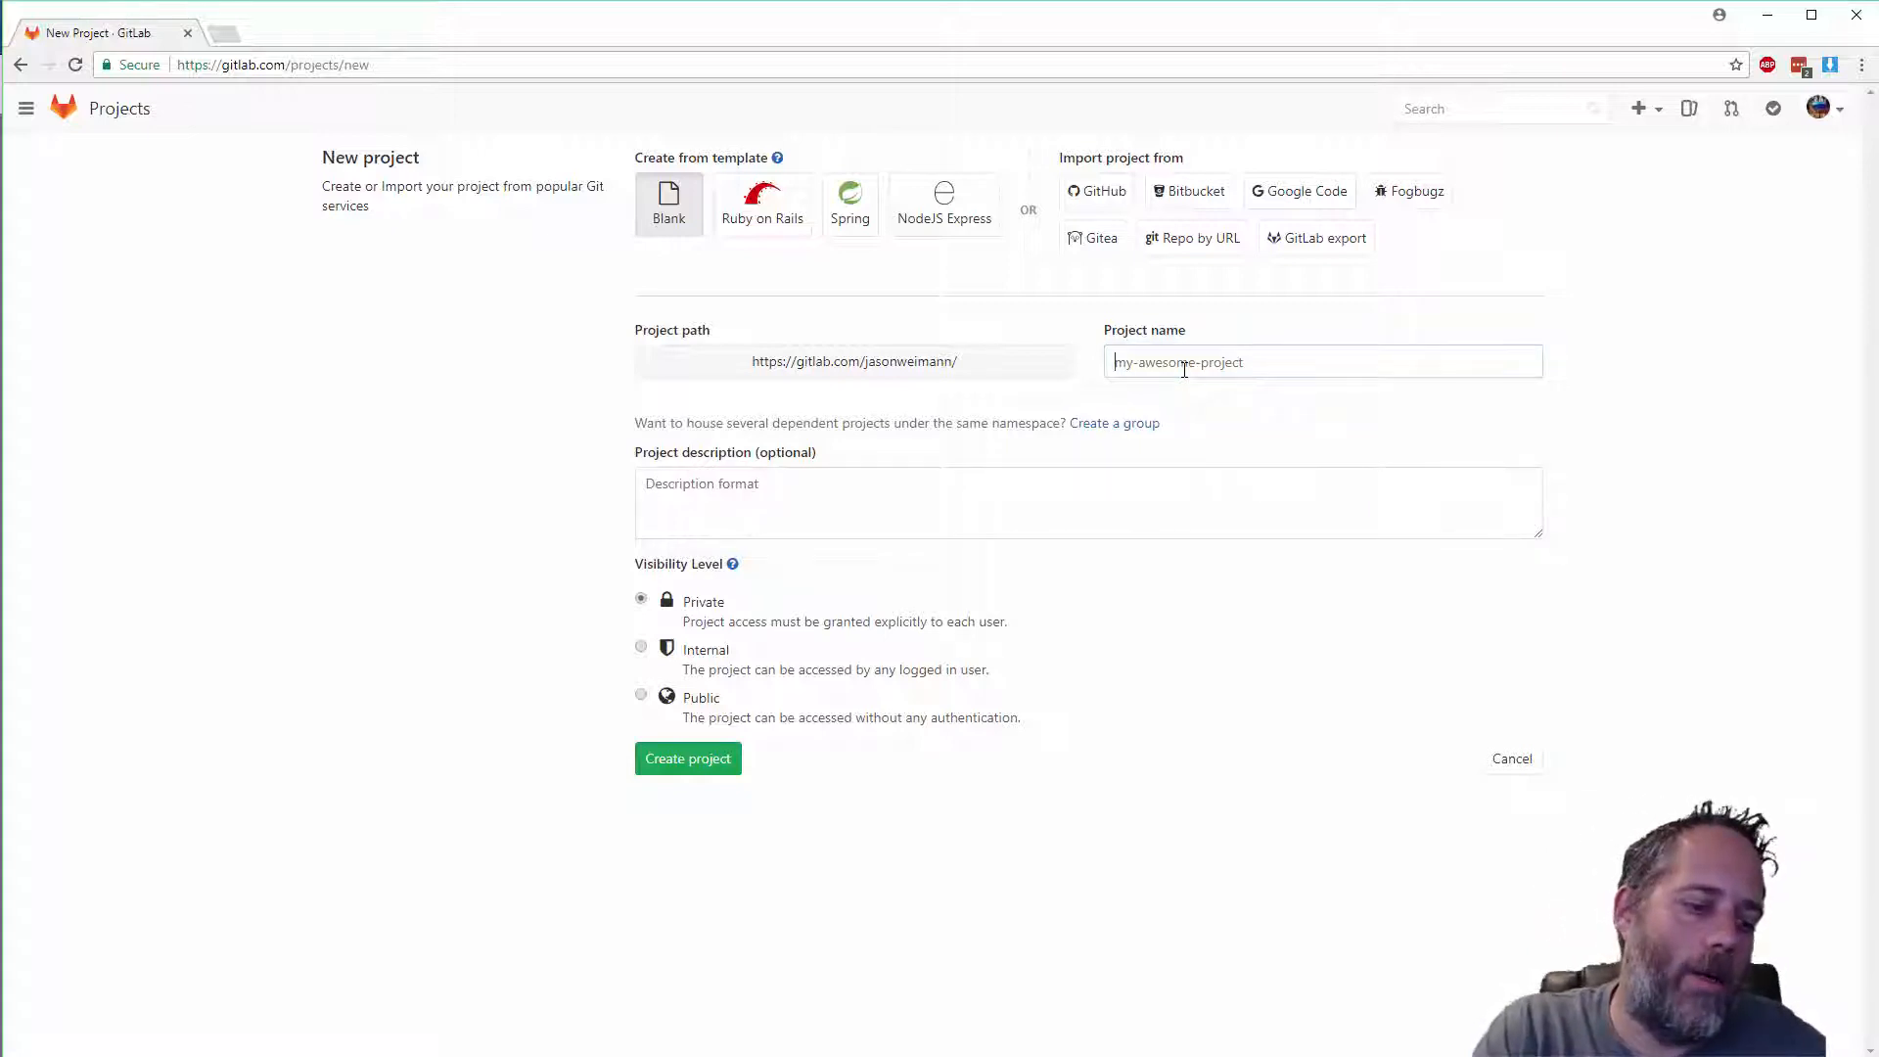
pyautogui.write('examplegit')
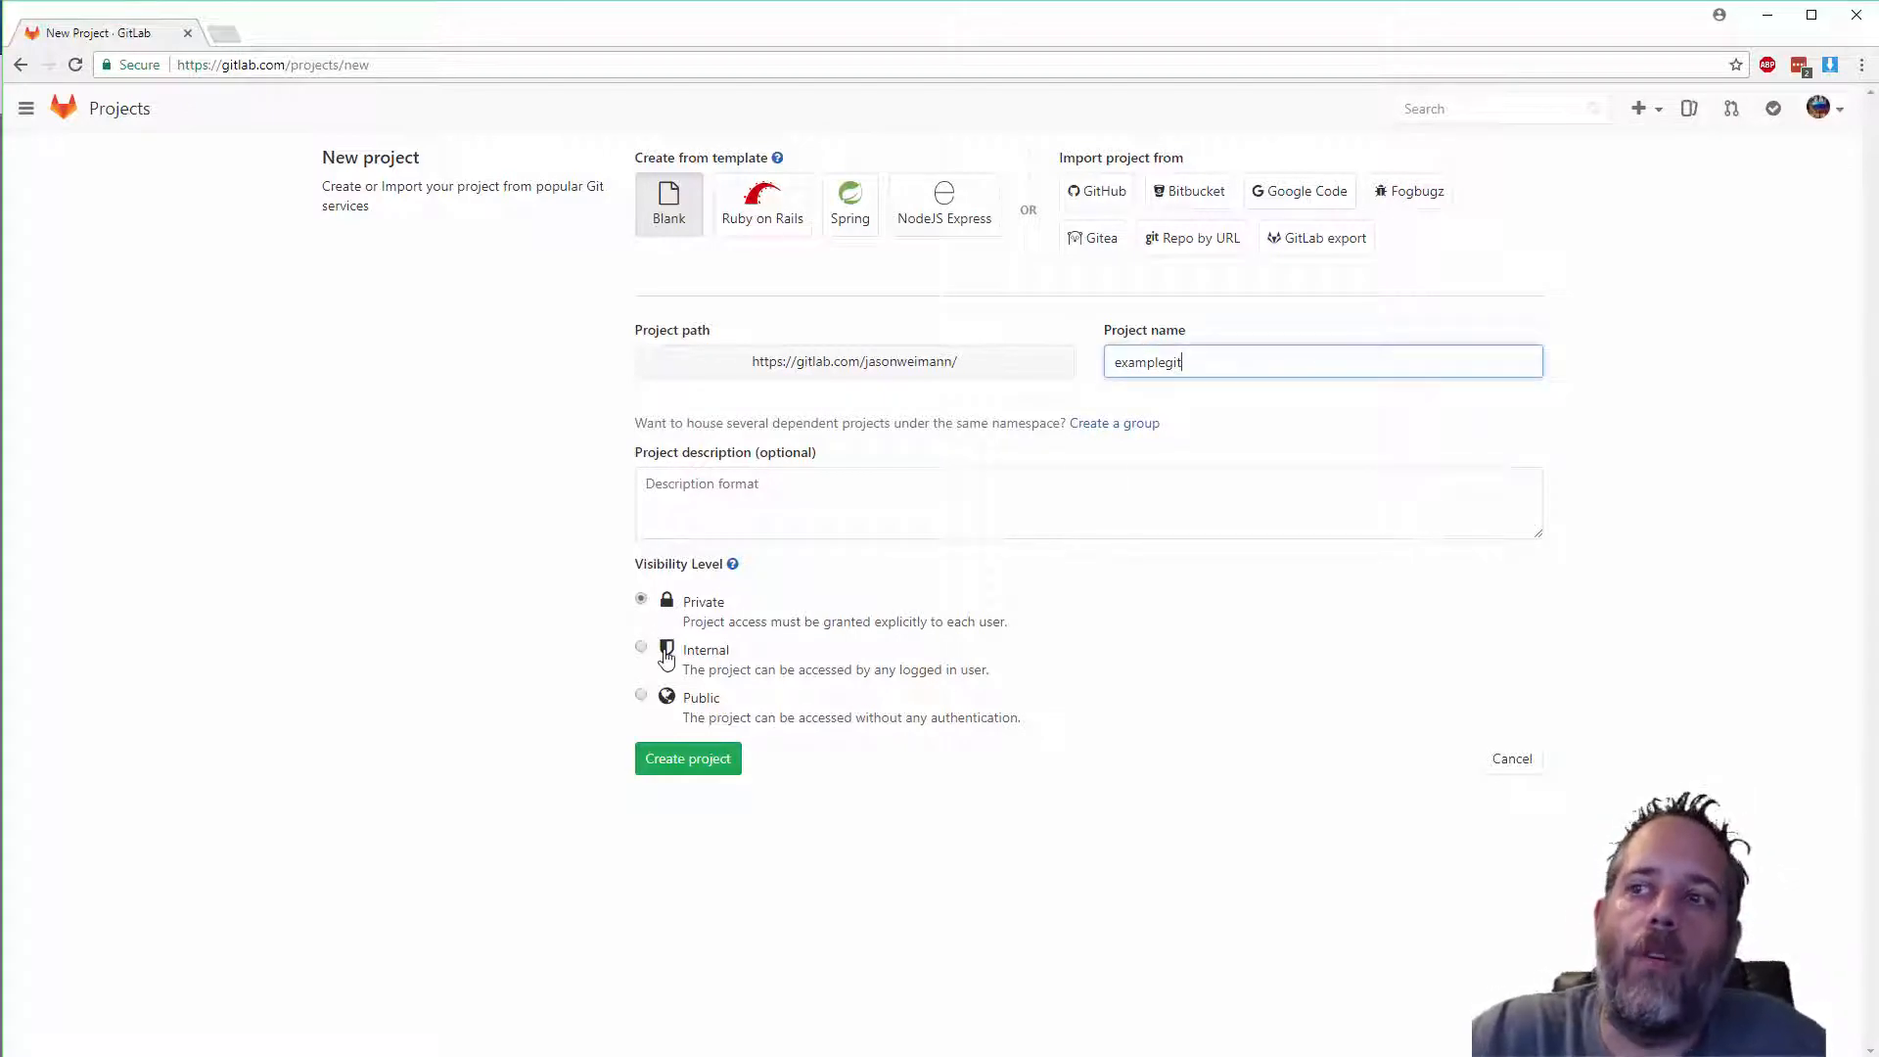
pyautogui.moveTo(682, 718)
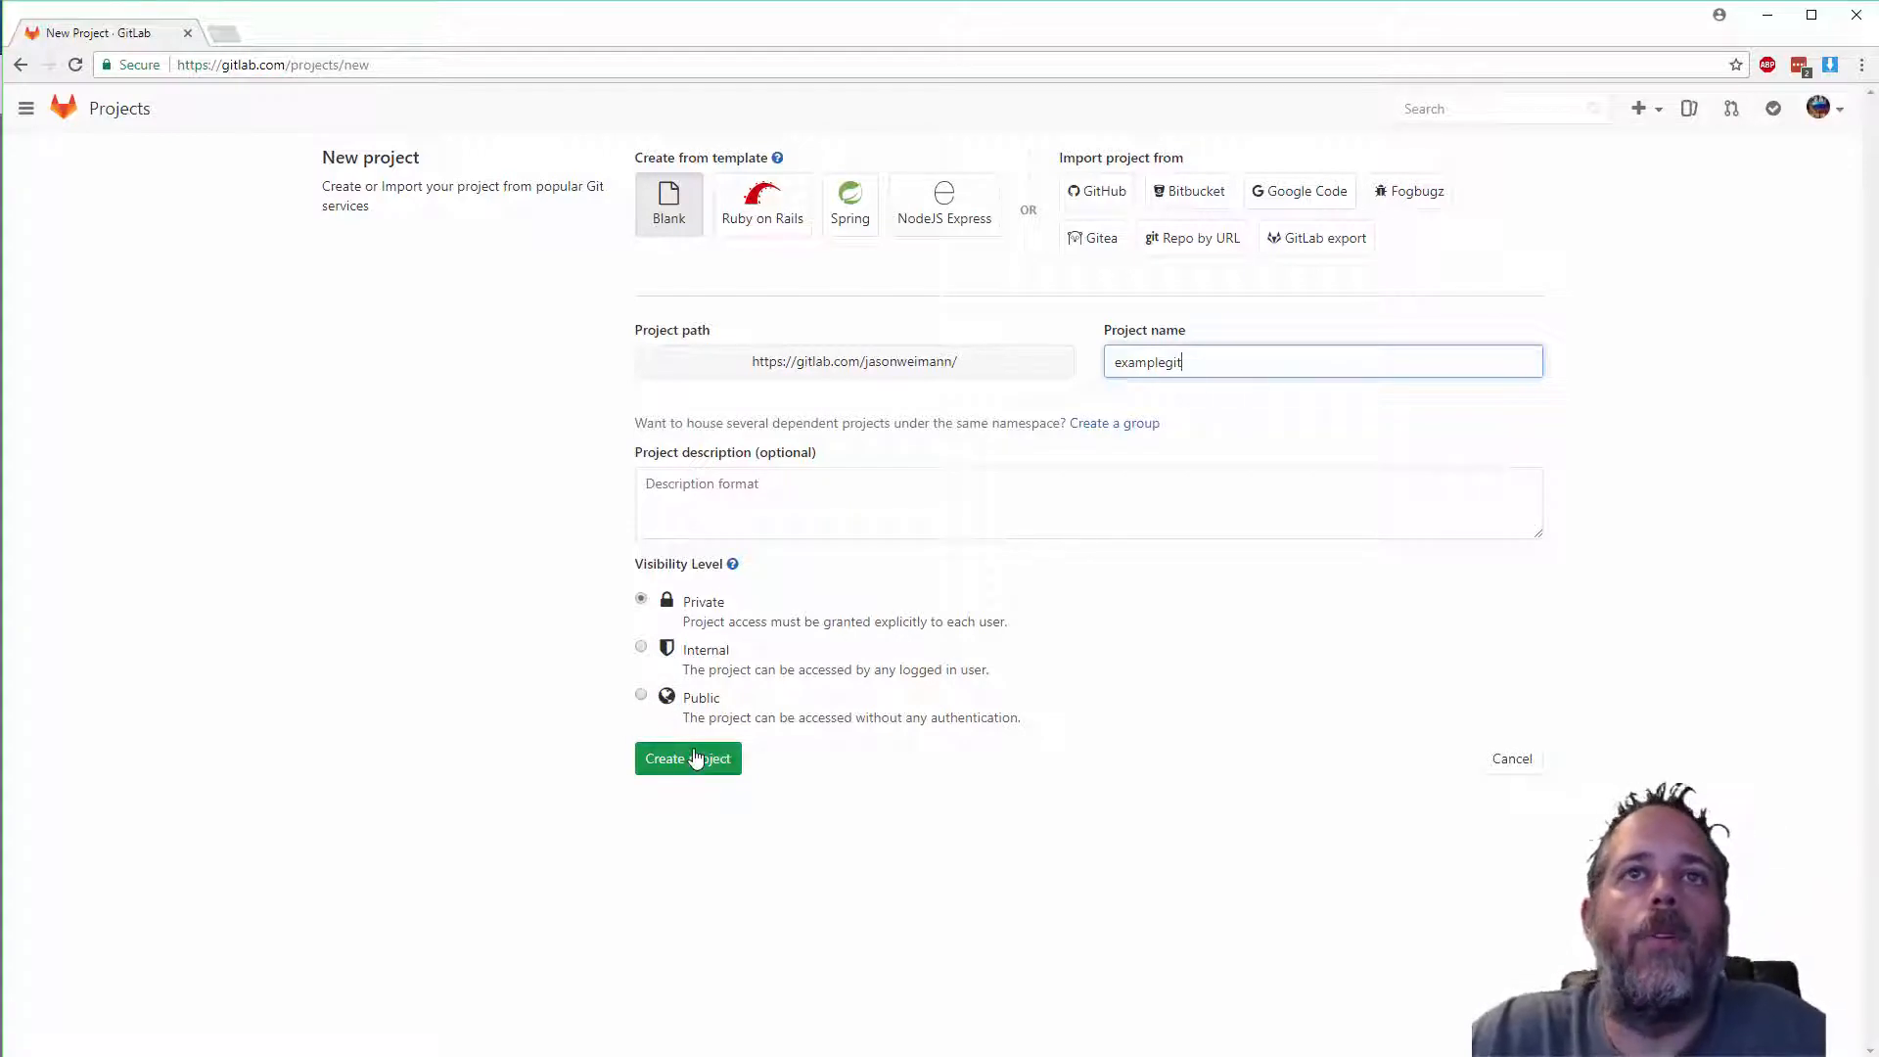
pyautogui.click(688, 758)
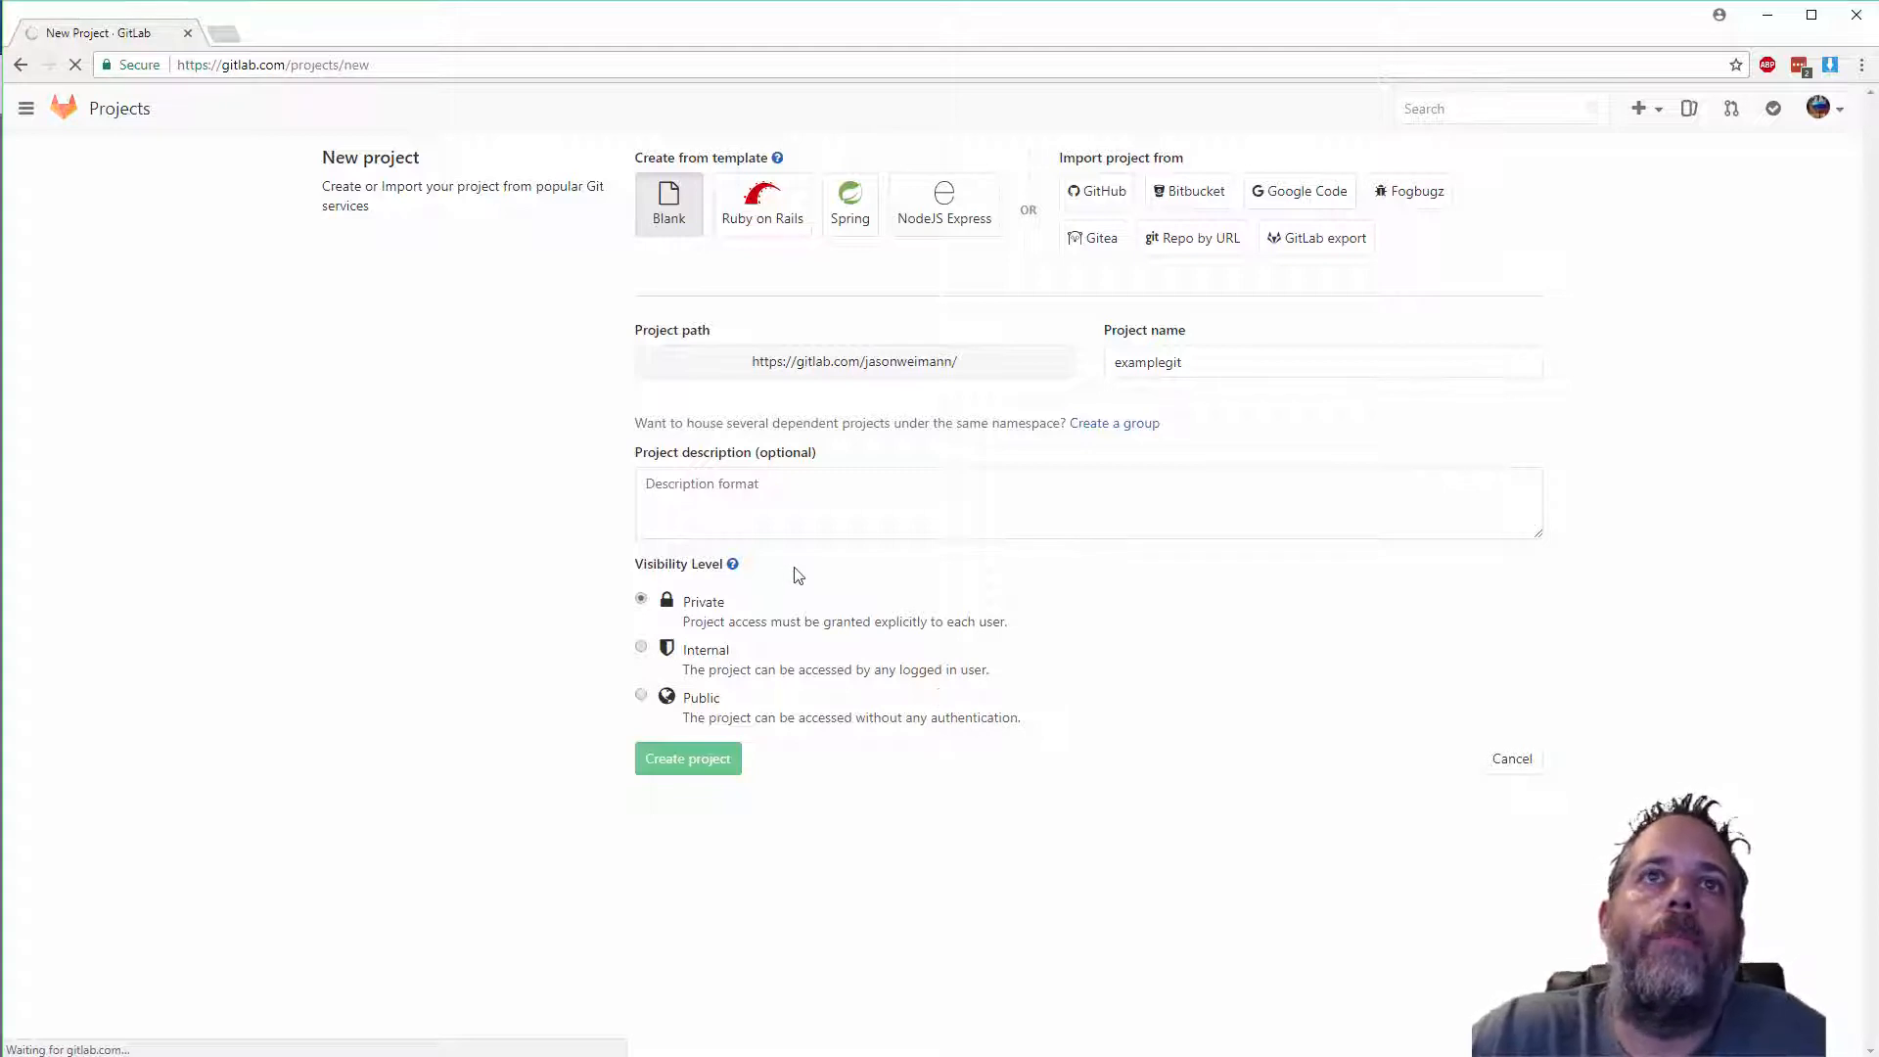
pyautogui.click(687, 758)
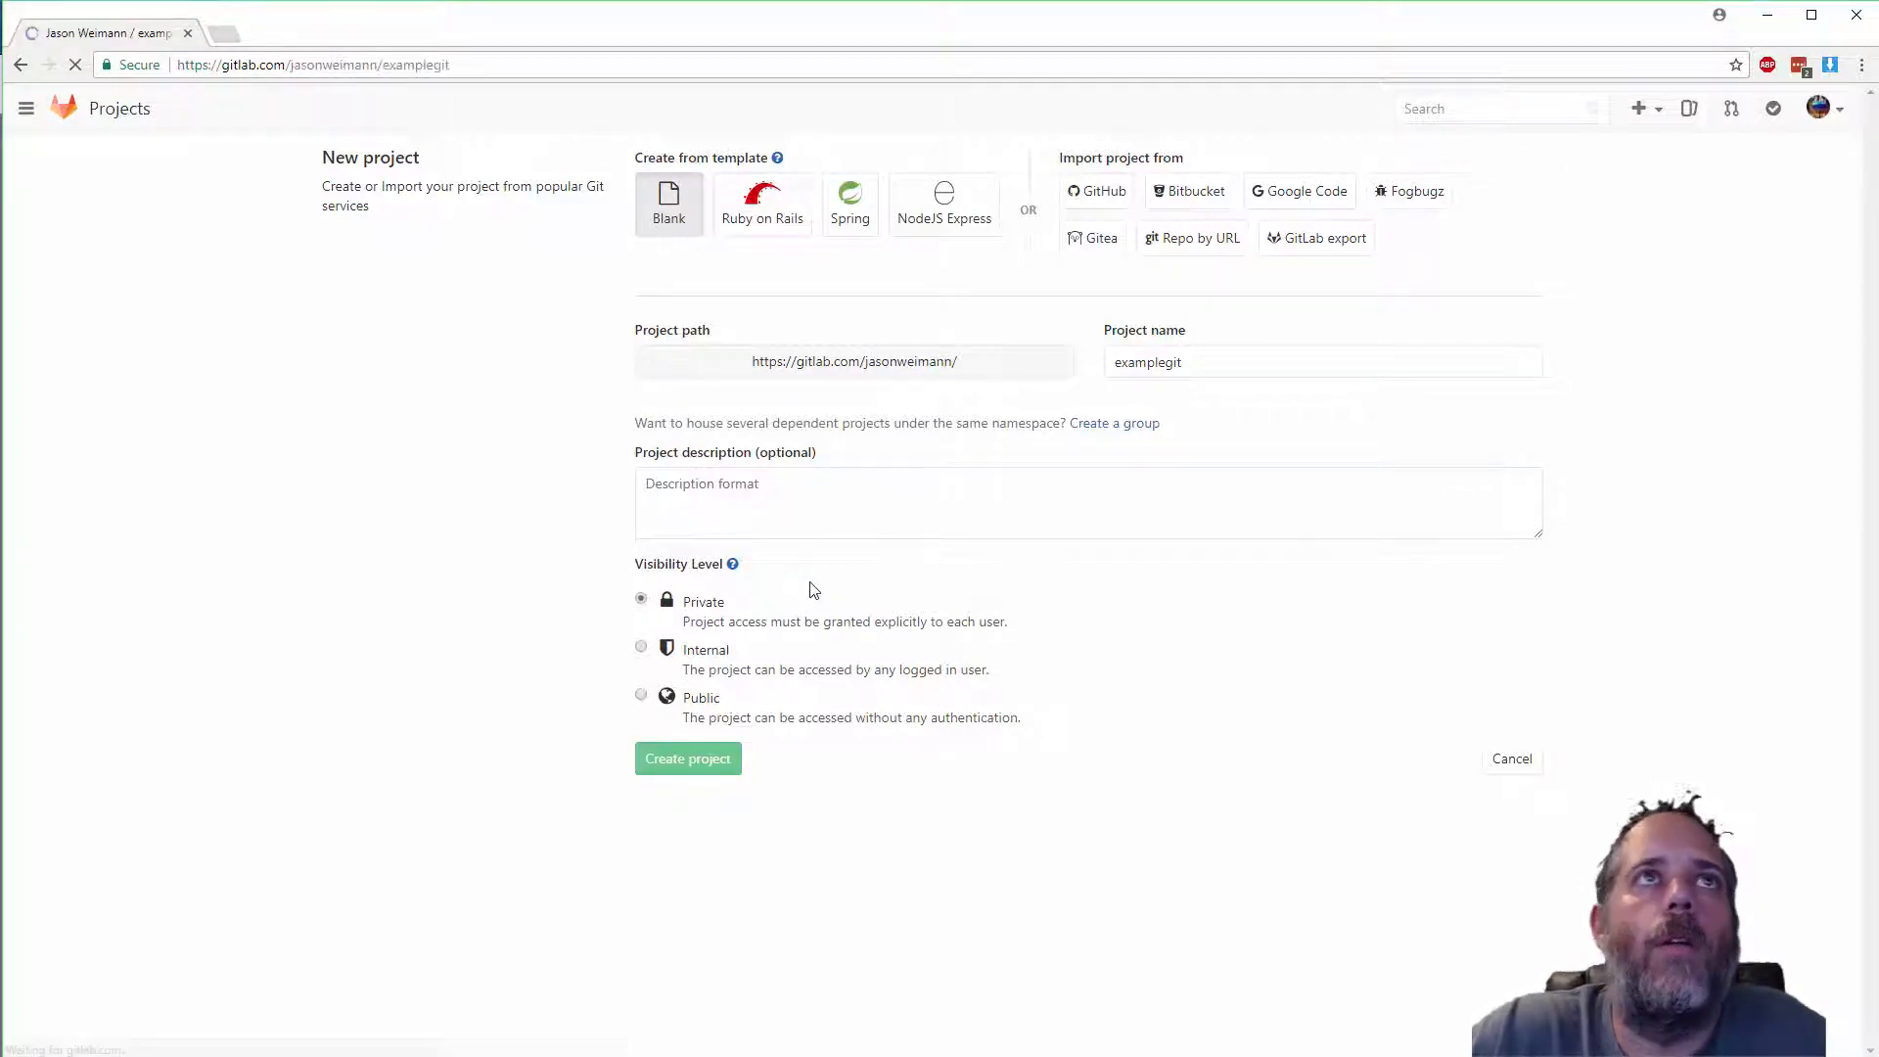
pyautogui.click(688, 759)
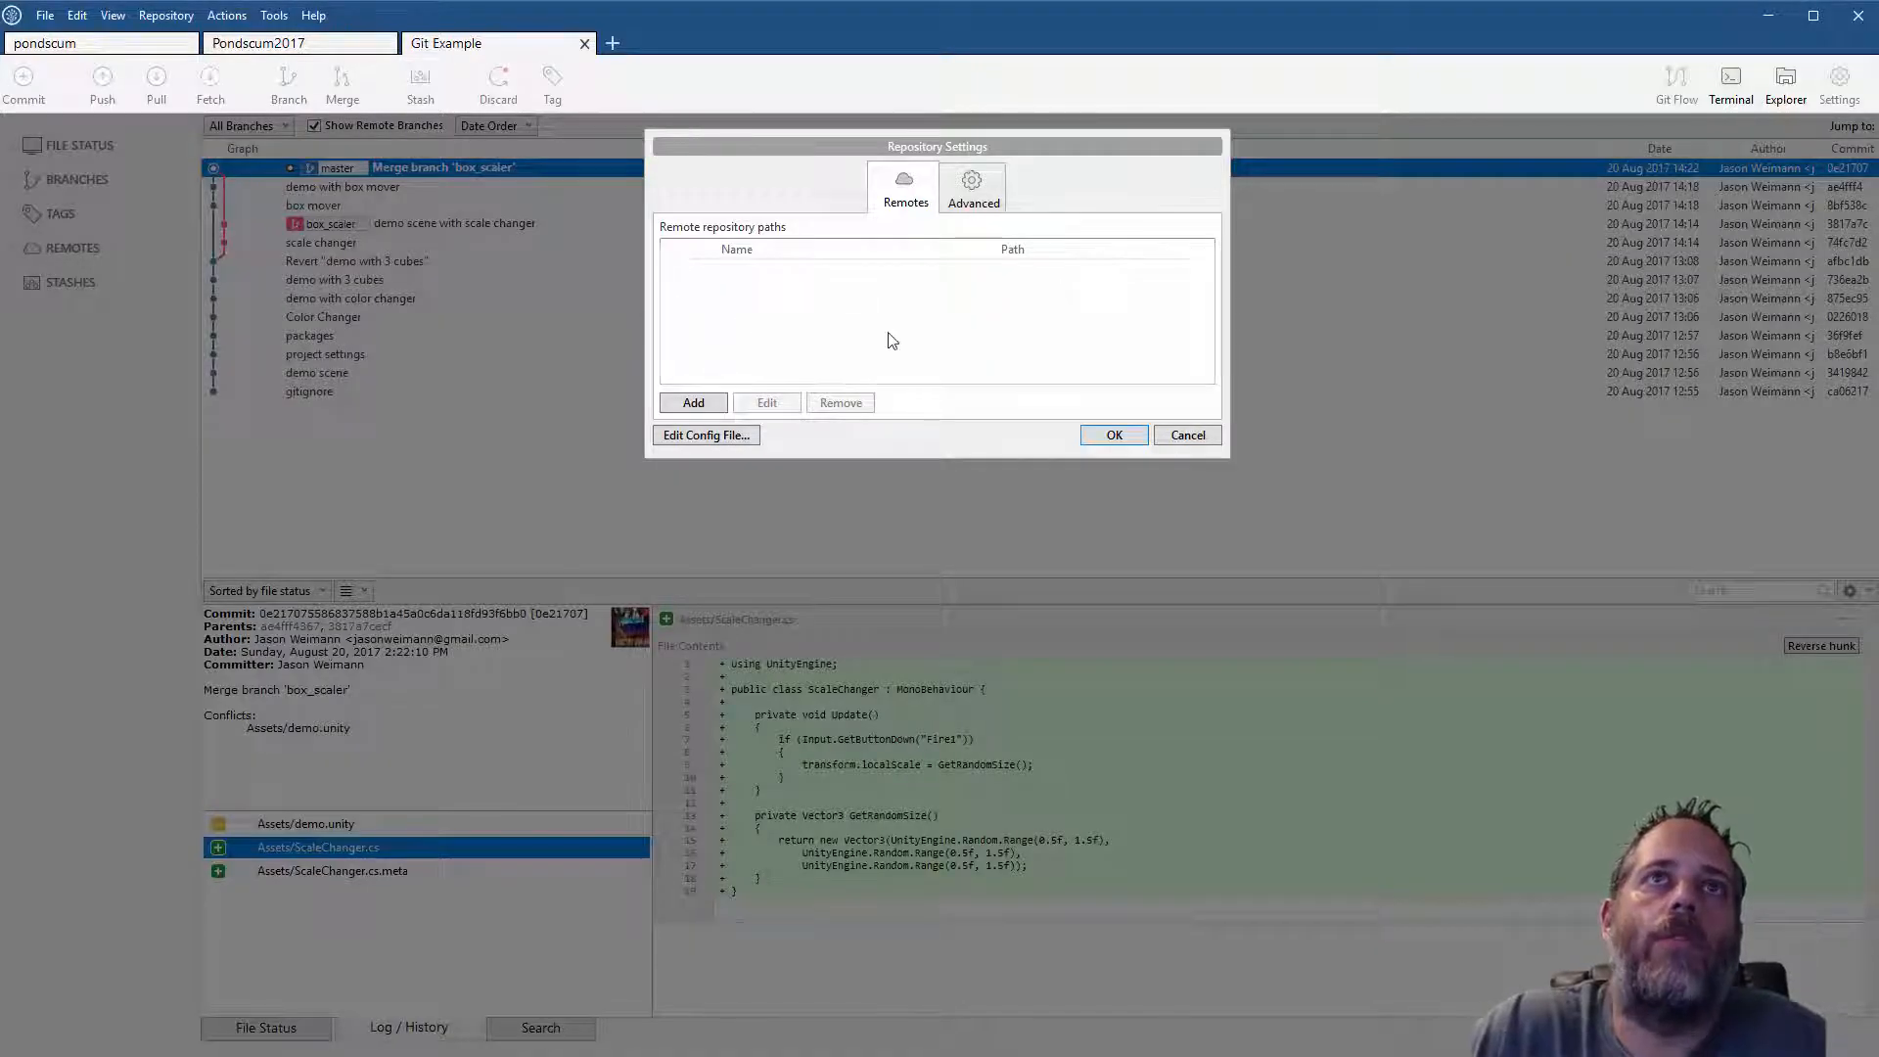
pyautogui.click(693, 402)
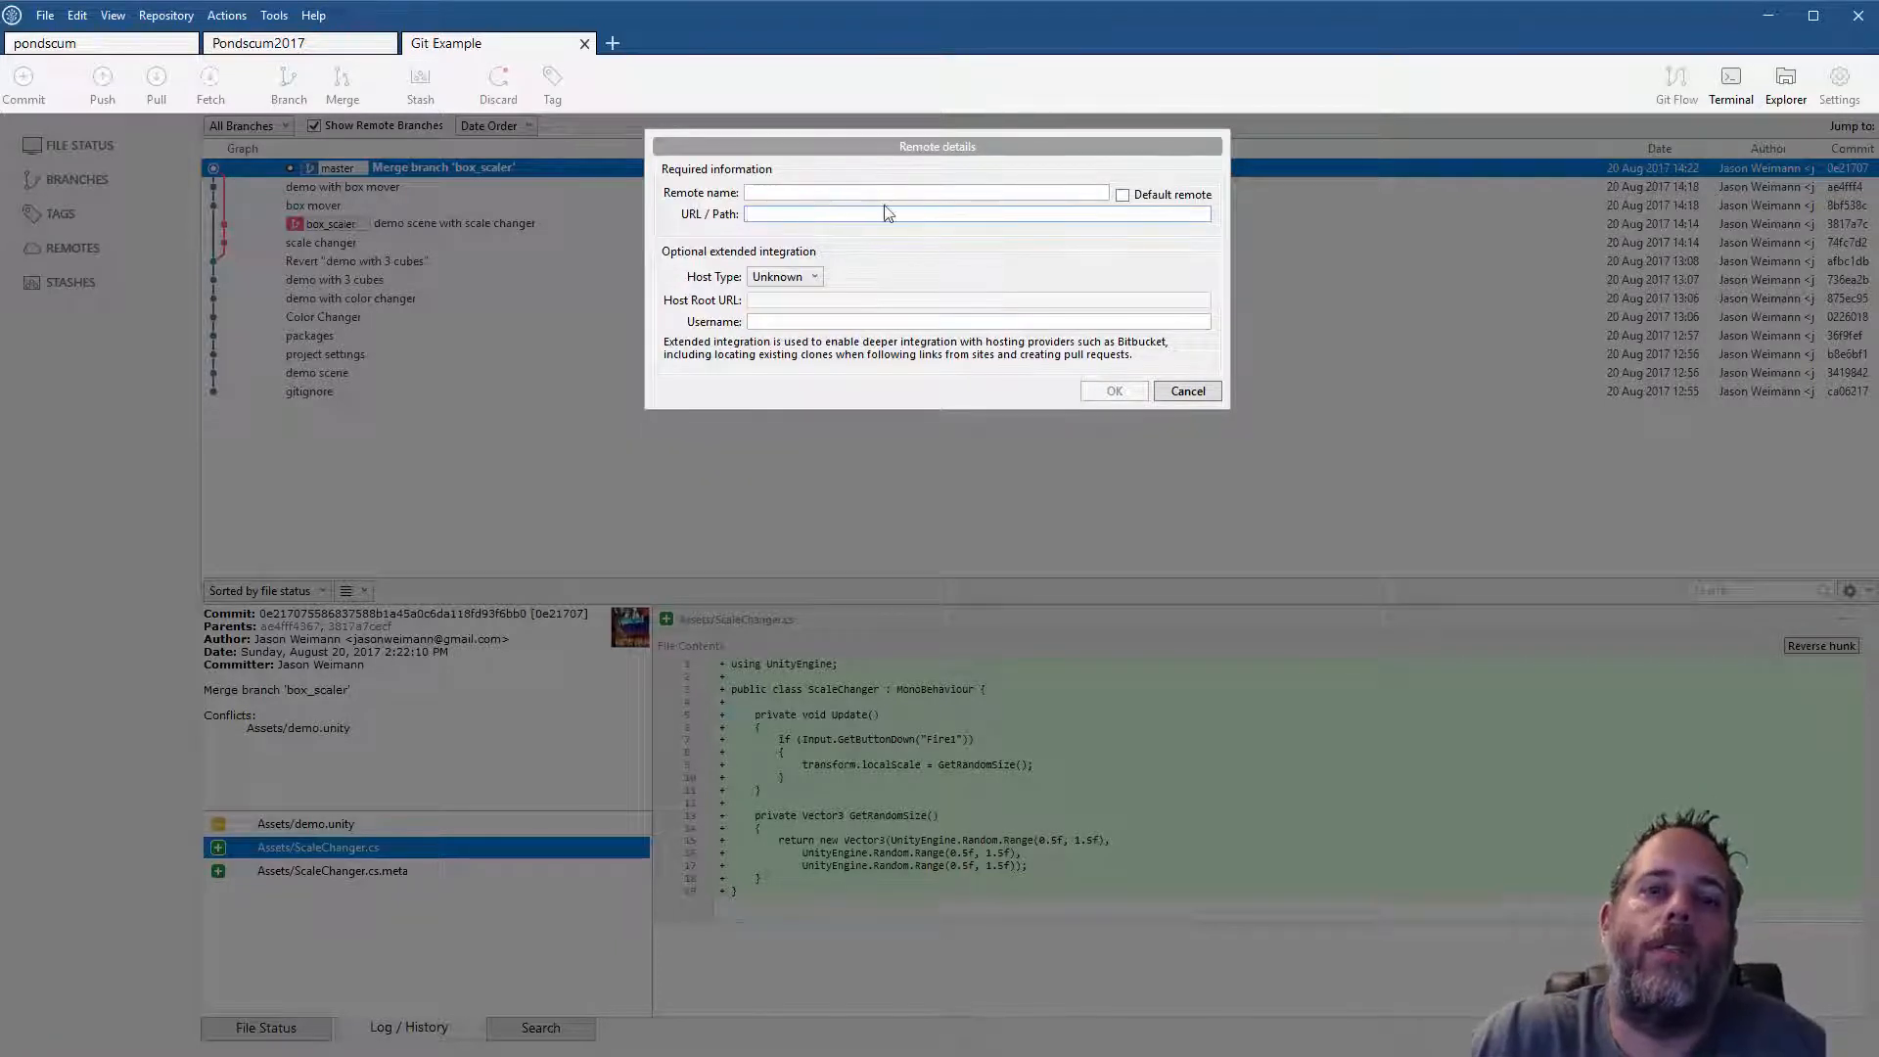
pyautogui.write('https://gitlab.com/jasonweimann/examplegit.git')
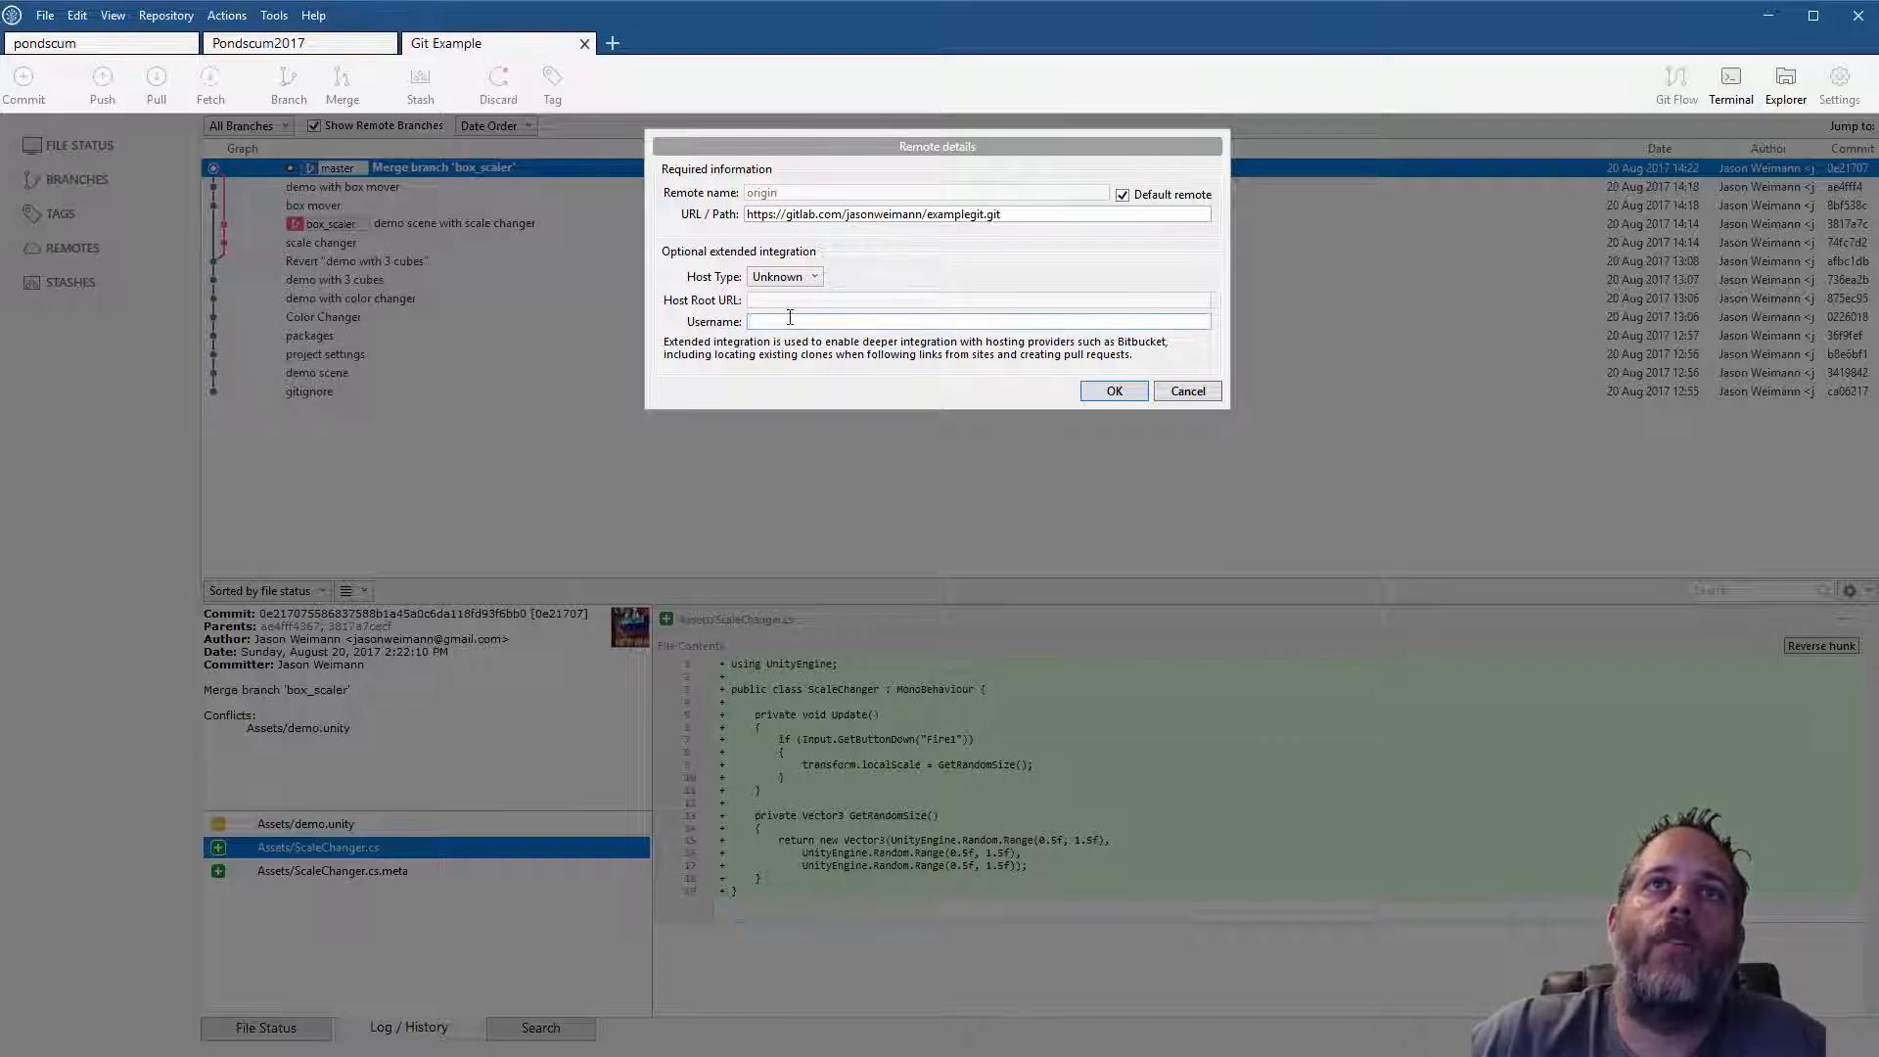
pyautogui.click(784, 276)
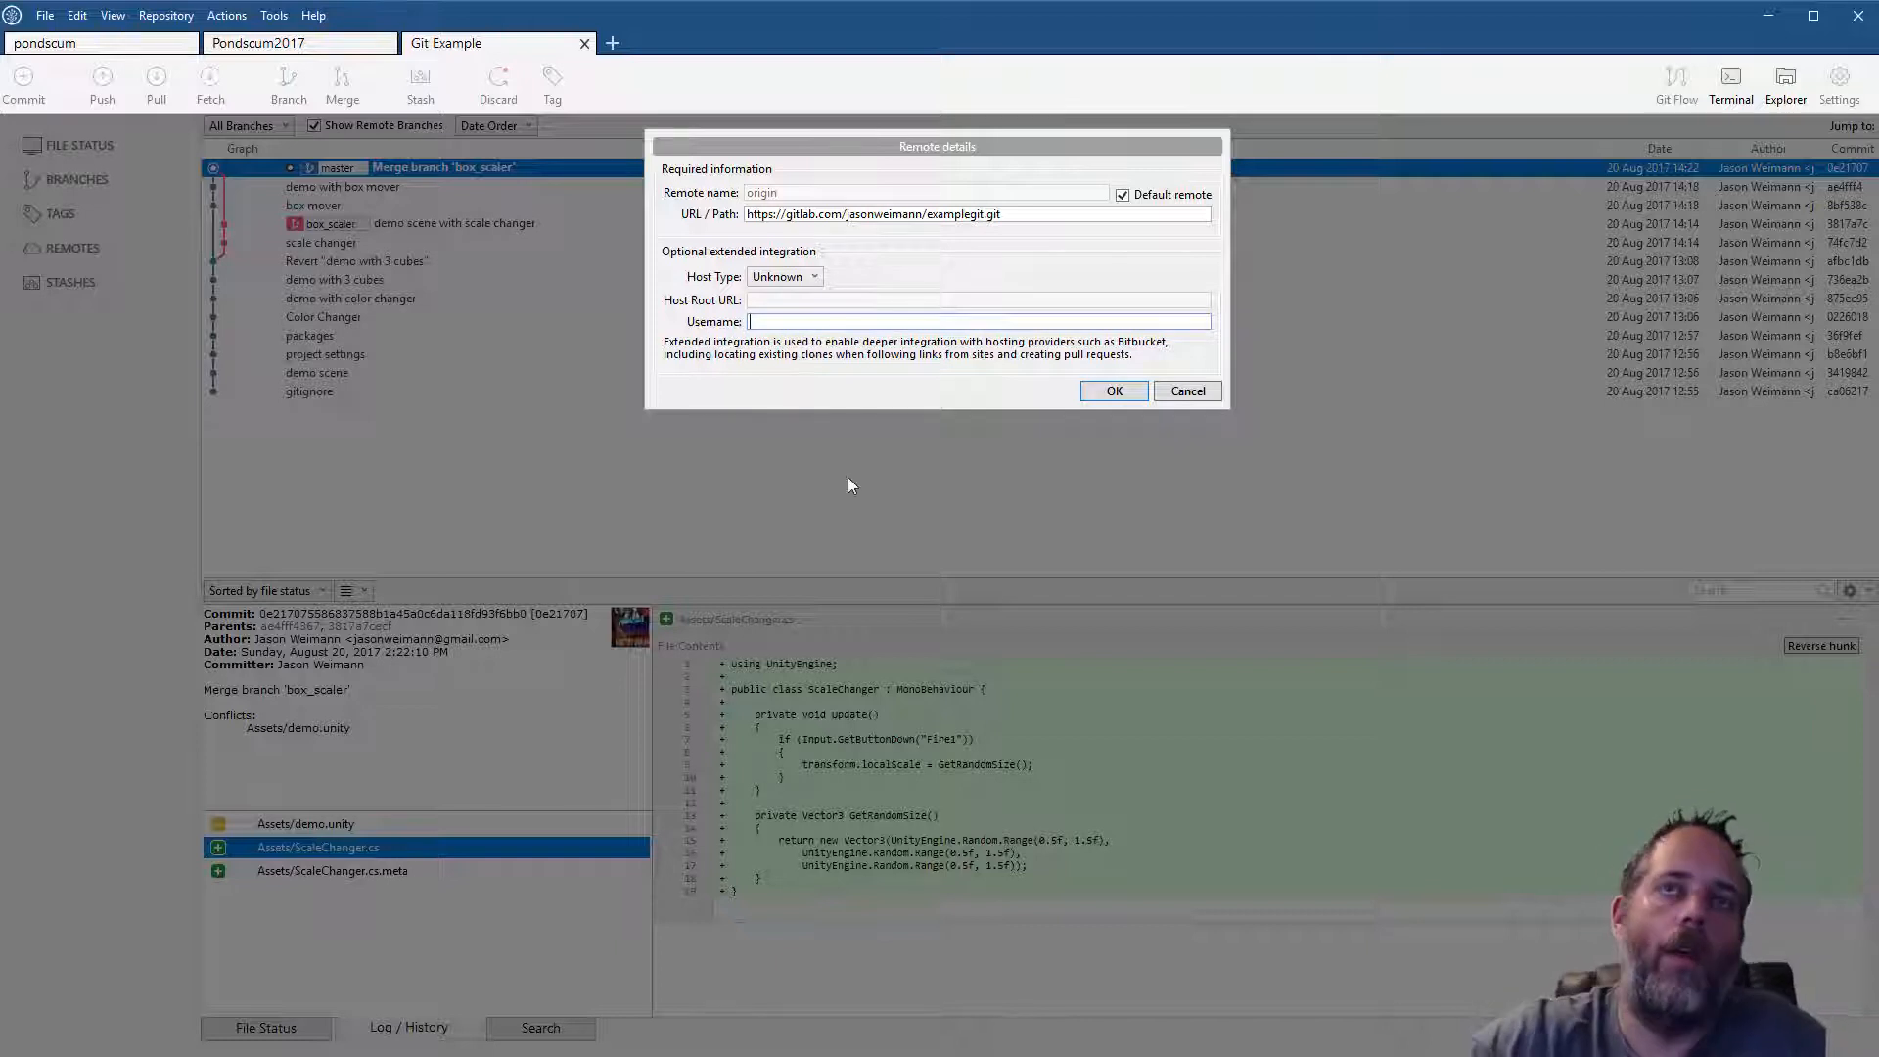
pyautogui.write('jasonweimann')
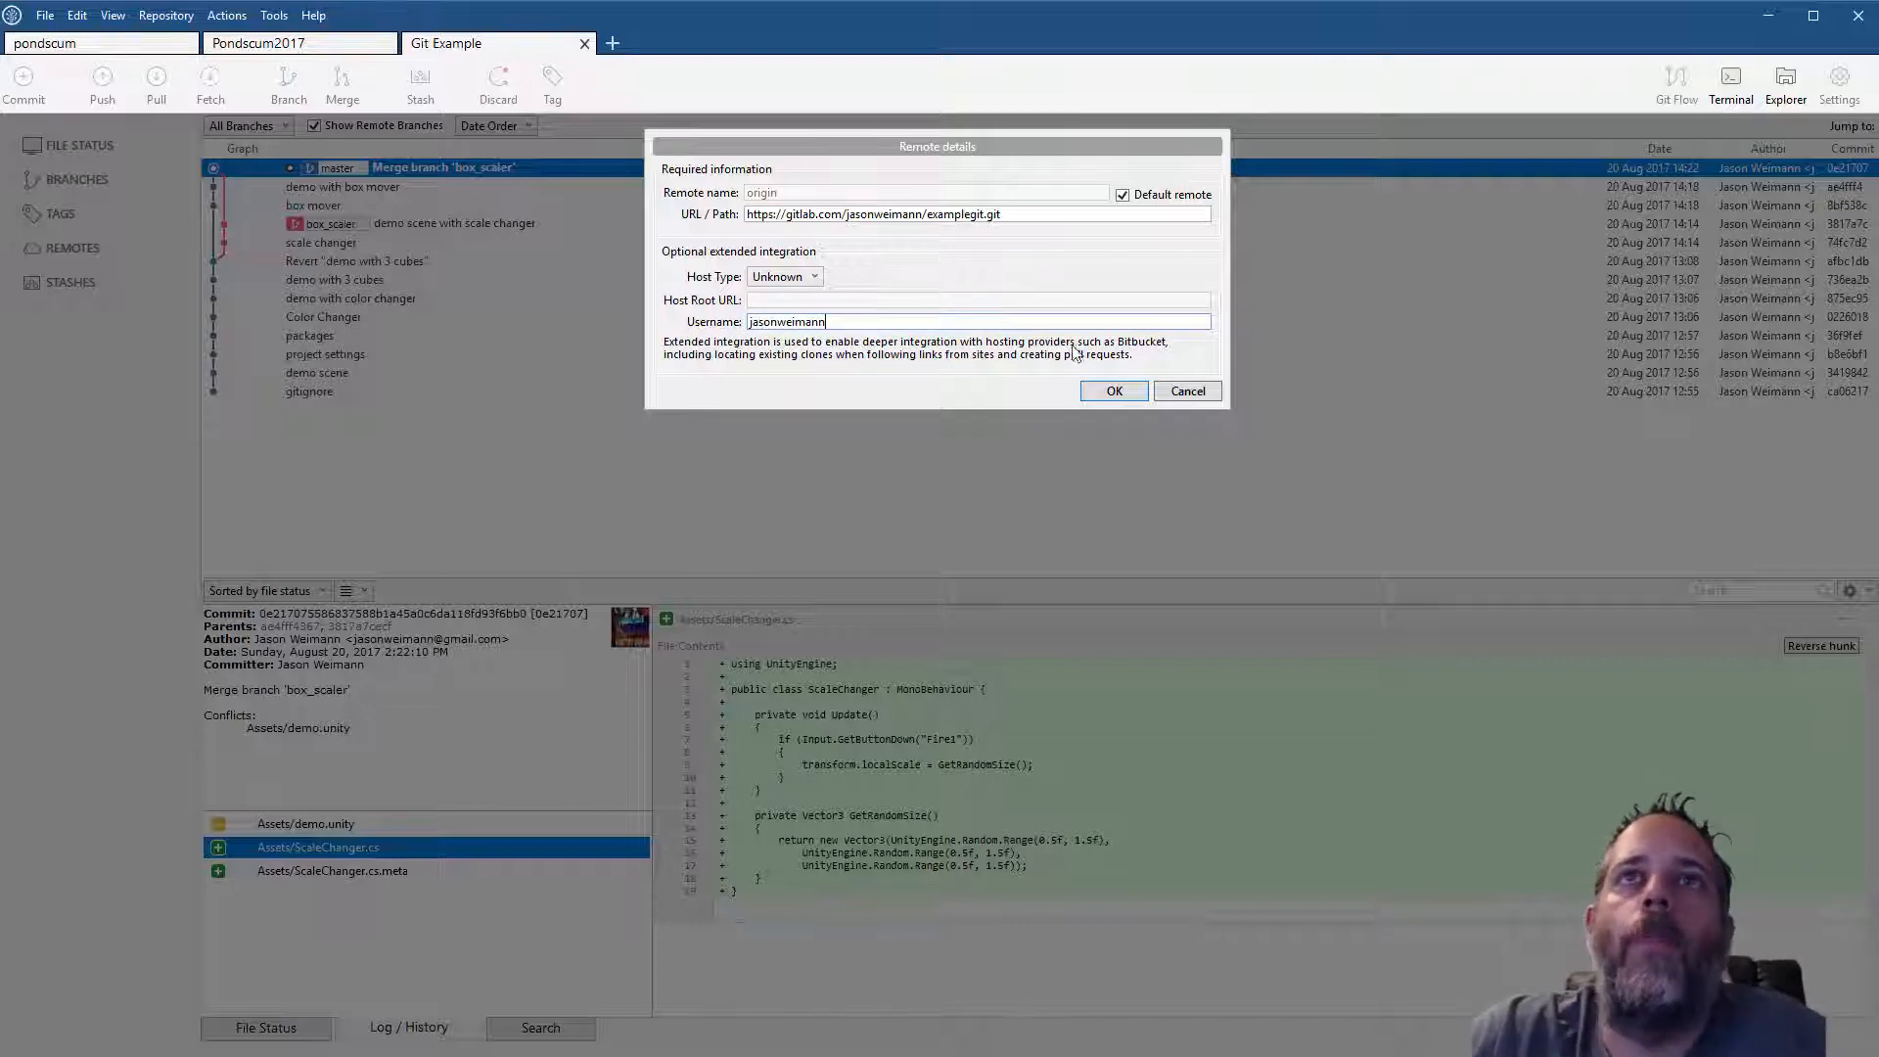
pyautogui.click(1114, 390)
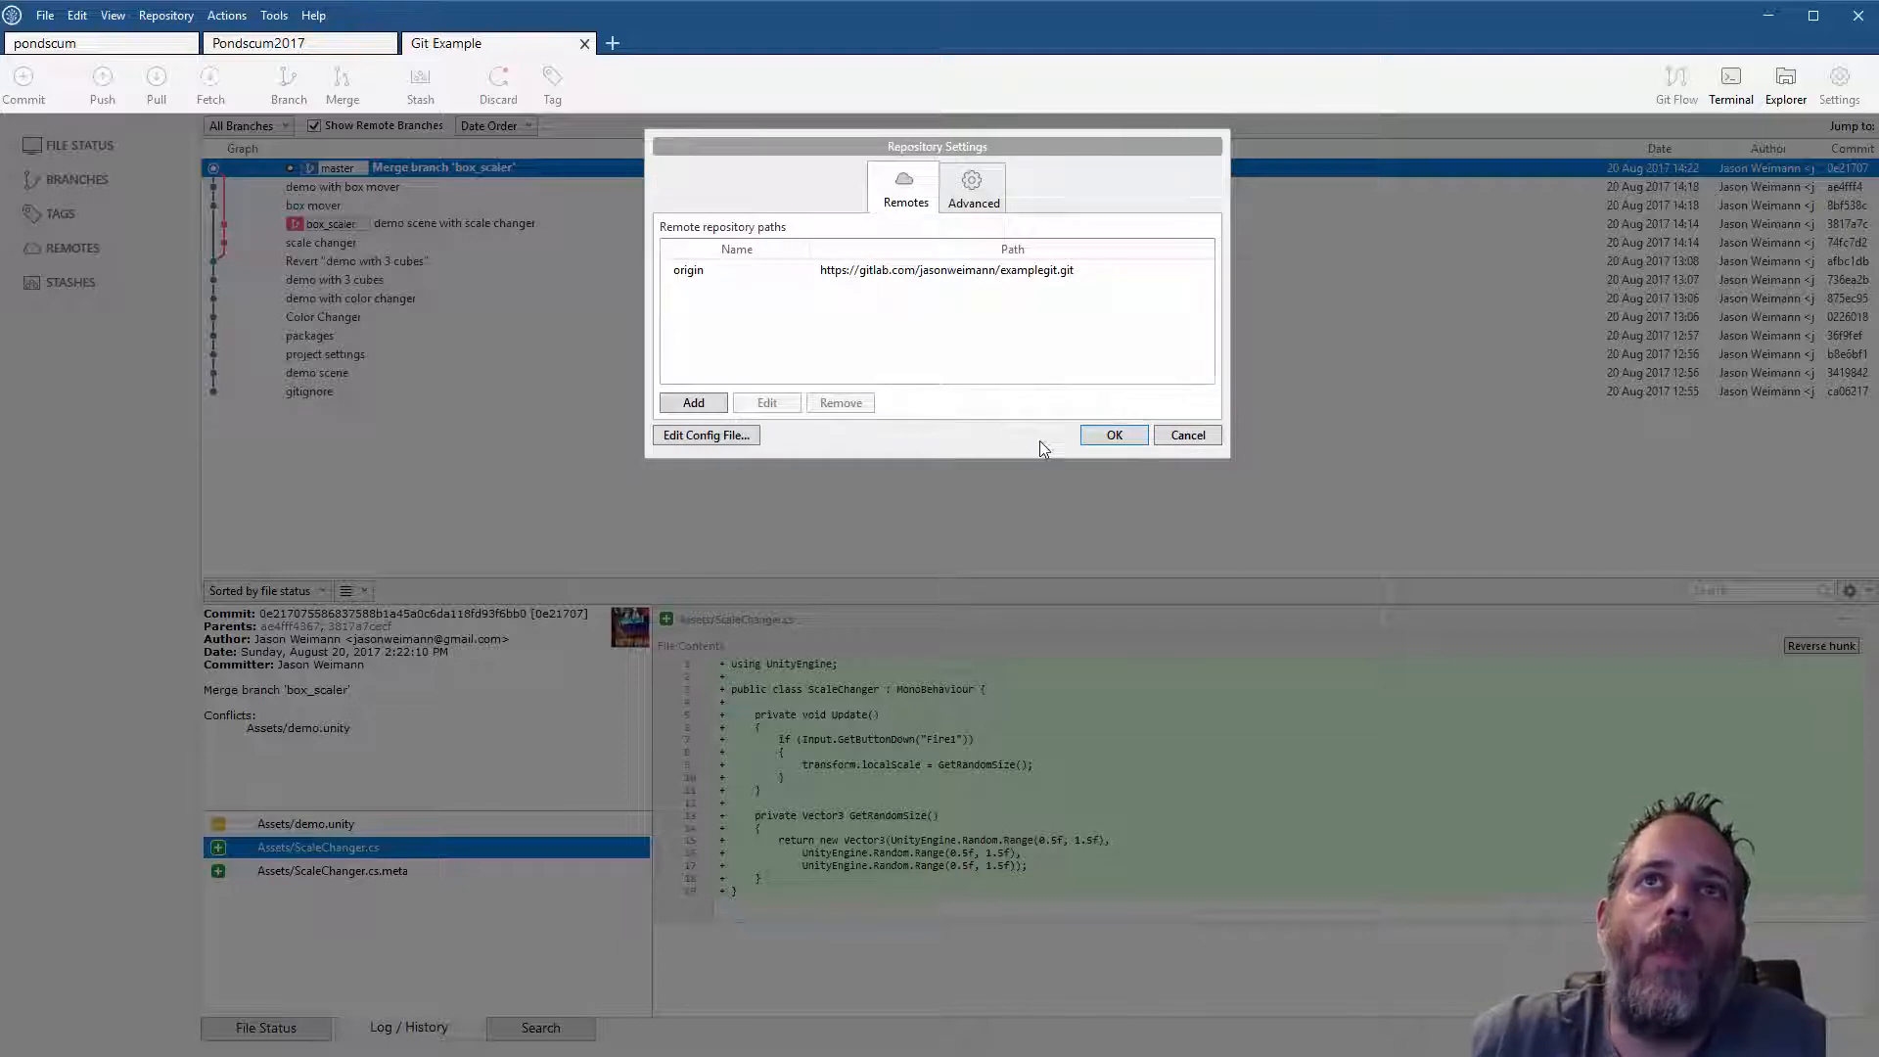
pyautogui.click(1114, 435)
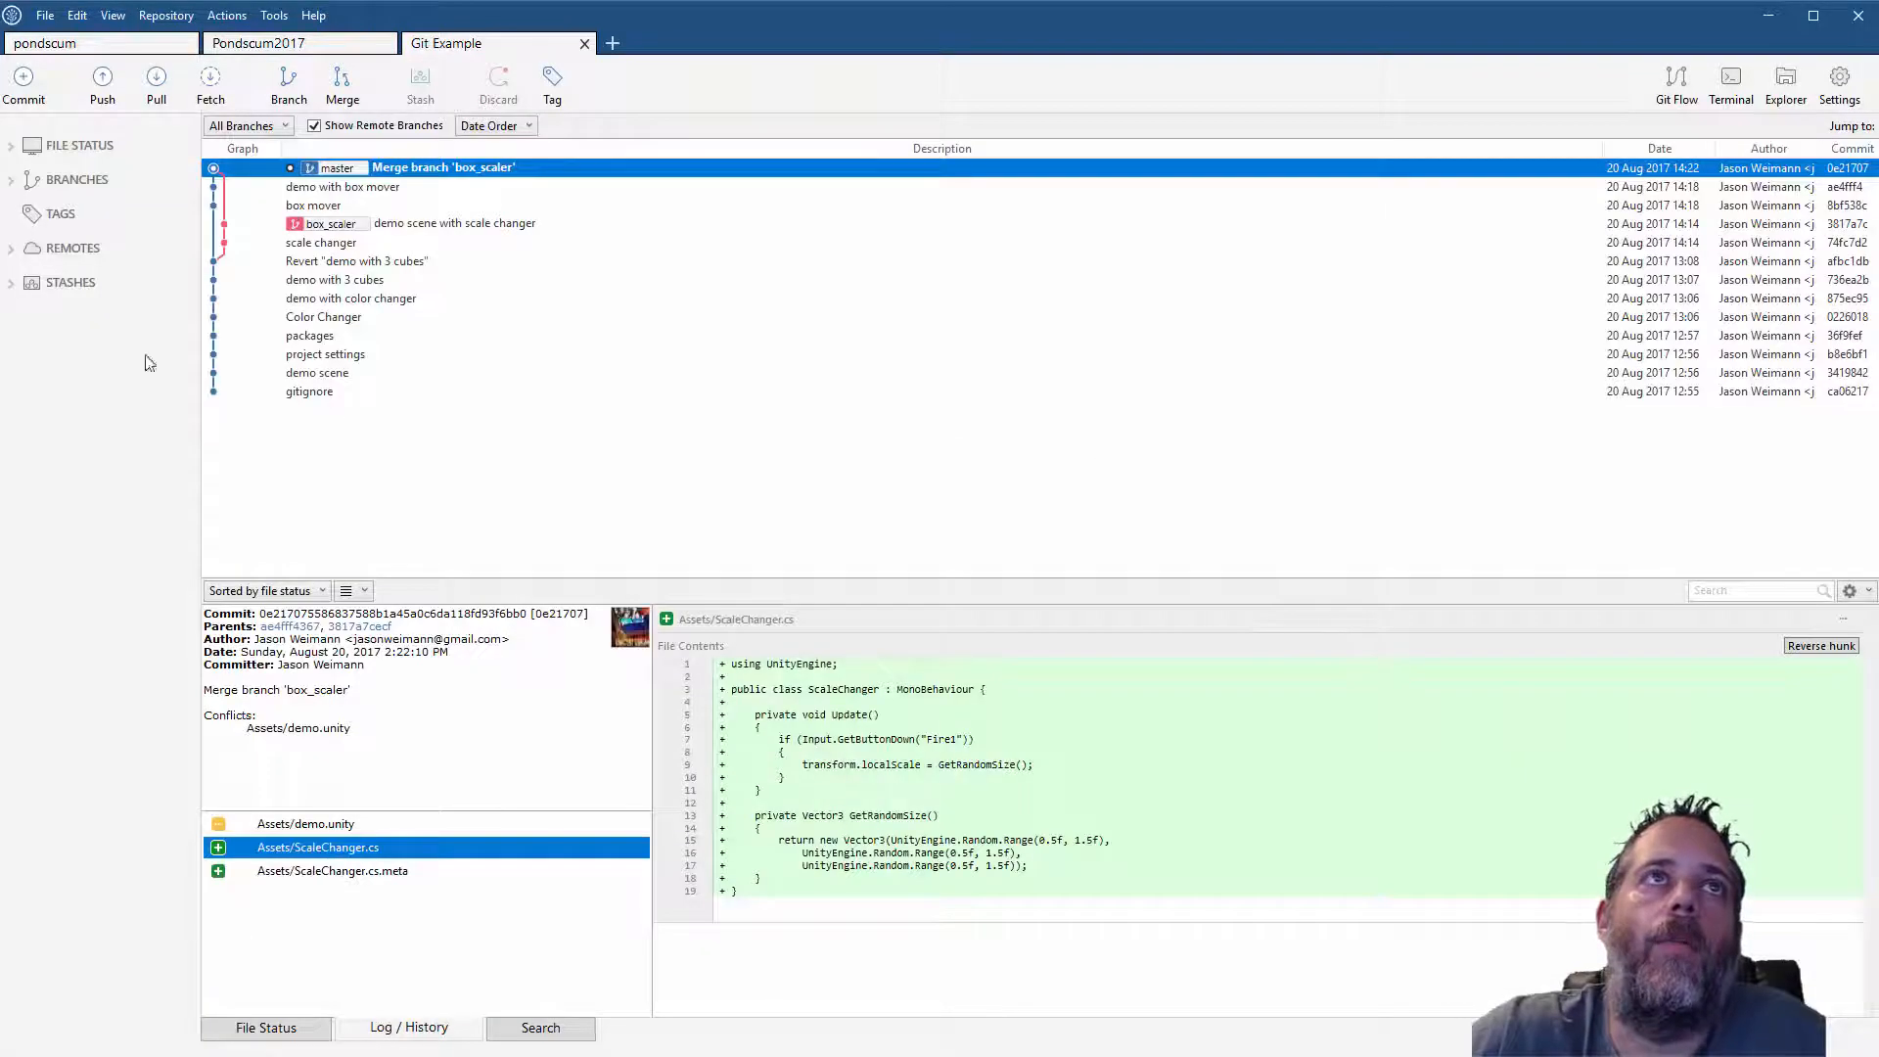
# Expand the remotes list and bring up the Push dialog targeting origin
pyautogui.click(72, 248)
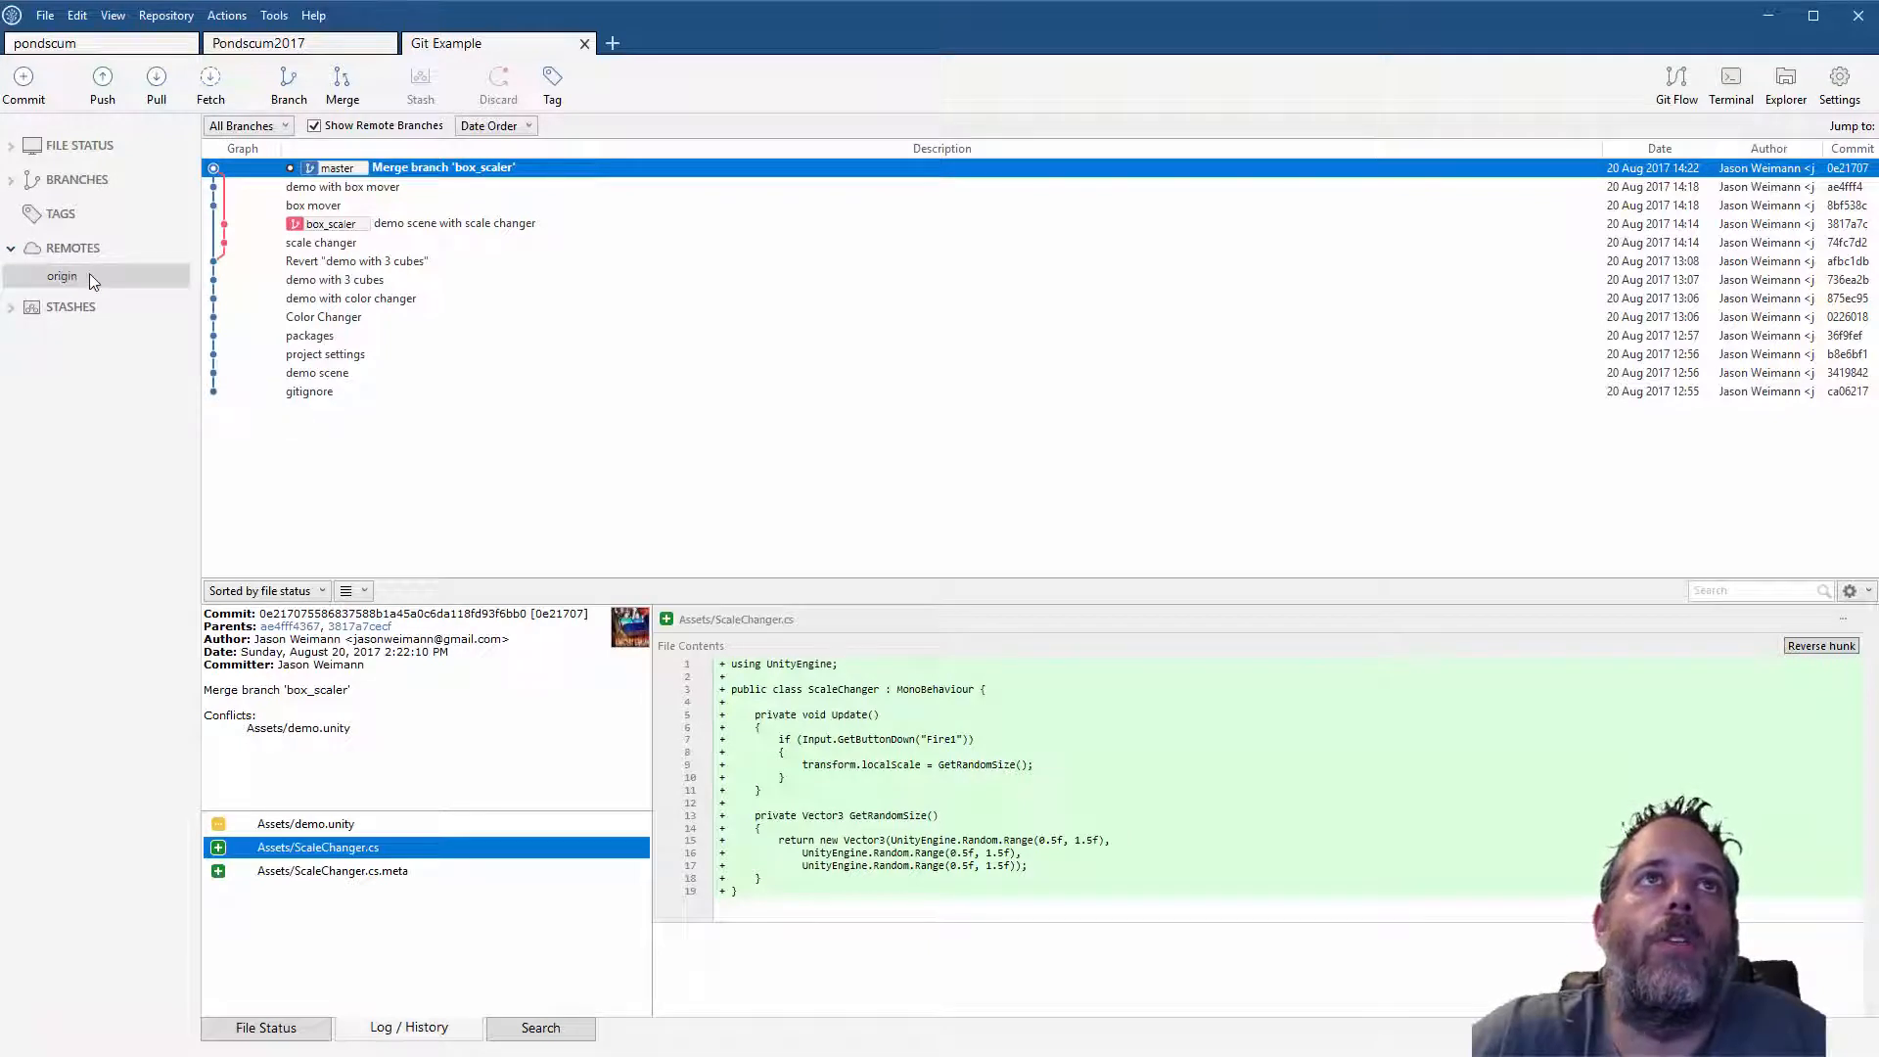
pyautogui.moveTo(30, 314)
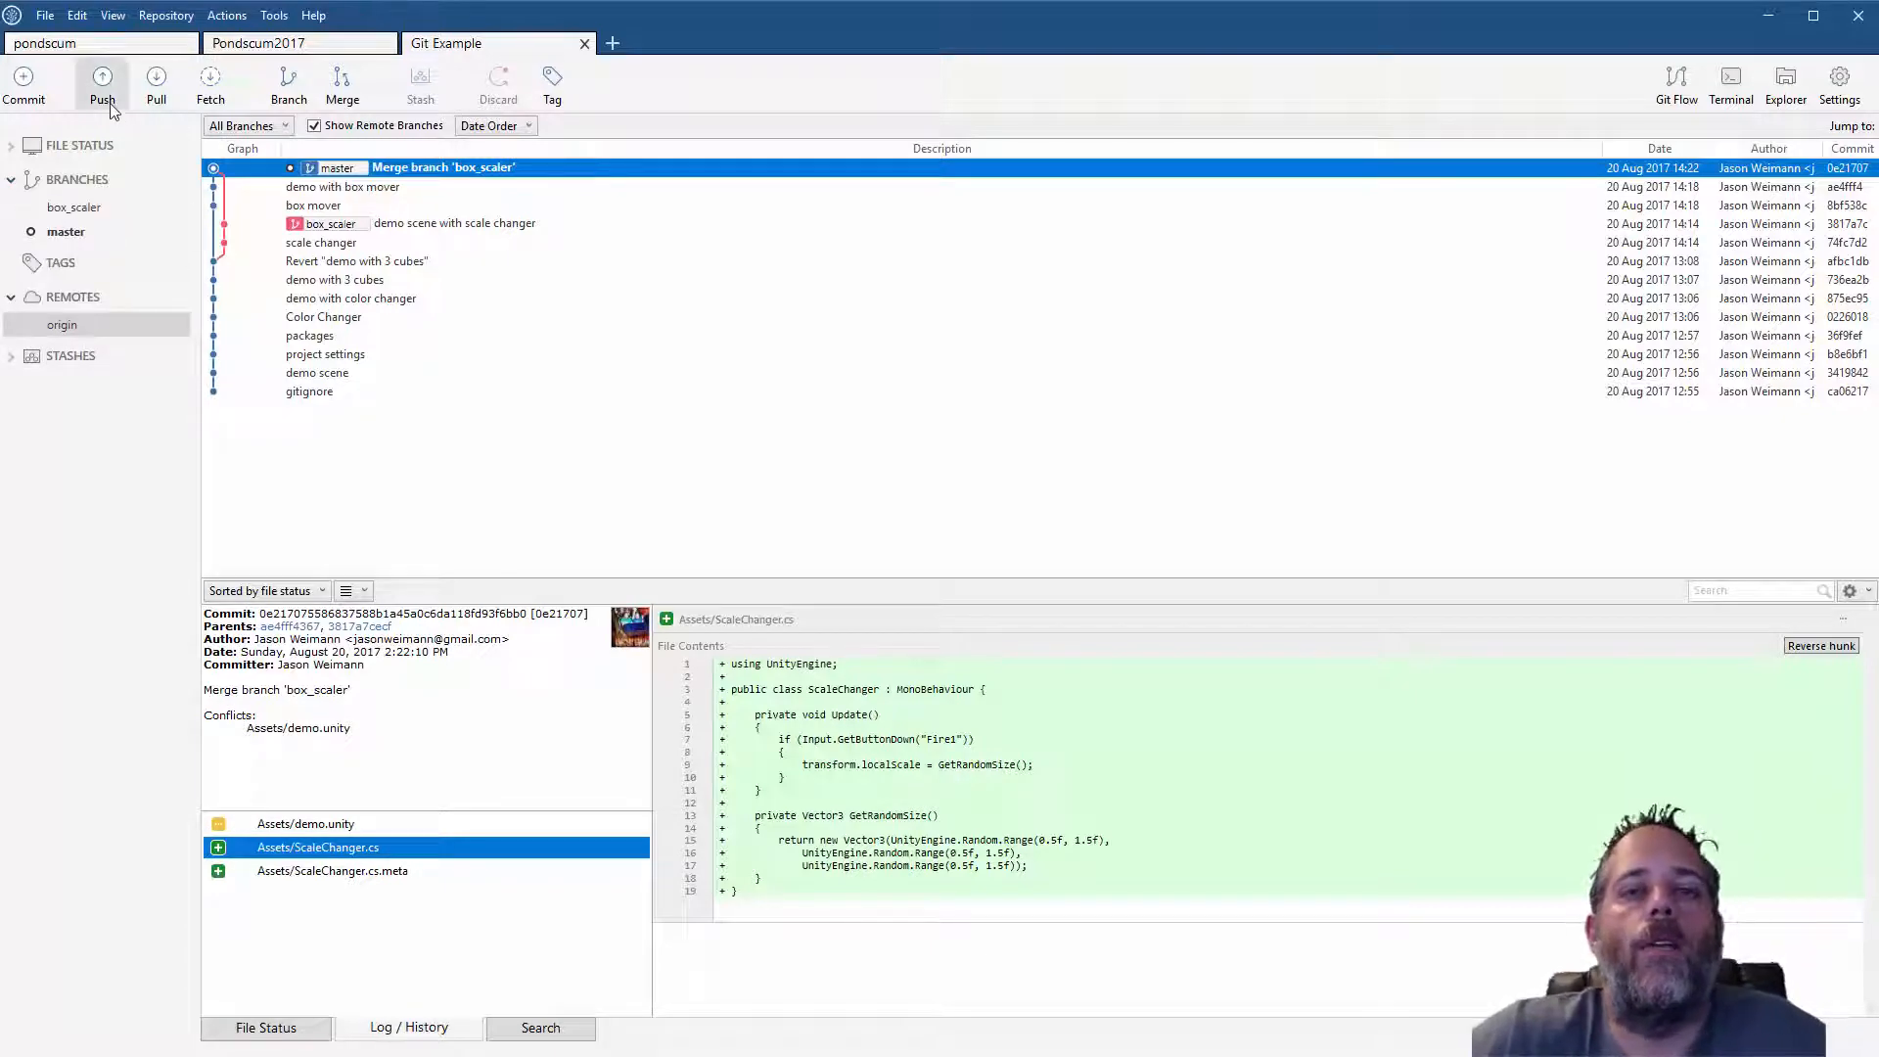
pyautogui.click(98, 81)
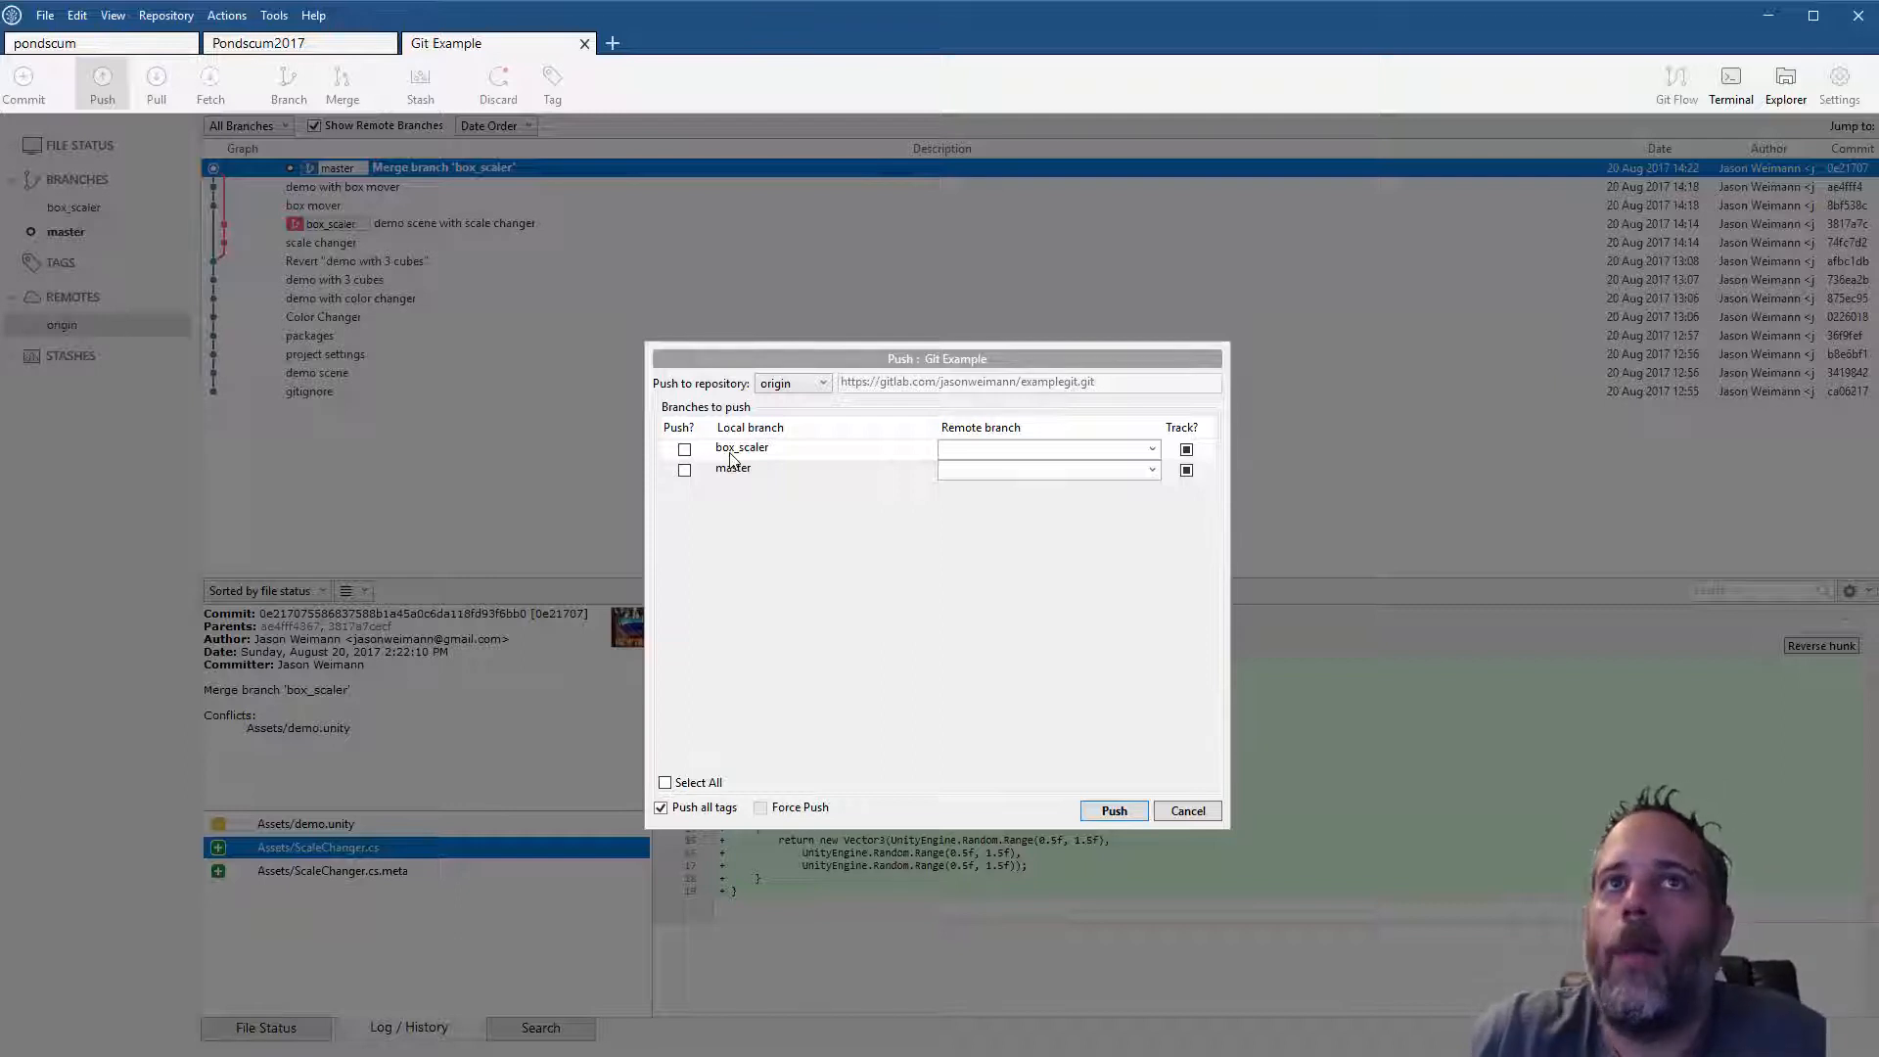
# Push master to origin, review the full output, and close the report
pyautogui.click(684, 469)
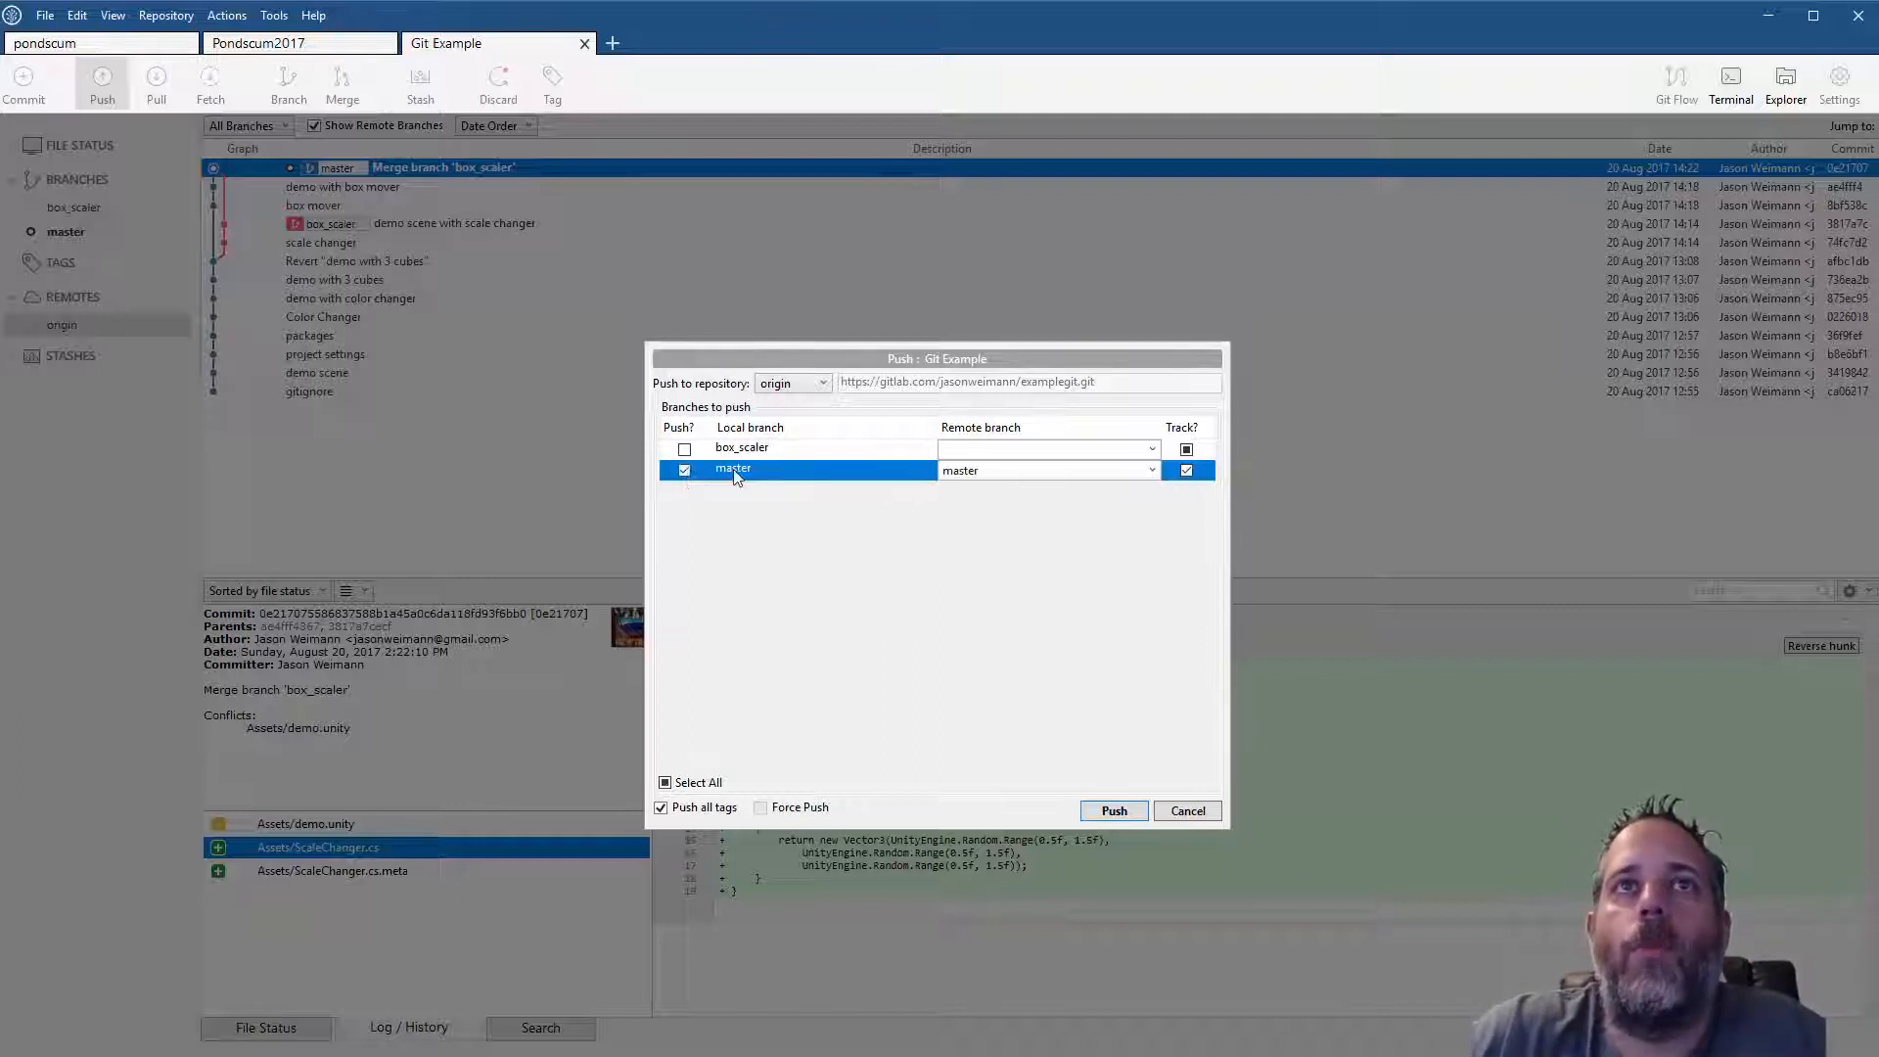
pyautogui.click(1114, 811)
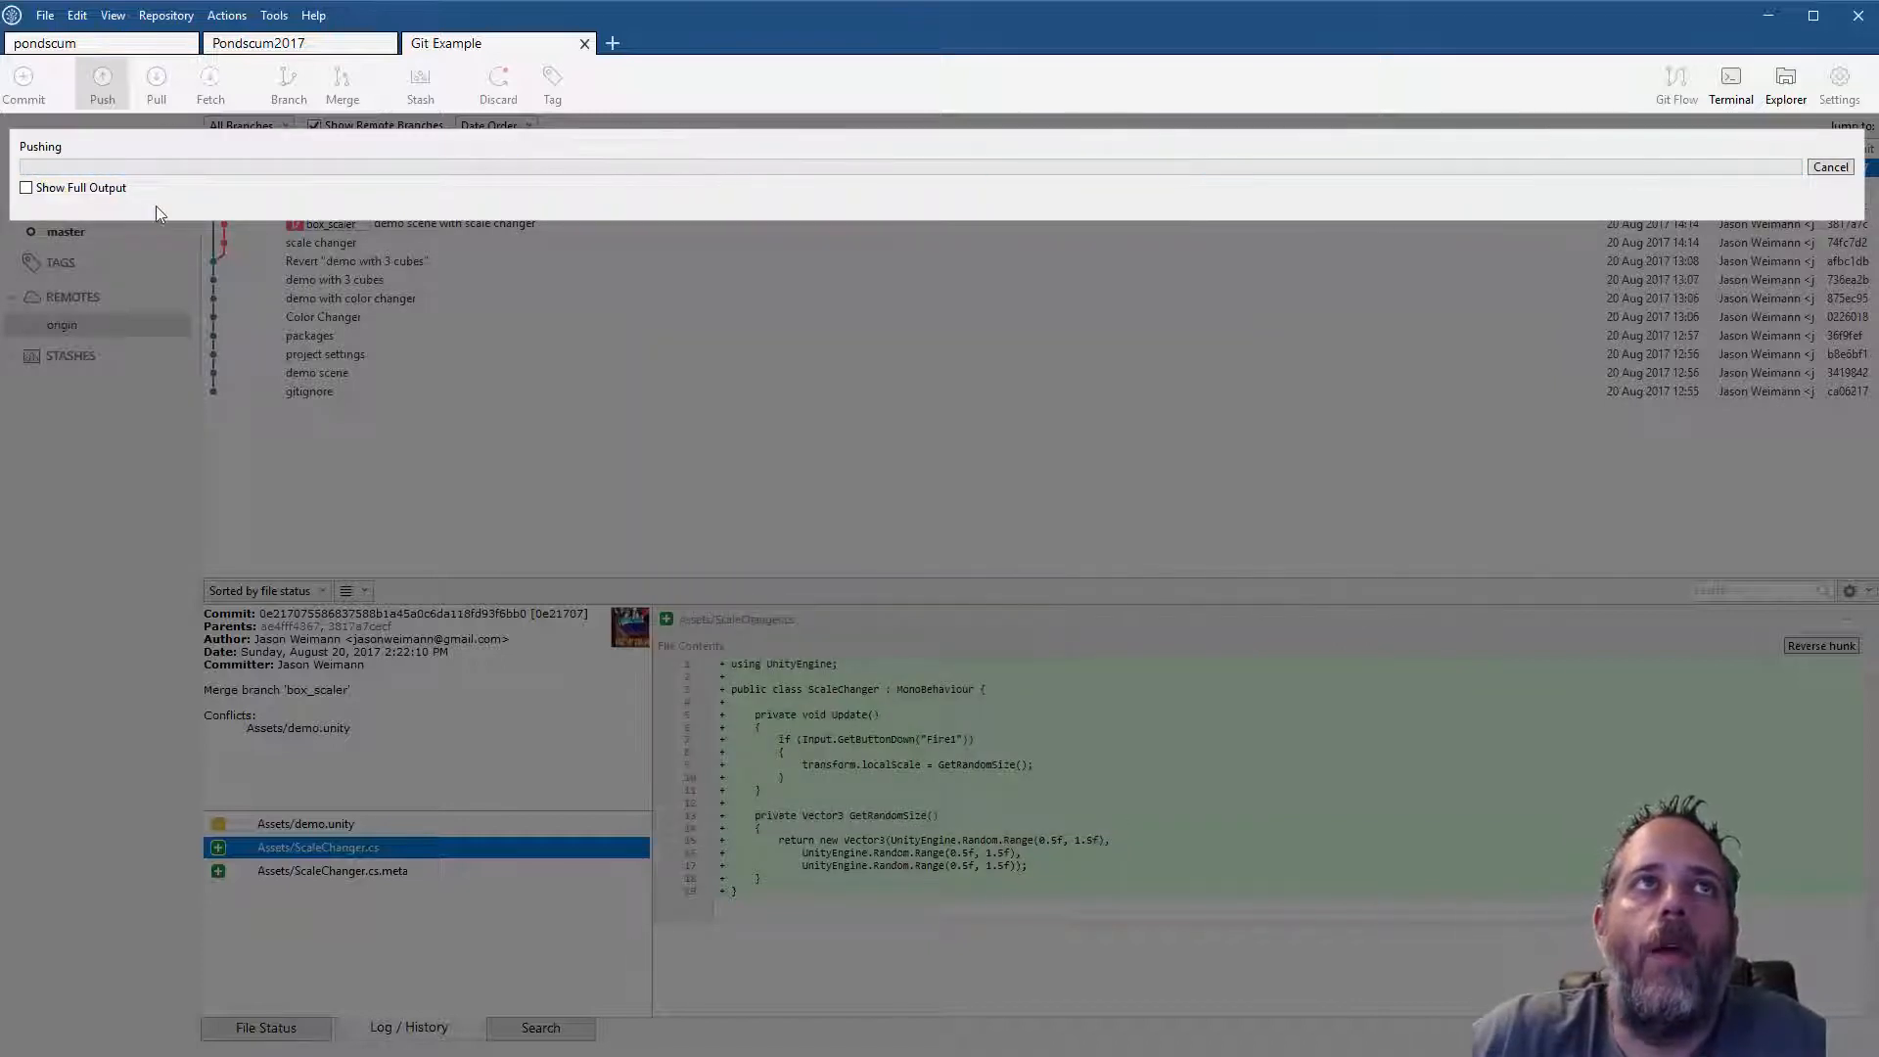
pyautogui.click(25, 187)
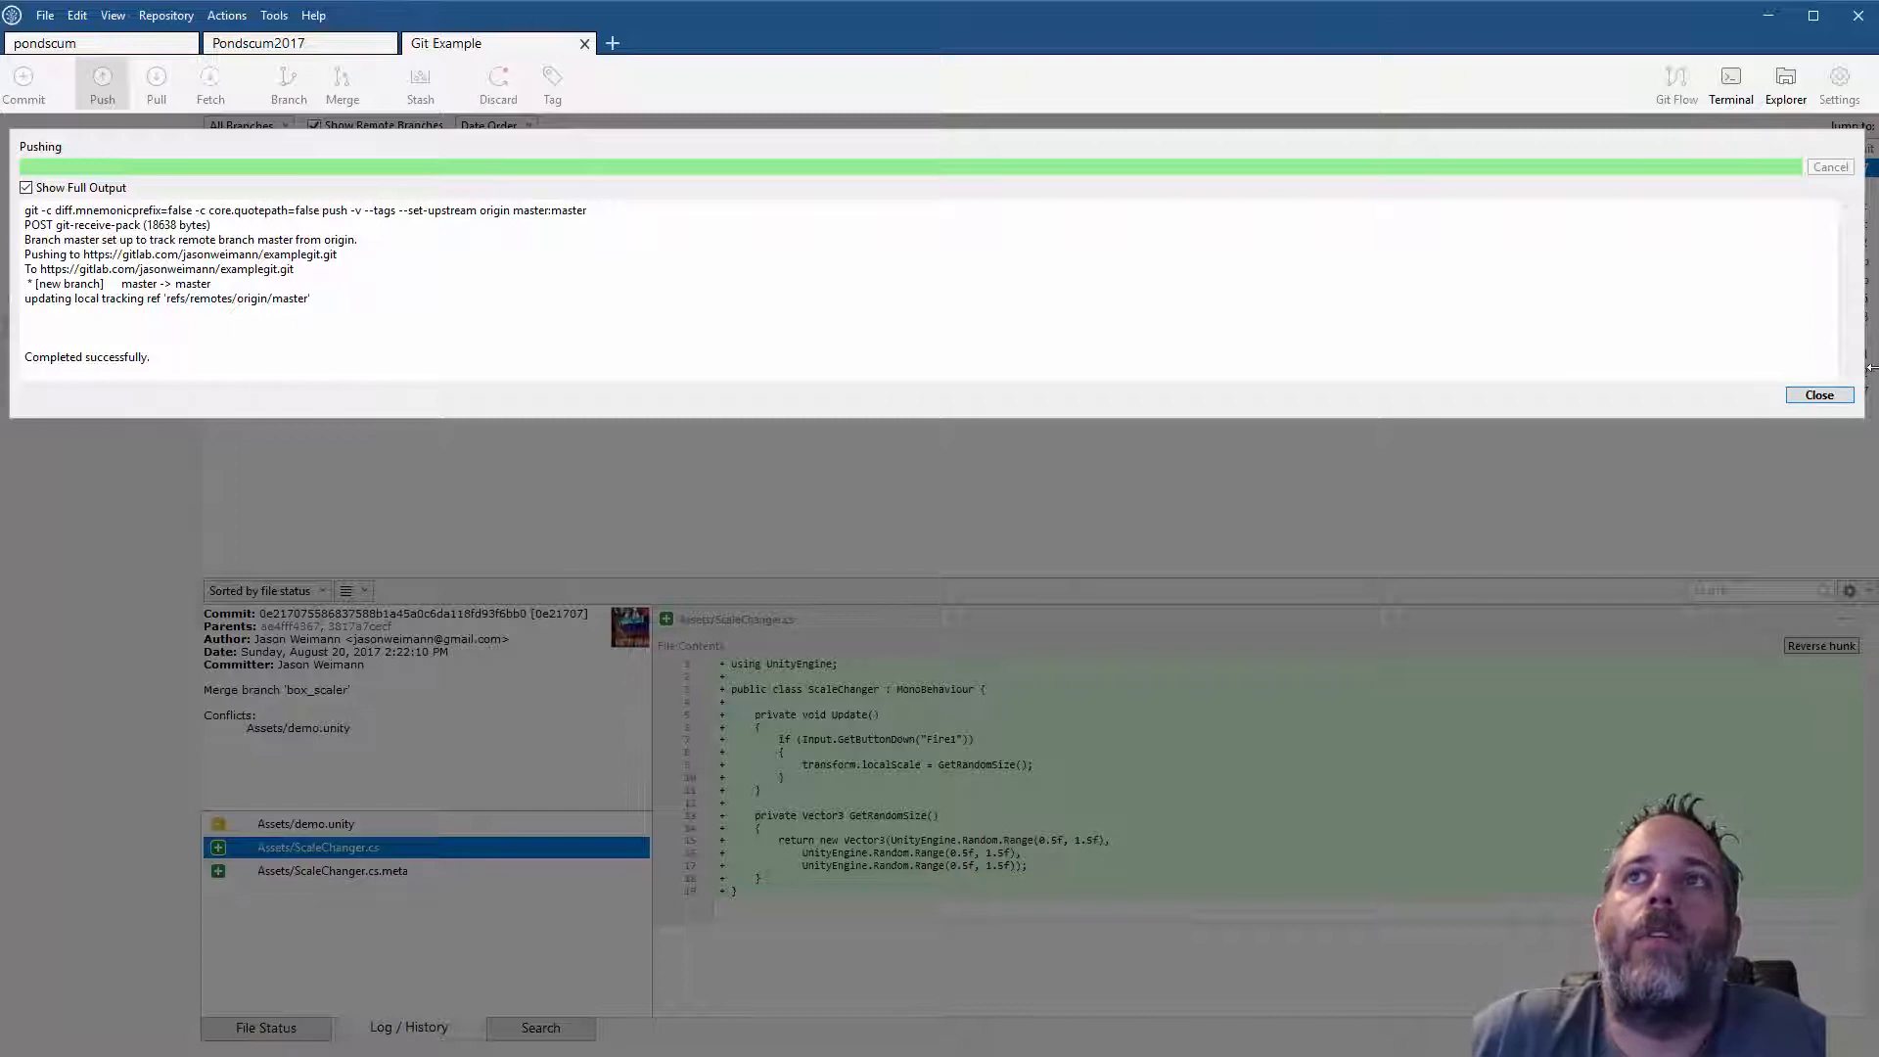
pyautogui.click(1820, 394)
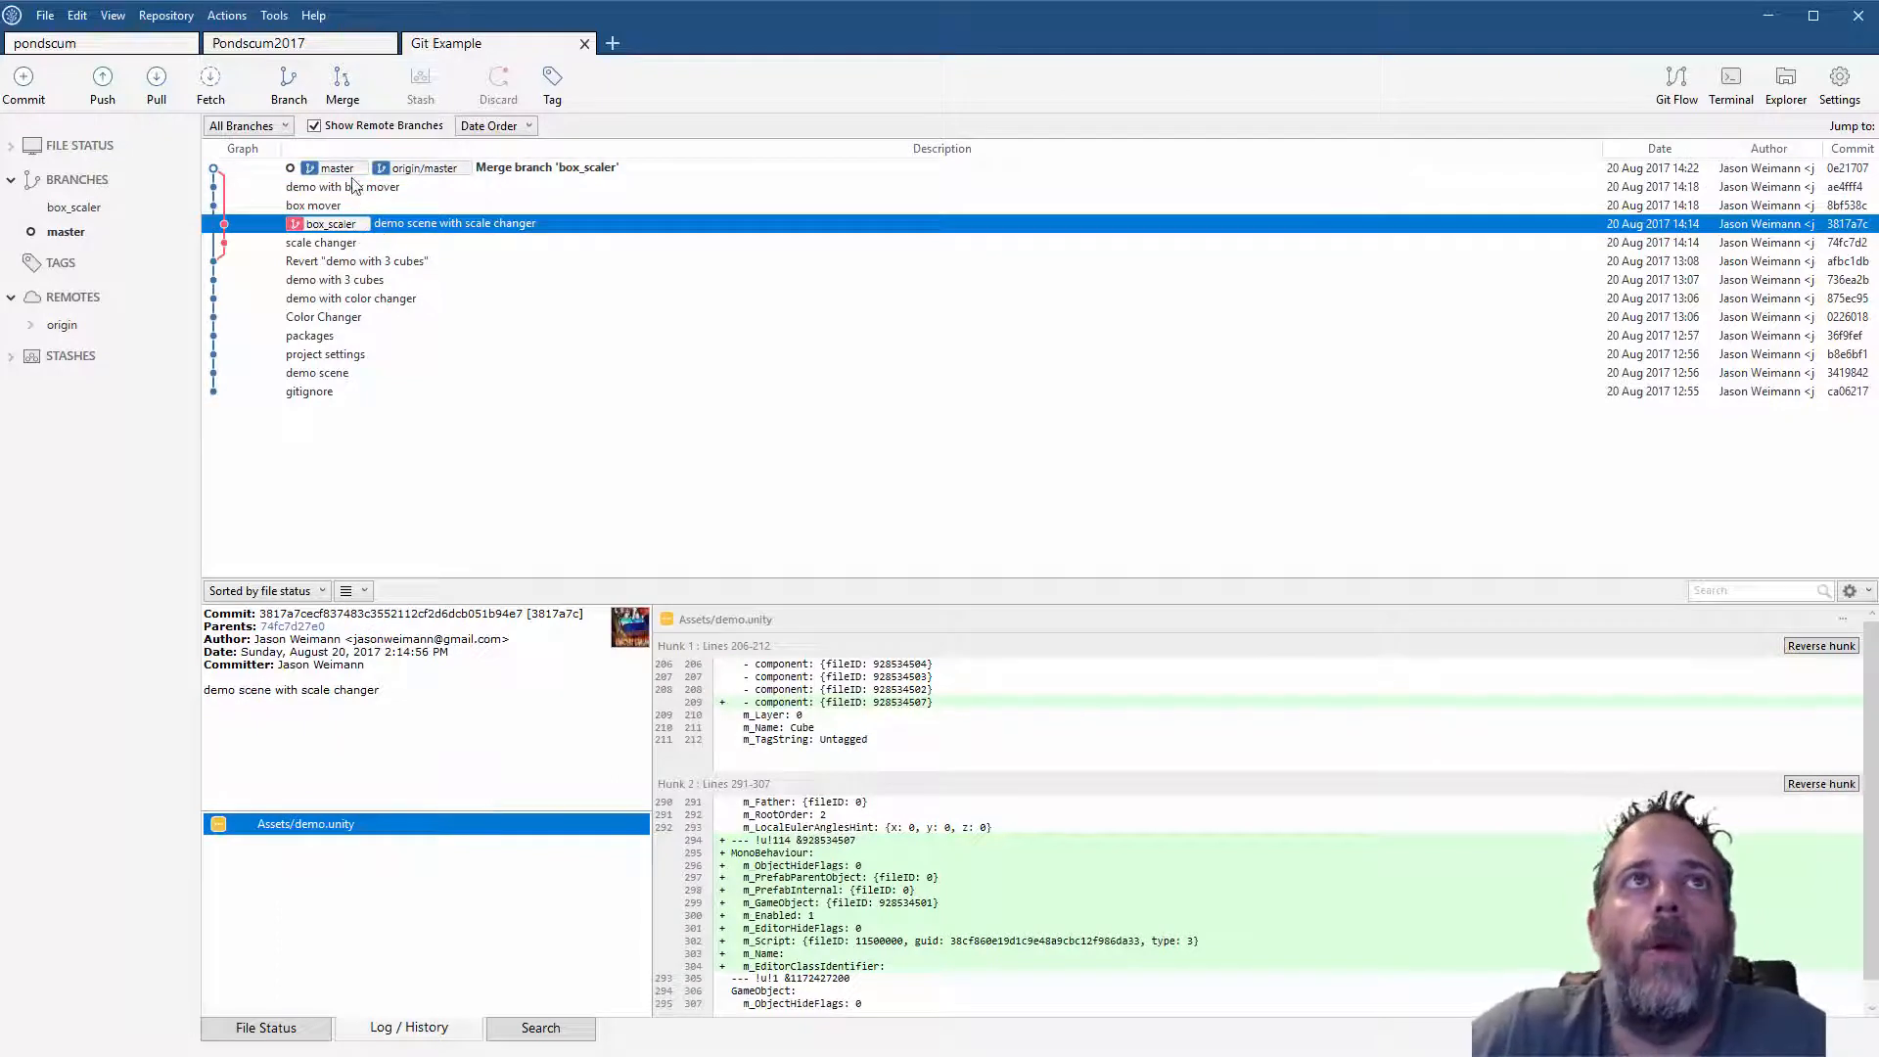
pyautogui.click(547, 167)
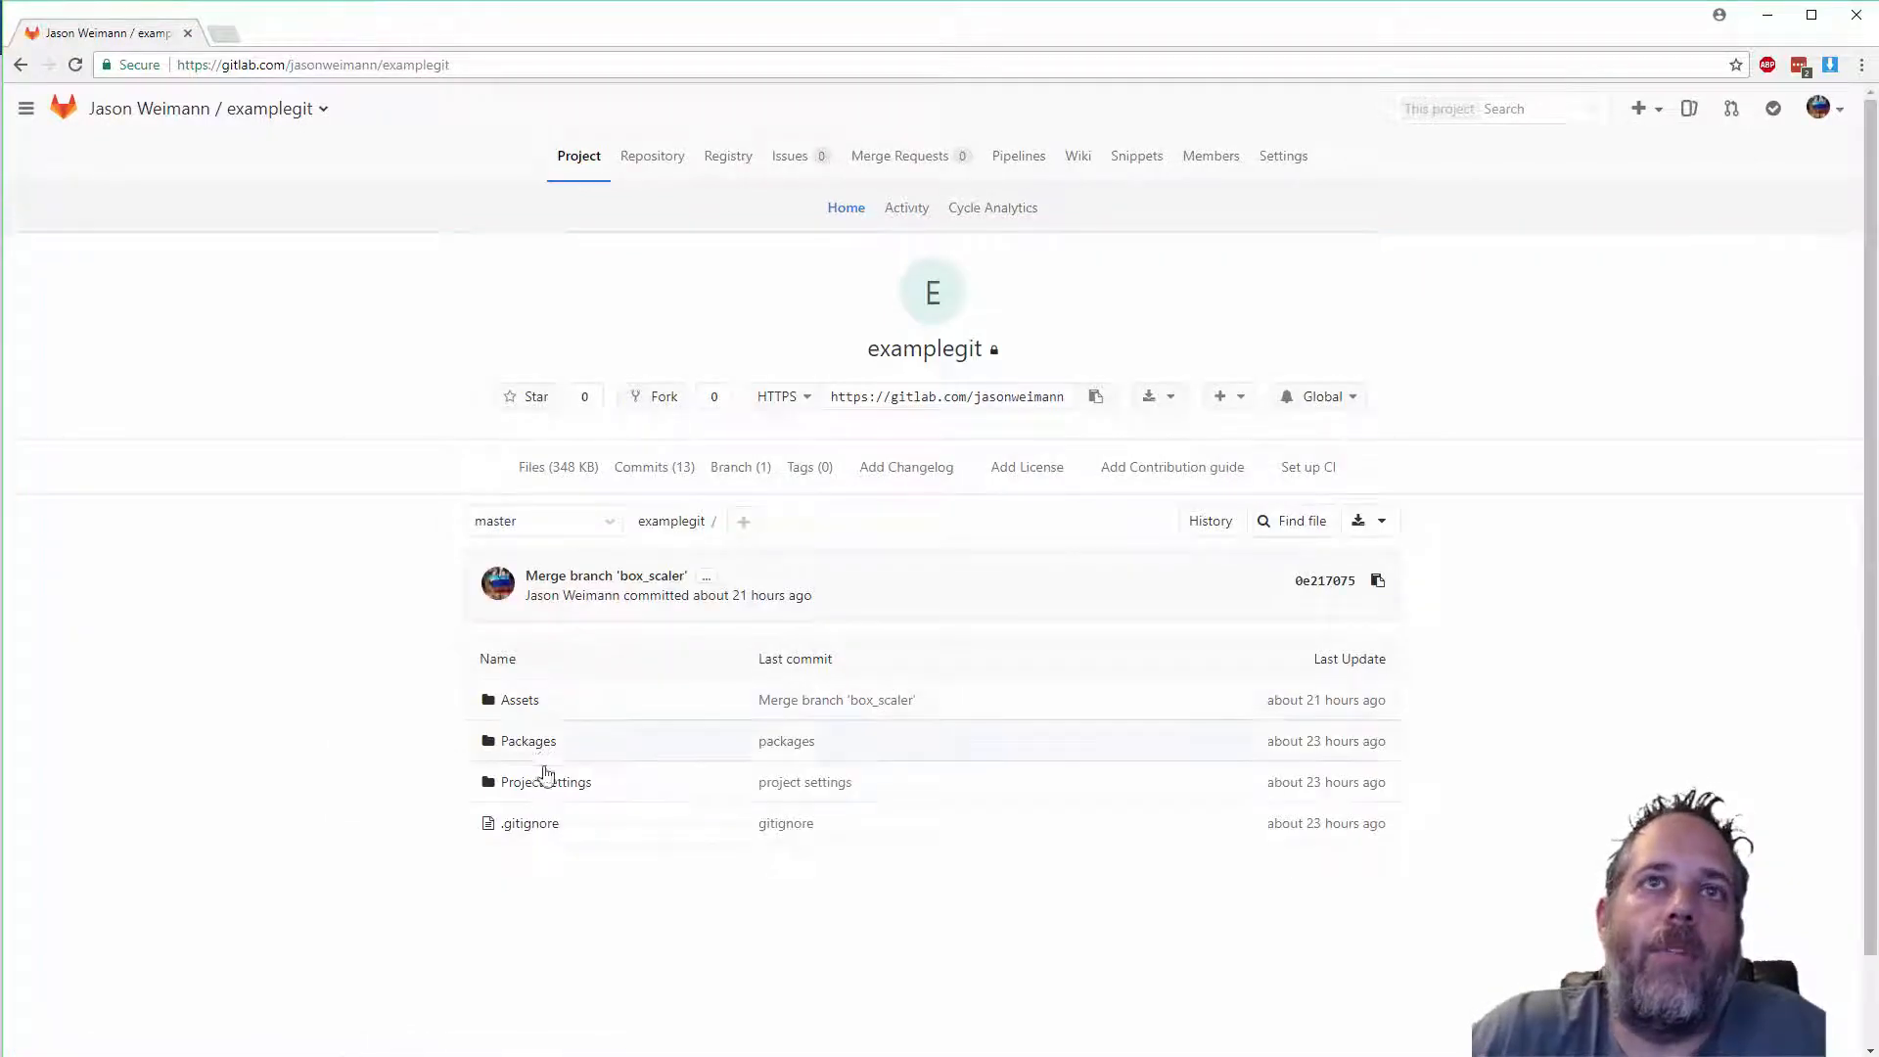
pyautogui.moveTo(640, 474)
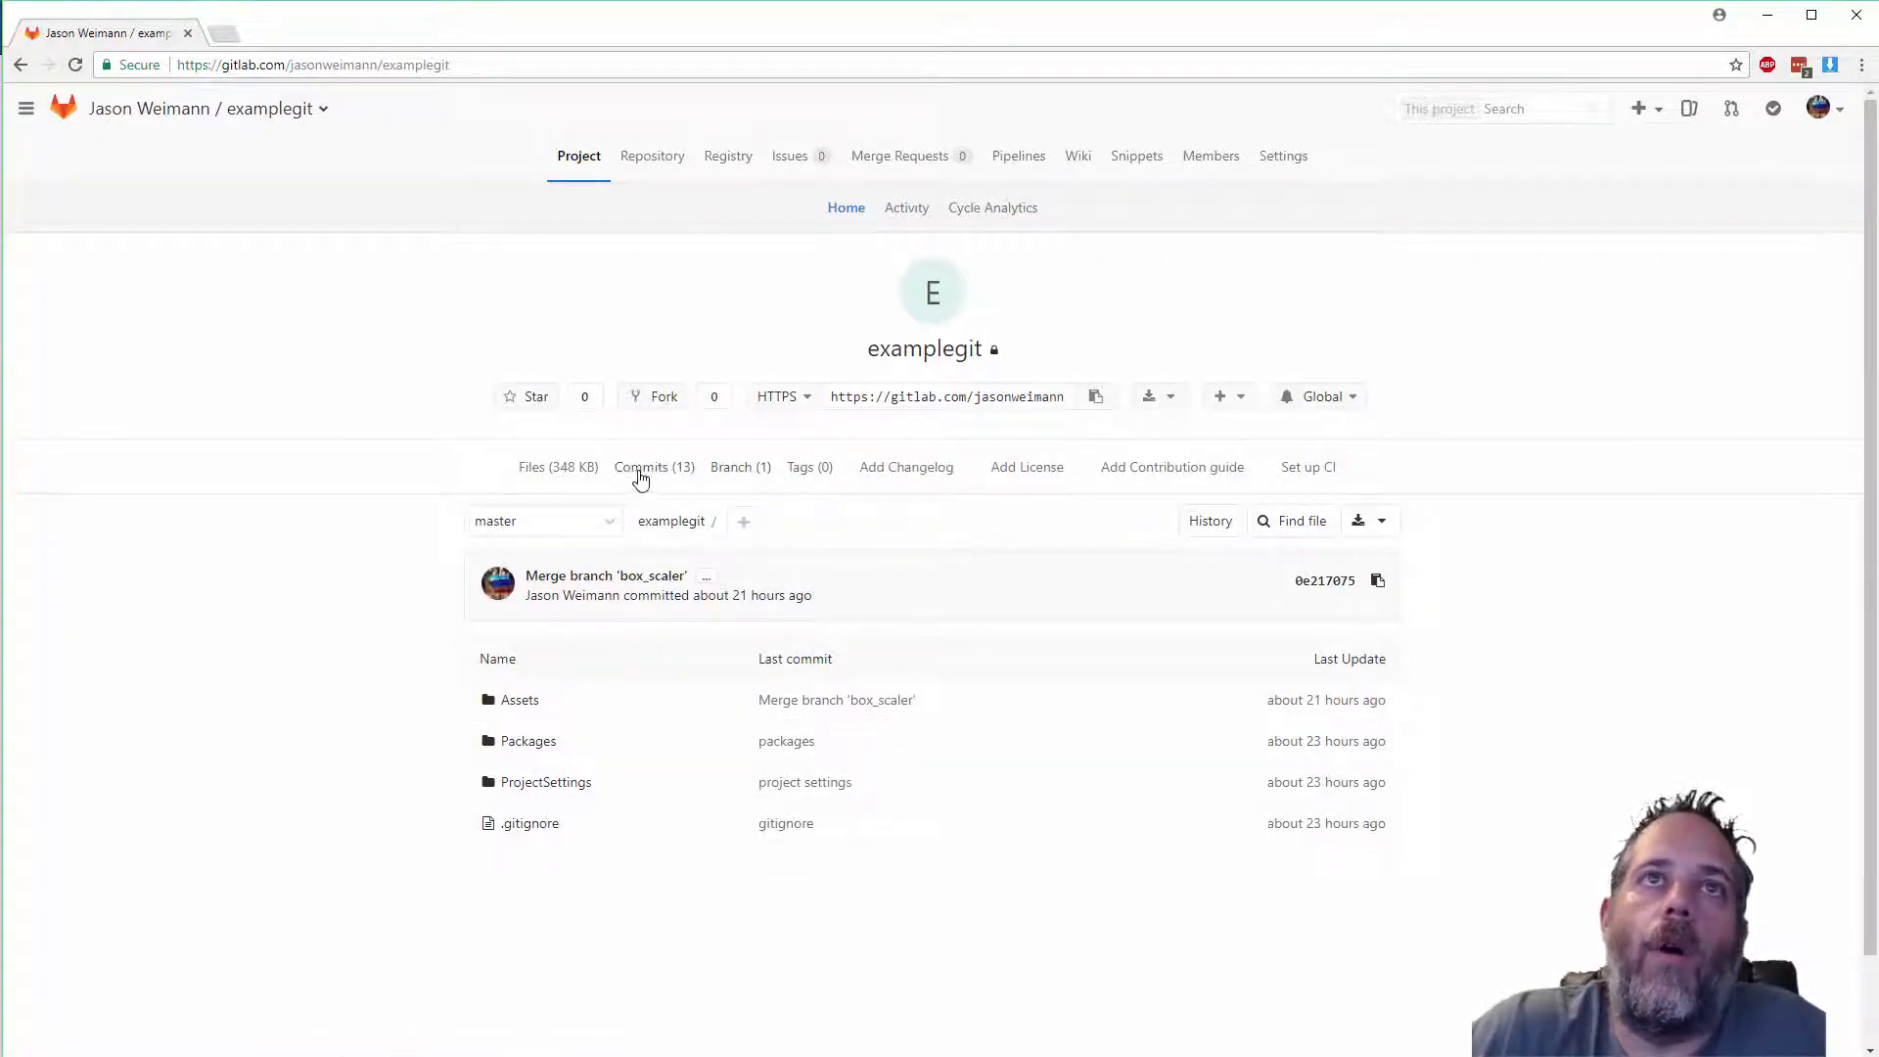
# Check the pushed merge commit on GitLab, then return to Sourcetree
pyautogui.click(653, 467)
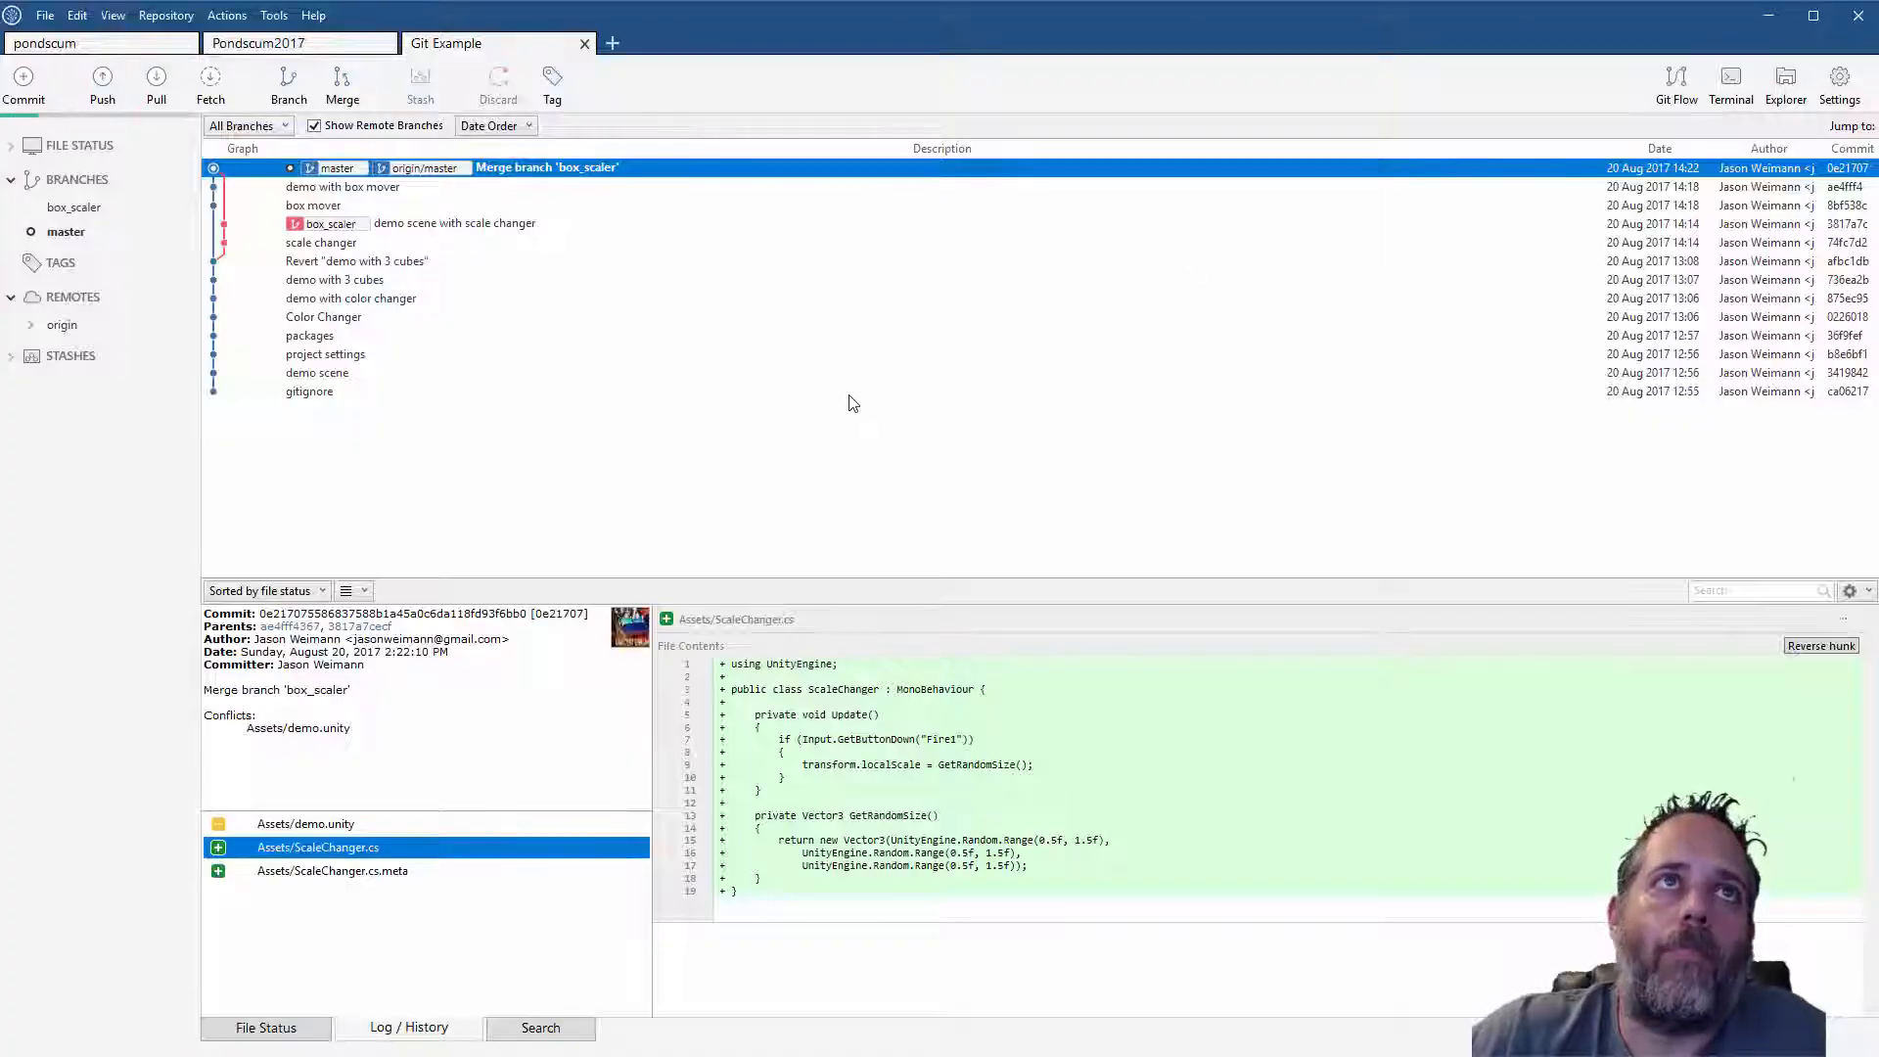
pyautogui.click(309, 391)
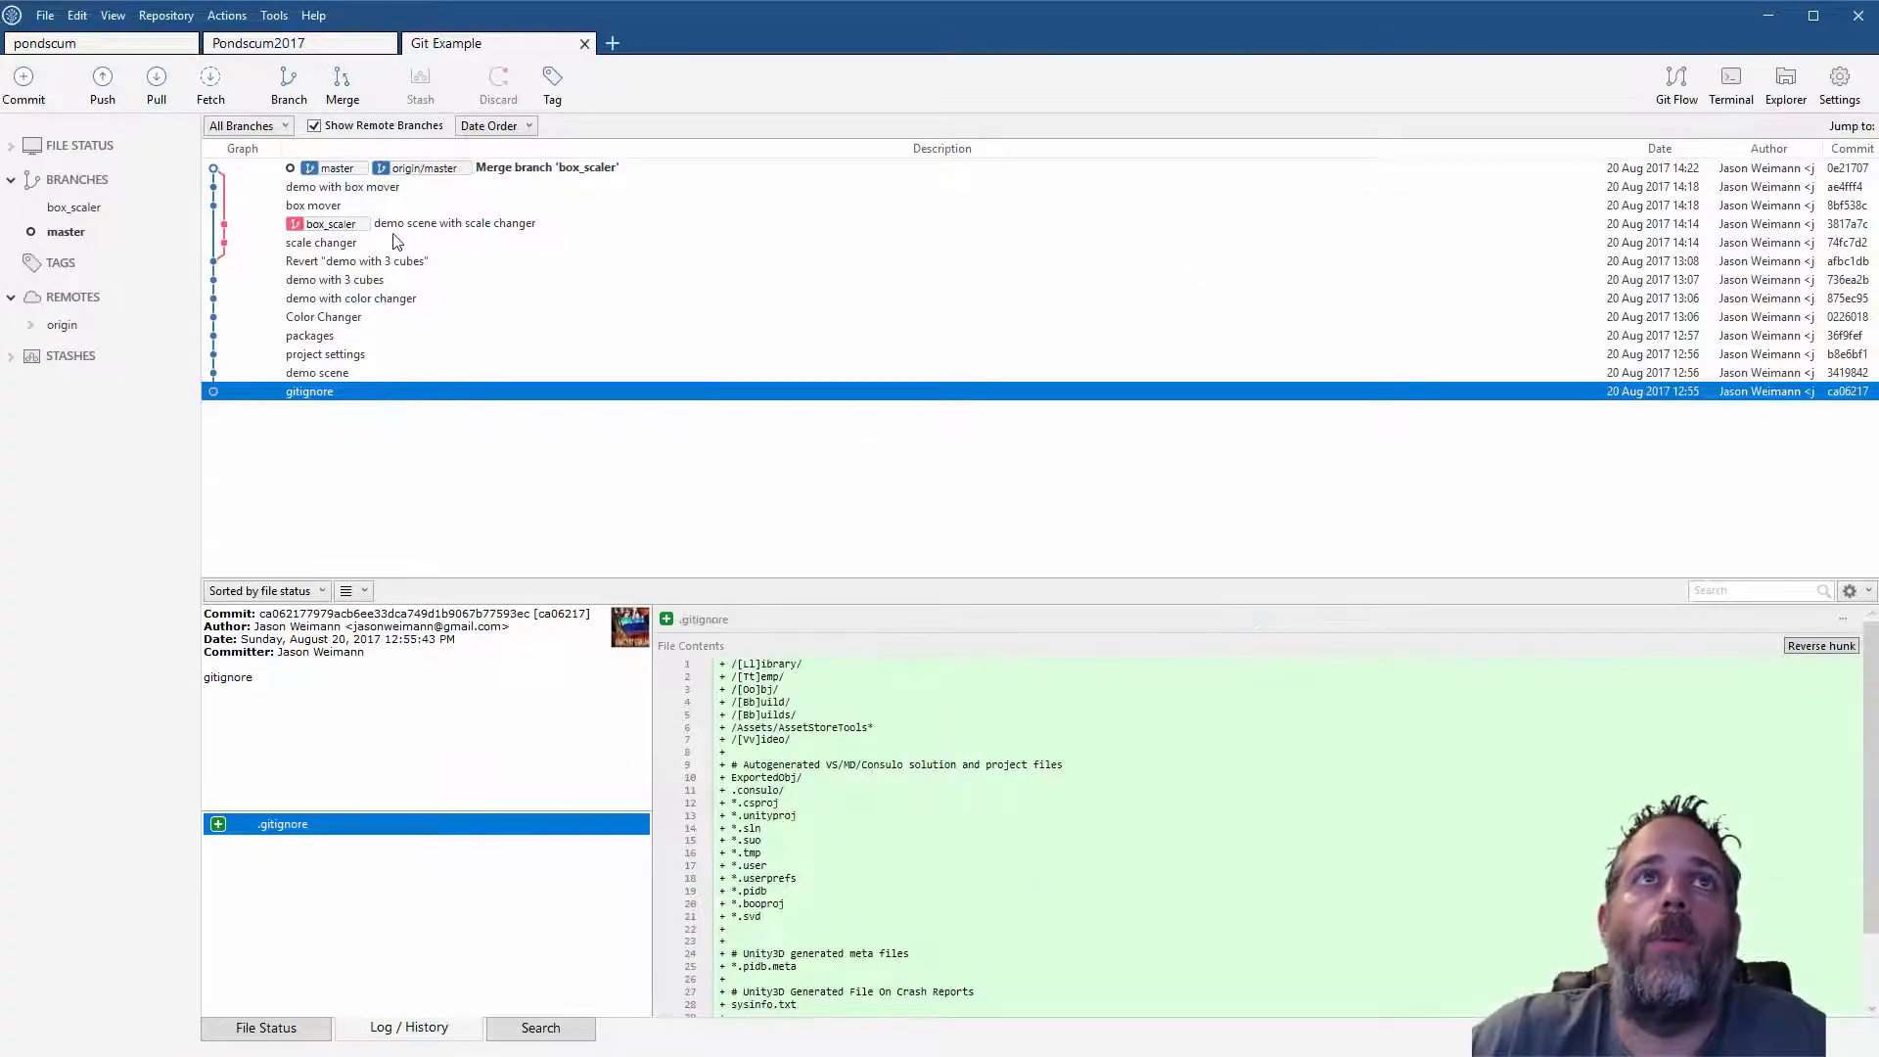
pyautogui.click(547, 167)
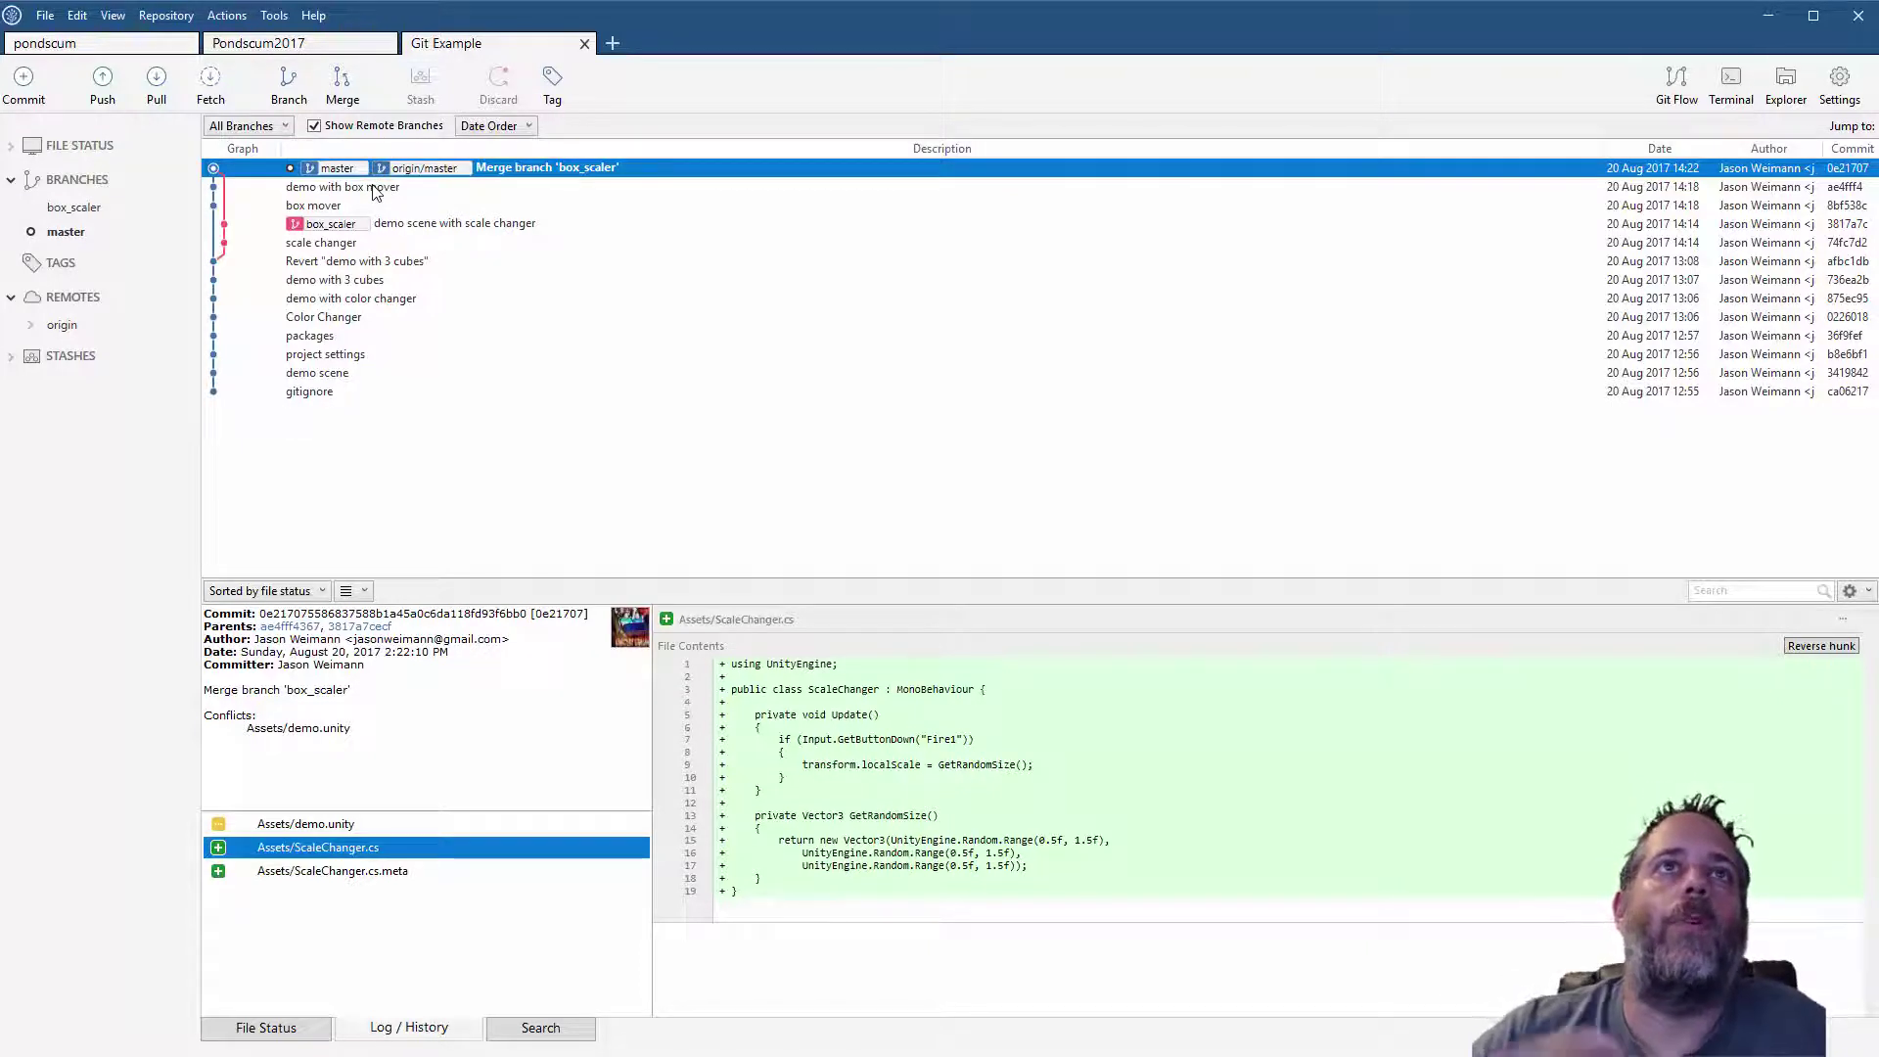
pyautogui.moveTo(542, 168)
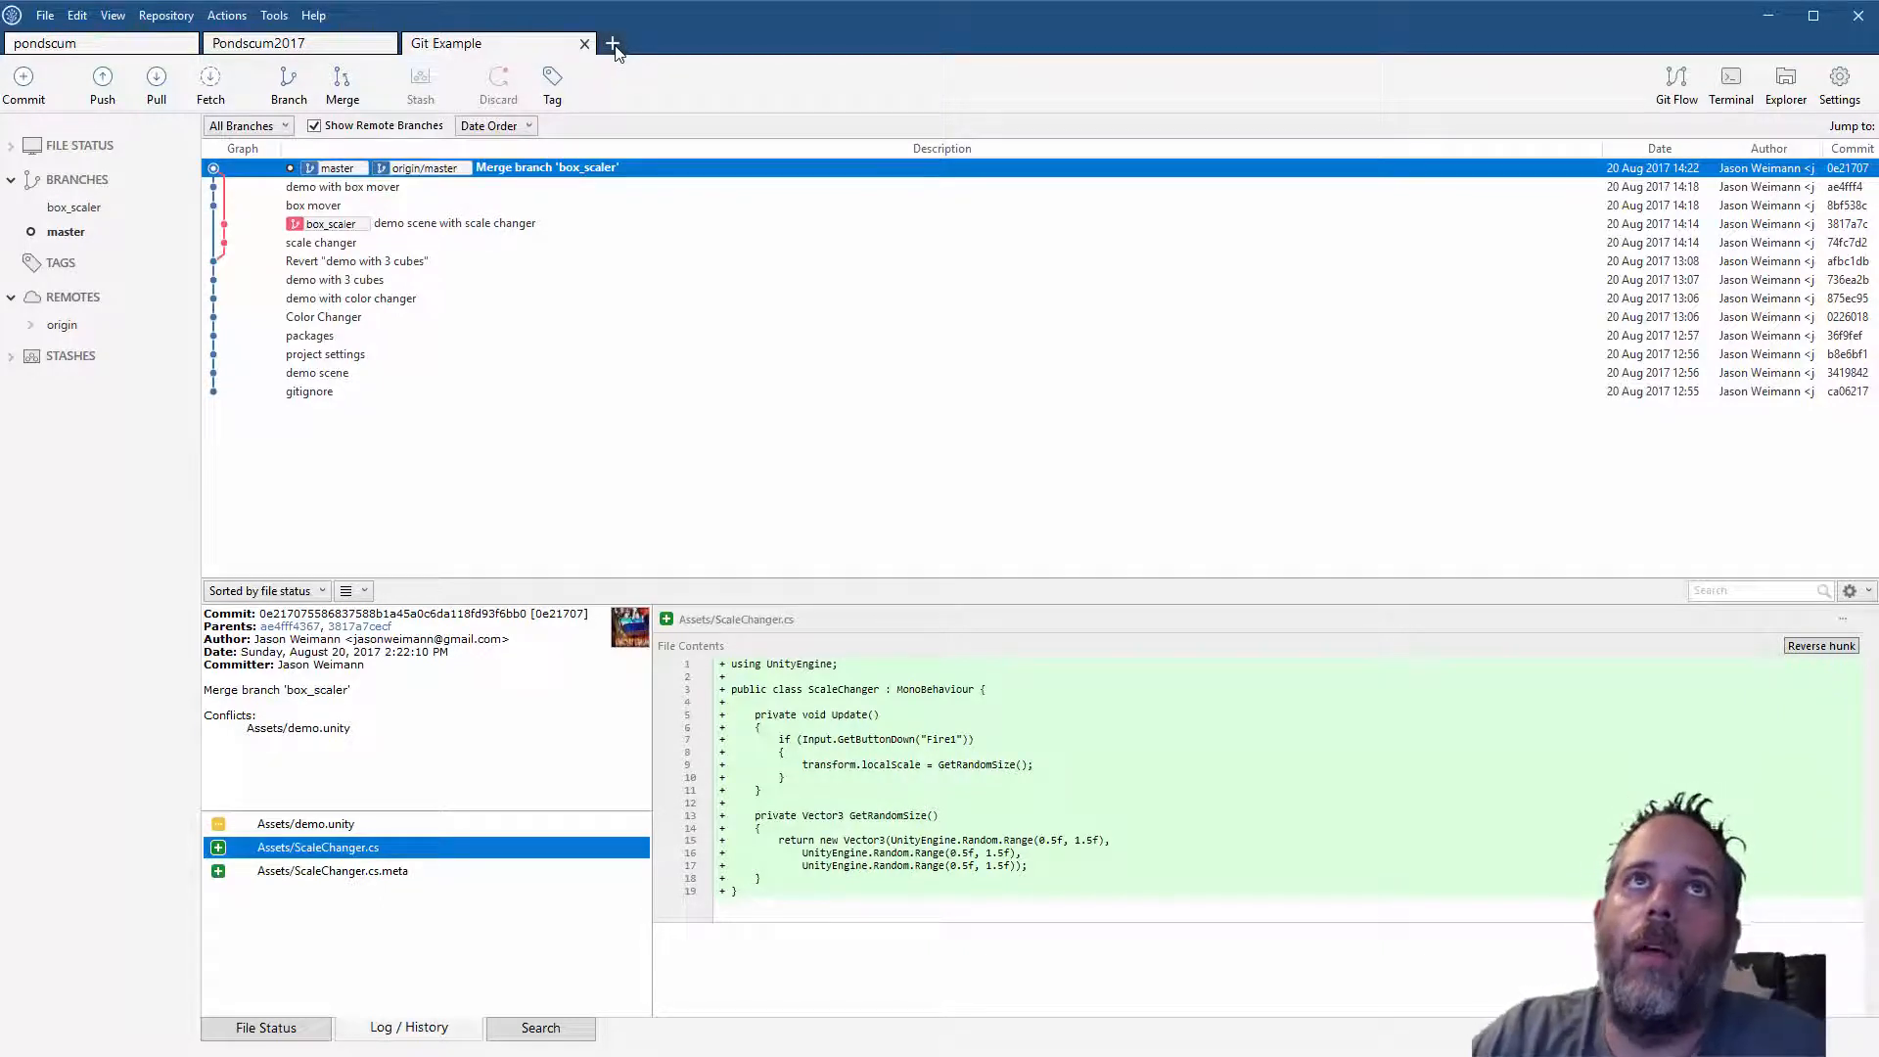
pyautogui.click(612, 43)
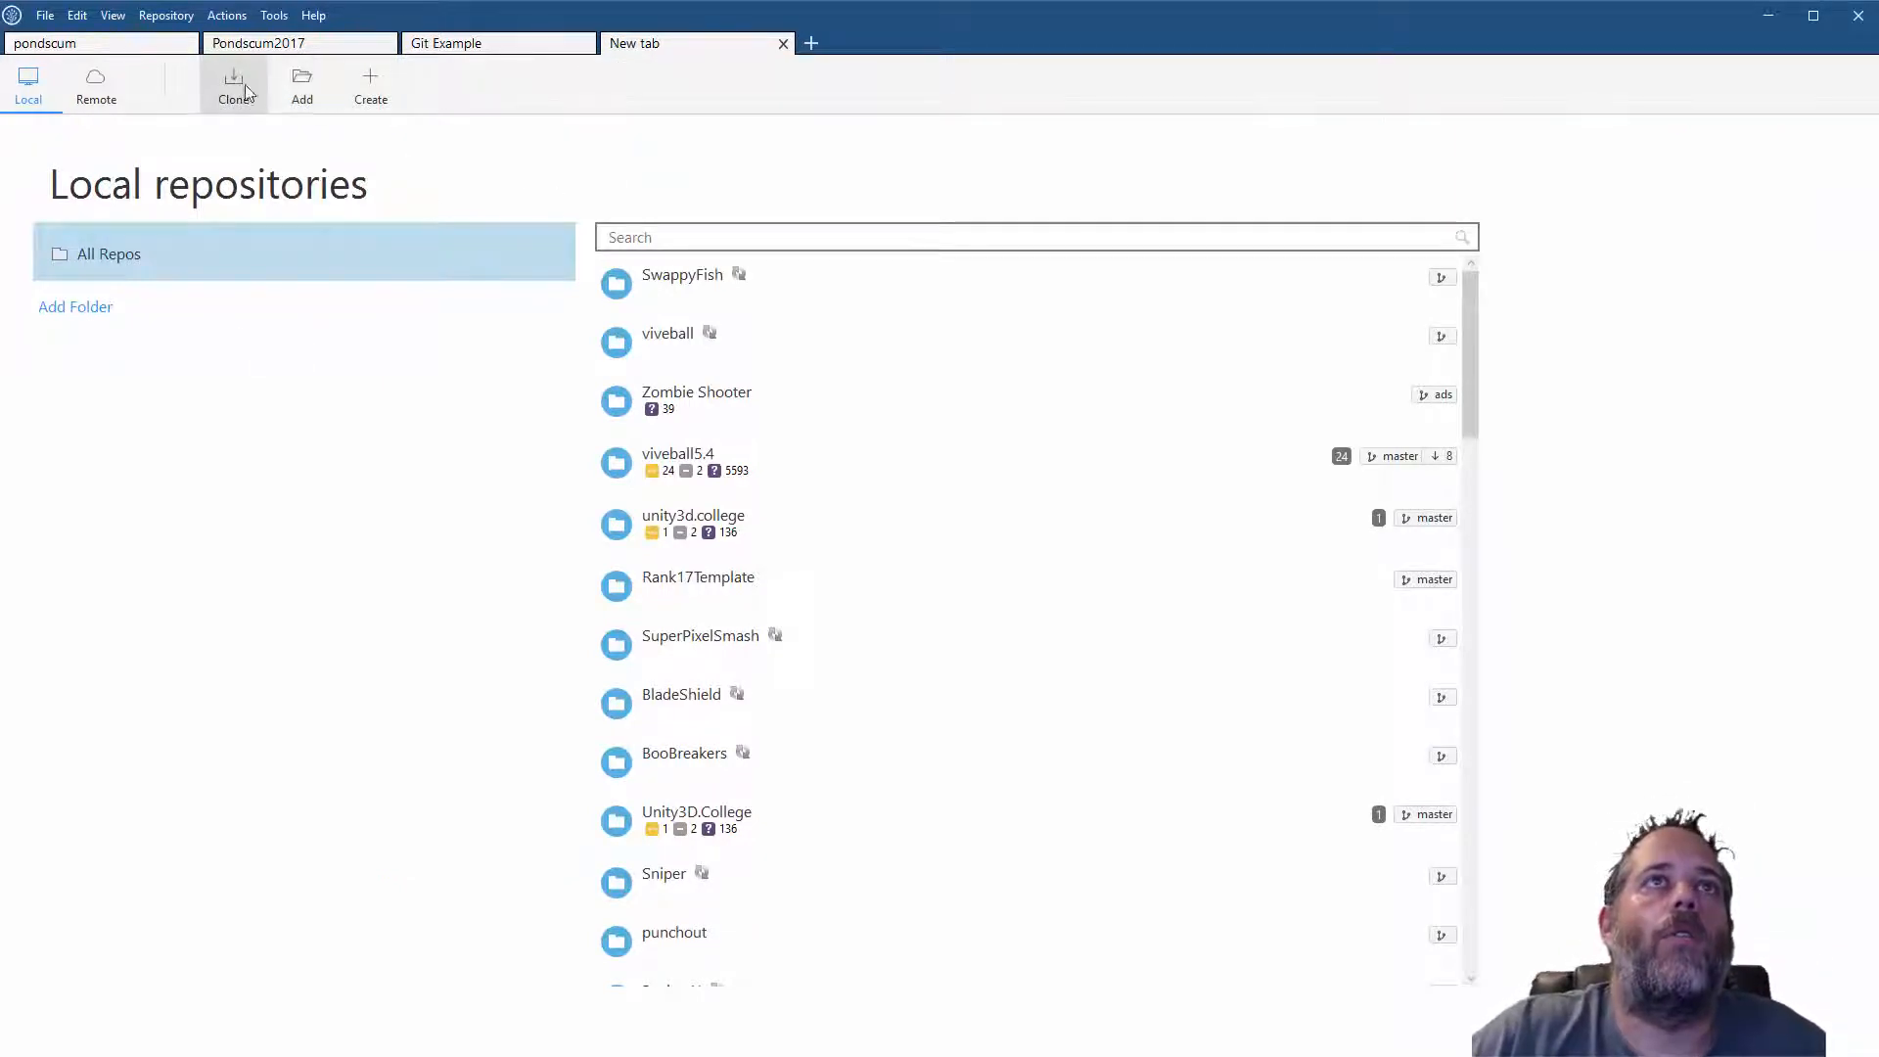
pyautogui.click(235, 83)
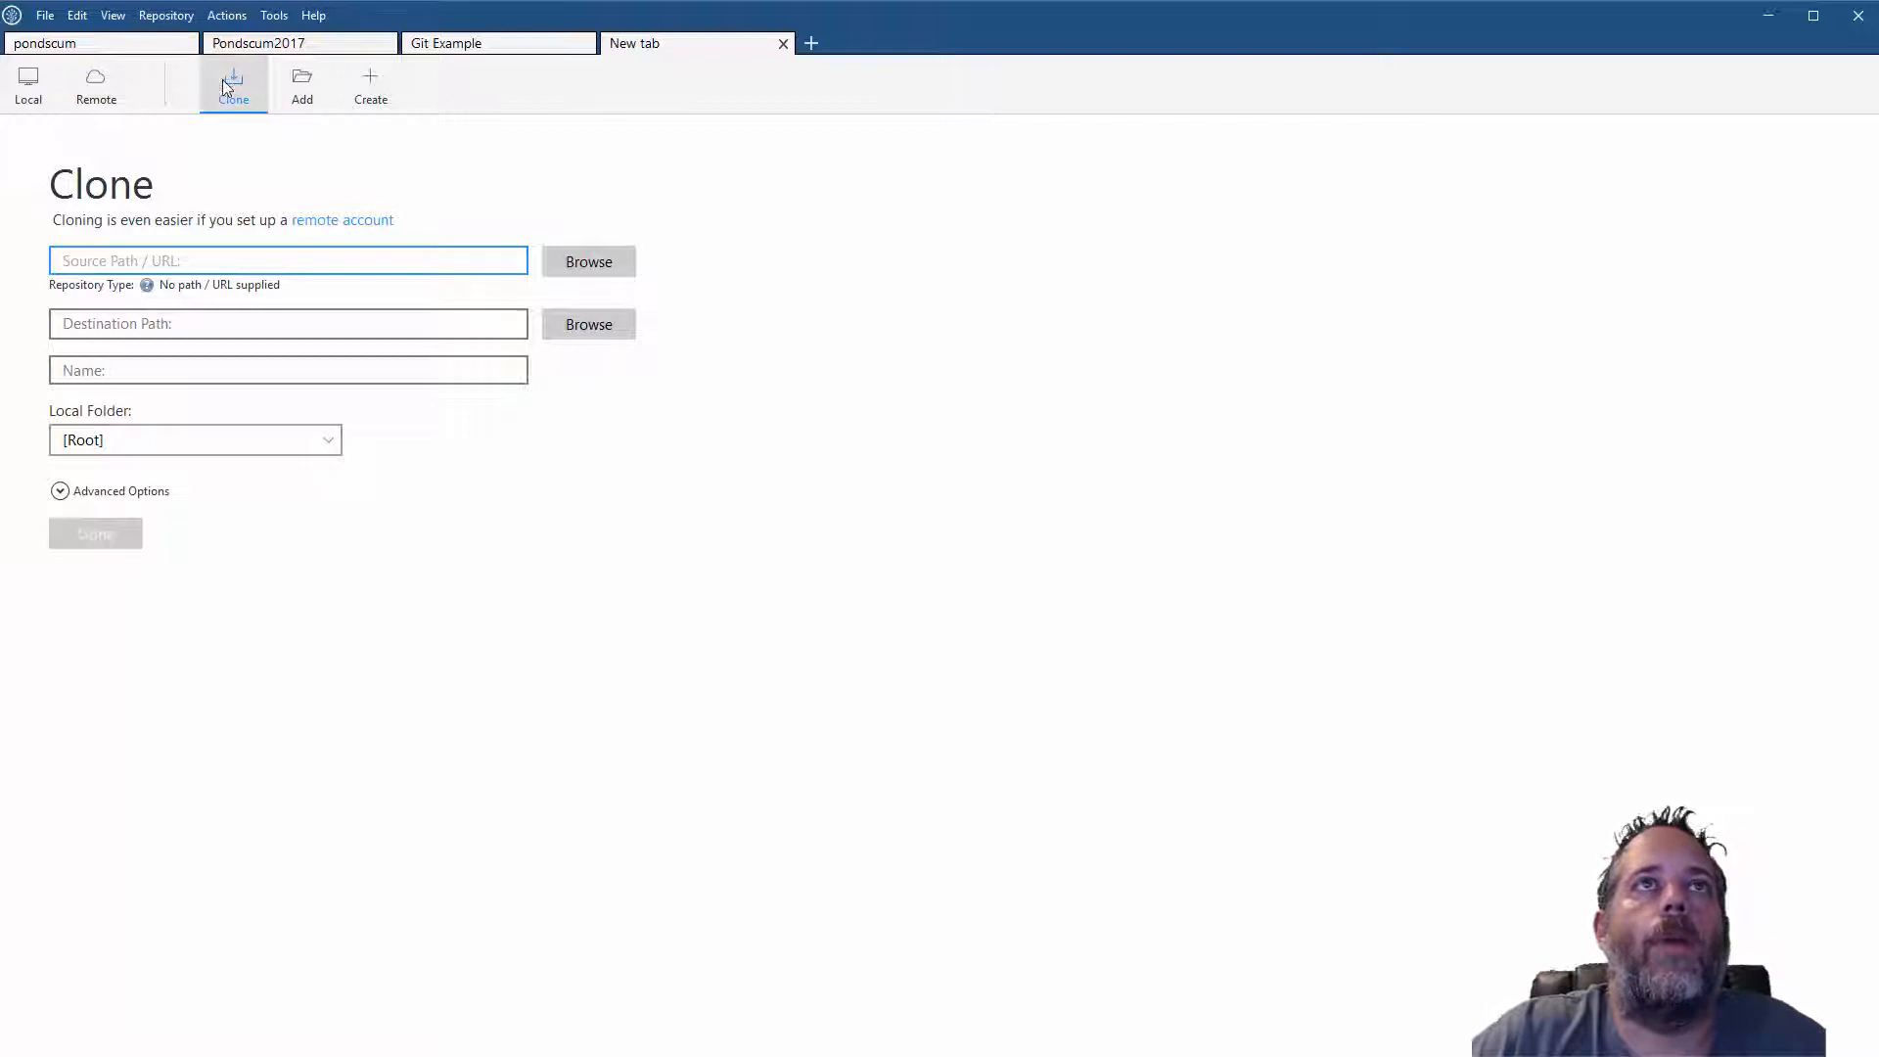
pyautogui.write('https://gitlab.com/jasonweimann/examplegit.git')
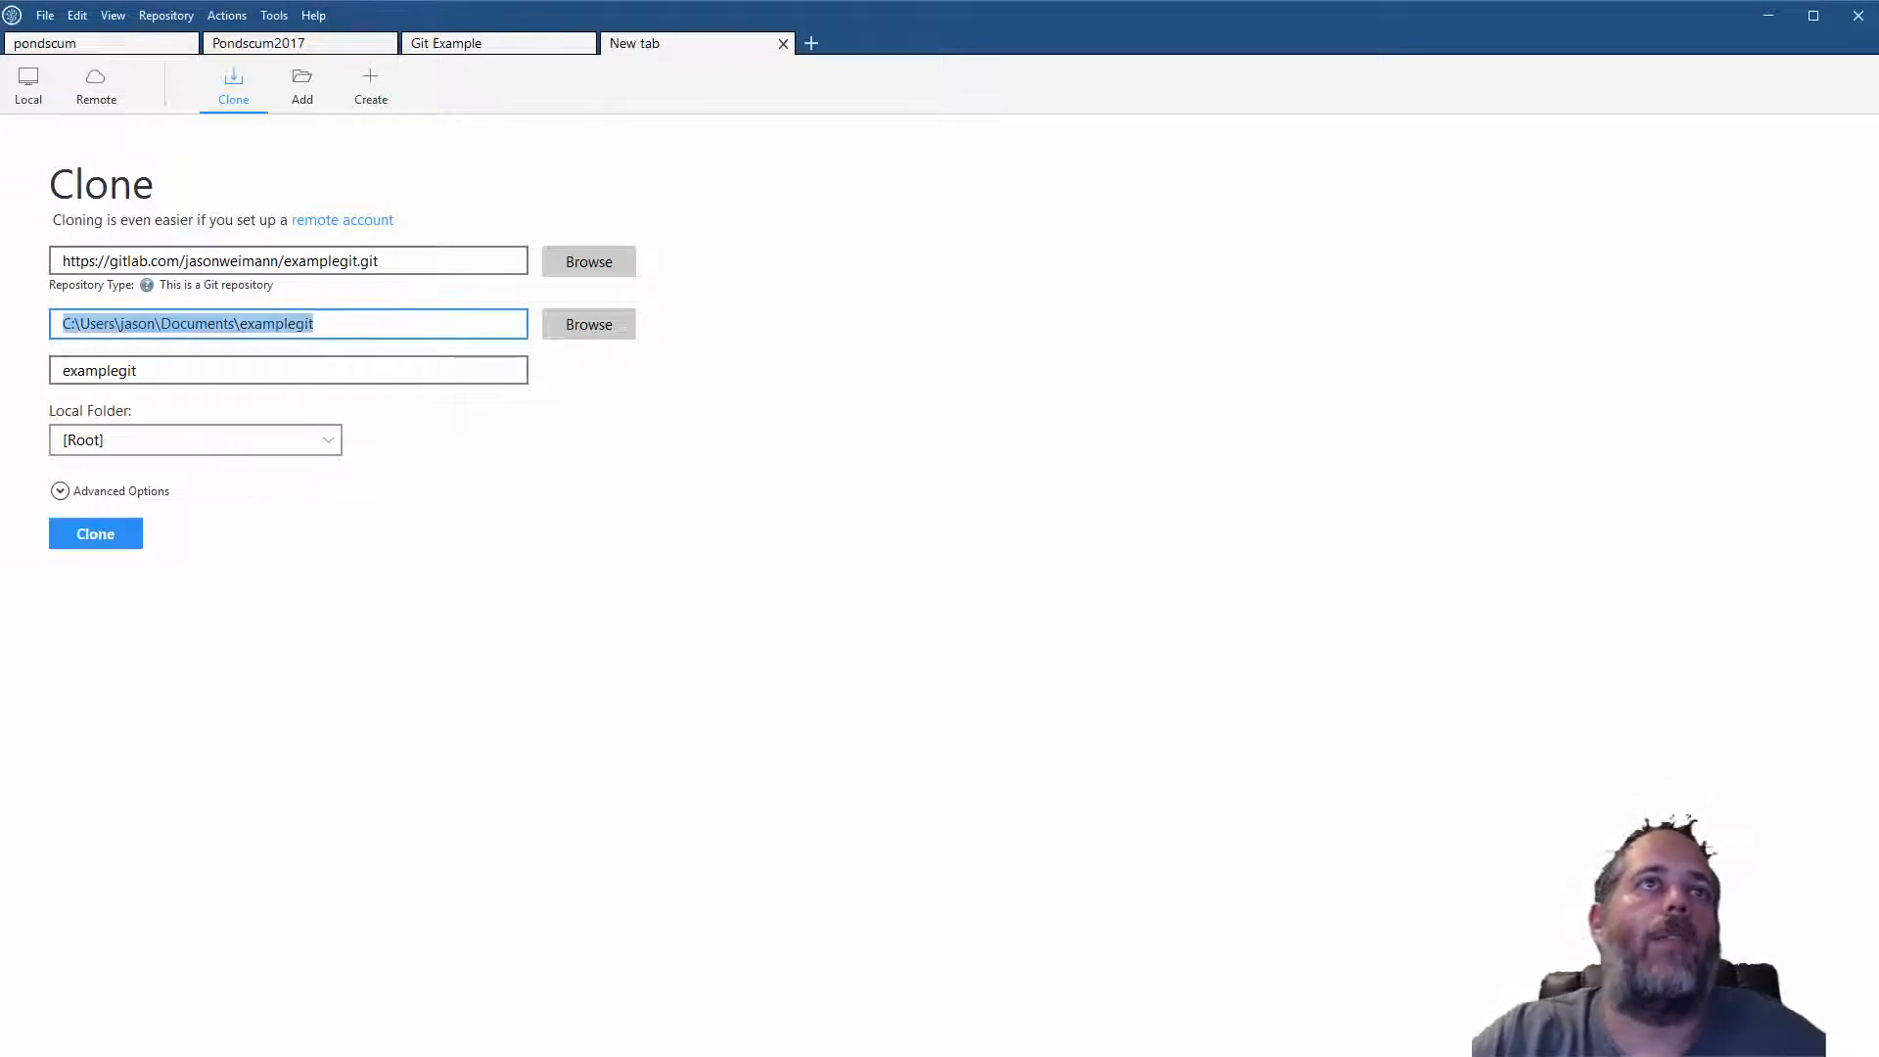
pyautogui.write('c')
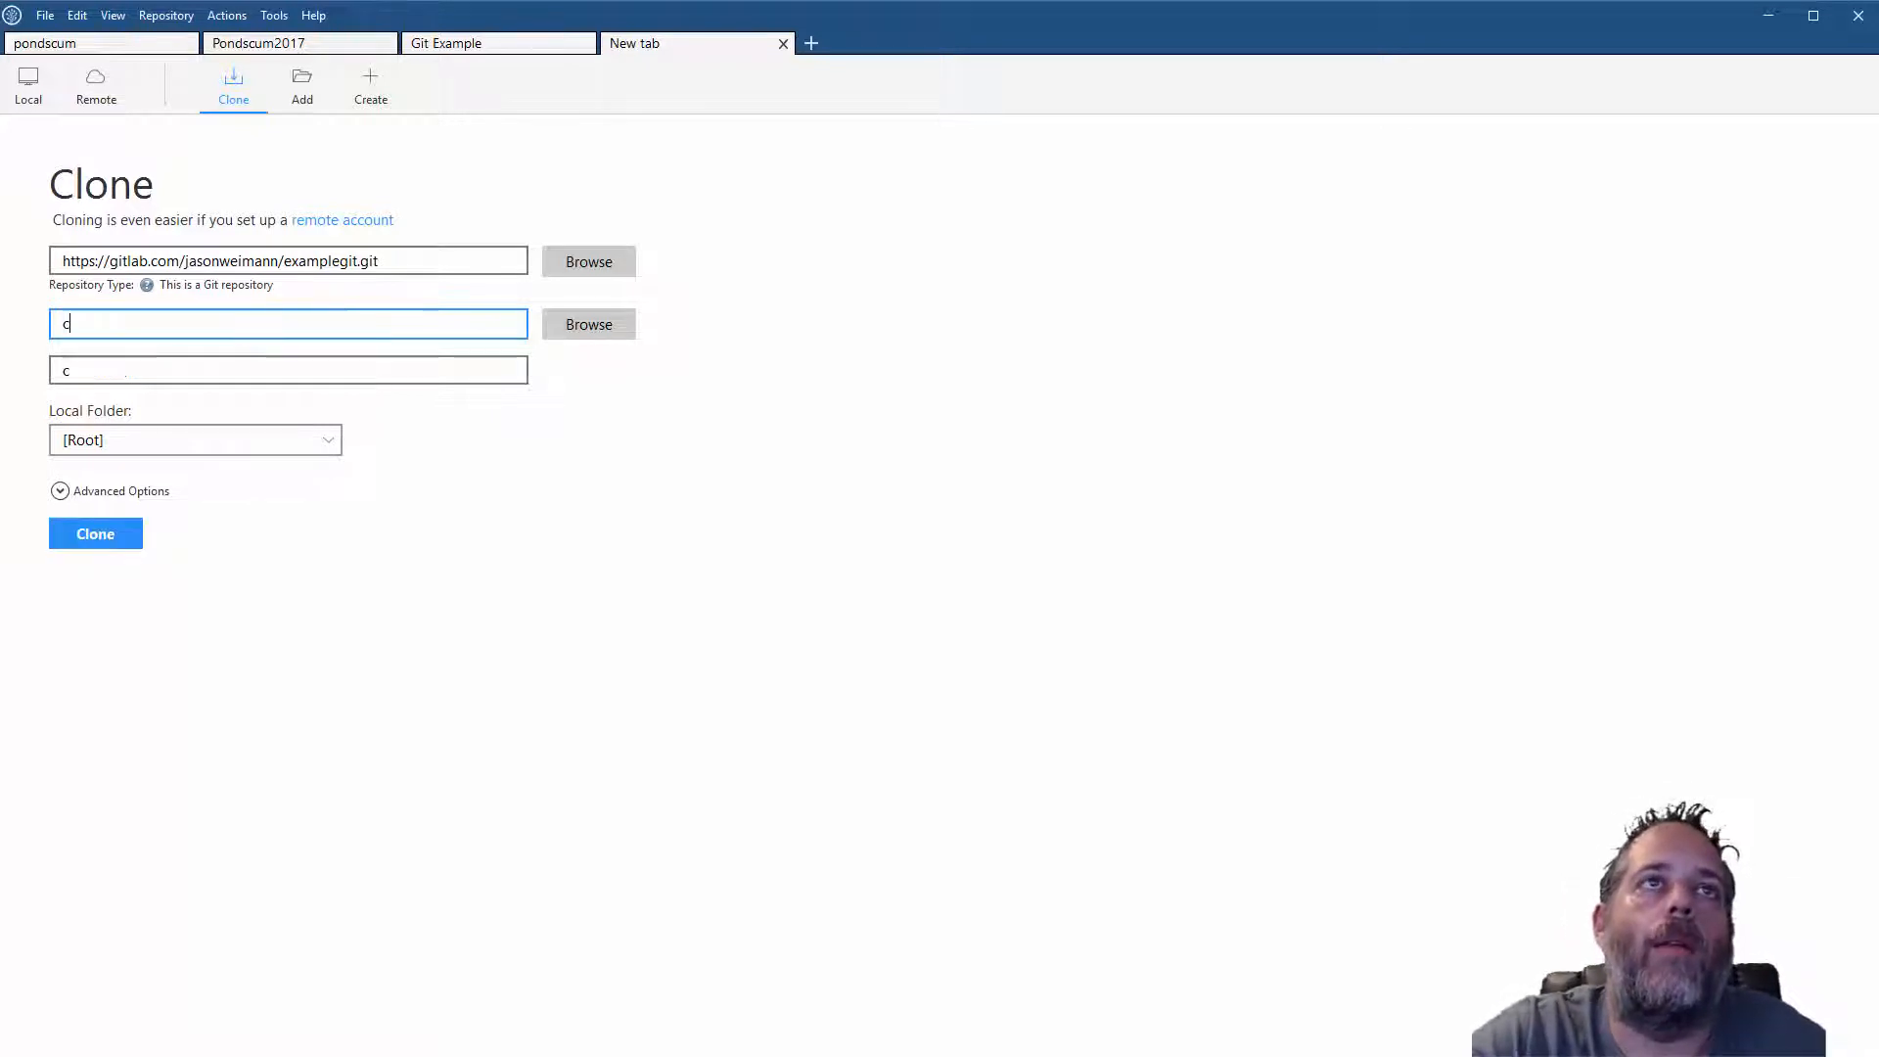
pyautogui.write(':\\git')
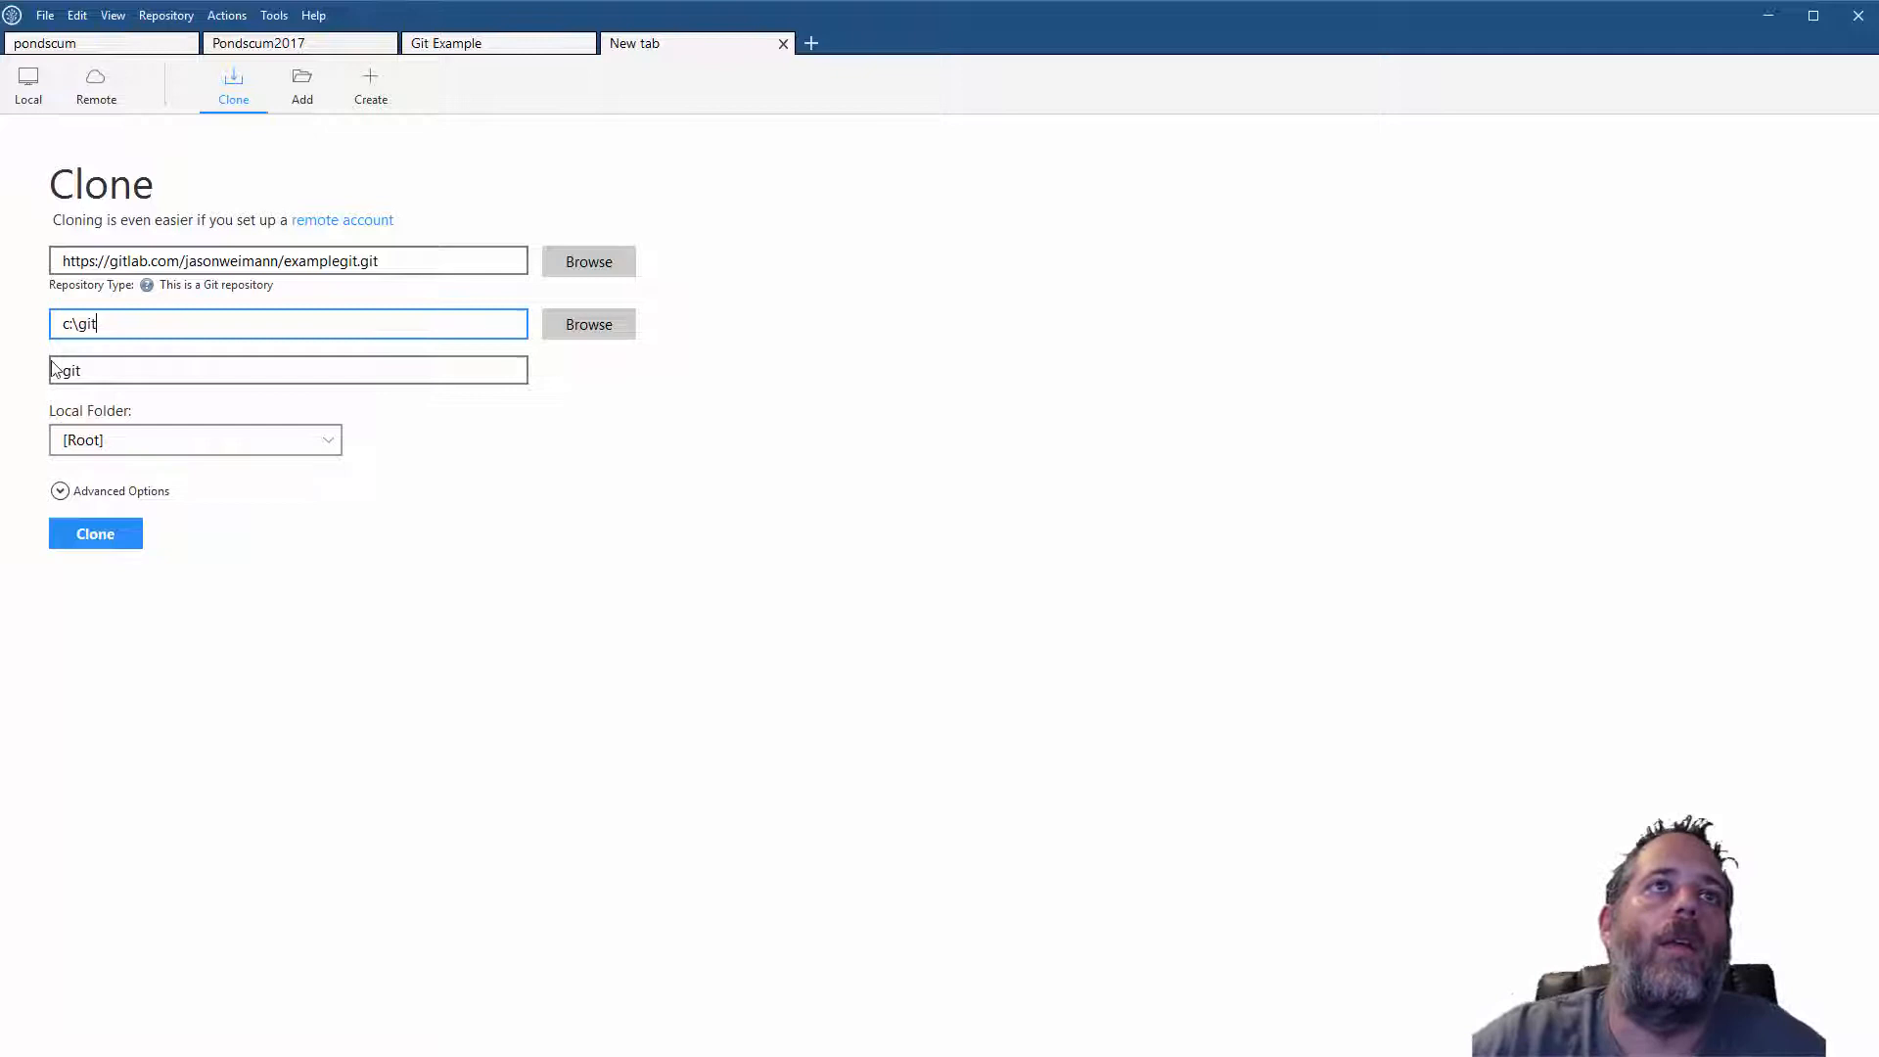
pyautogui.write('\\example2')
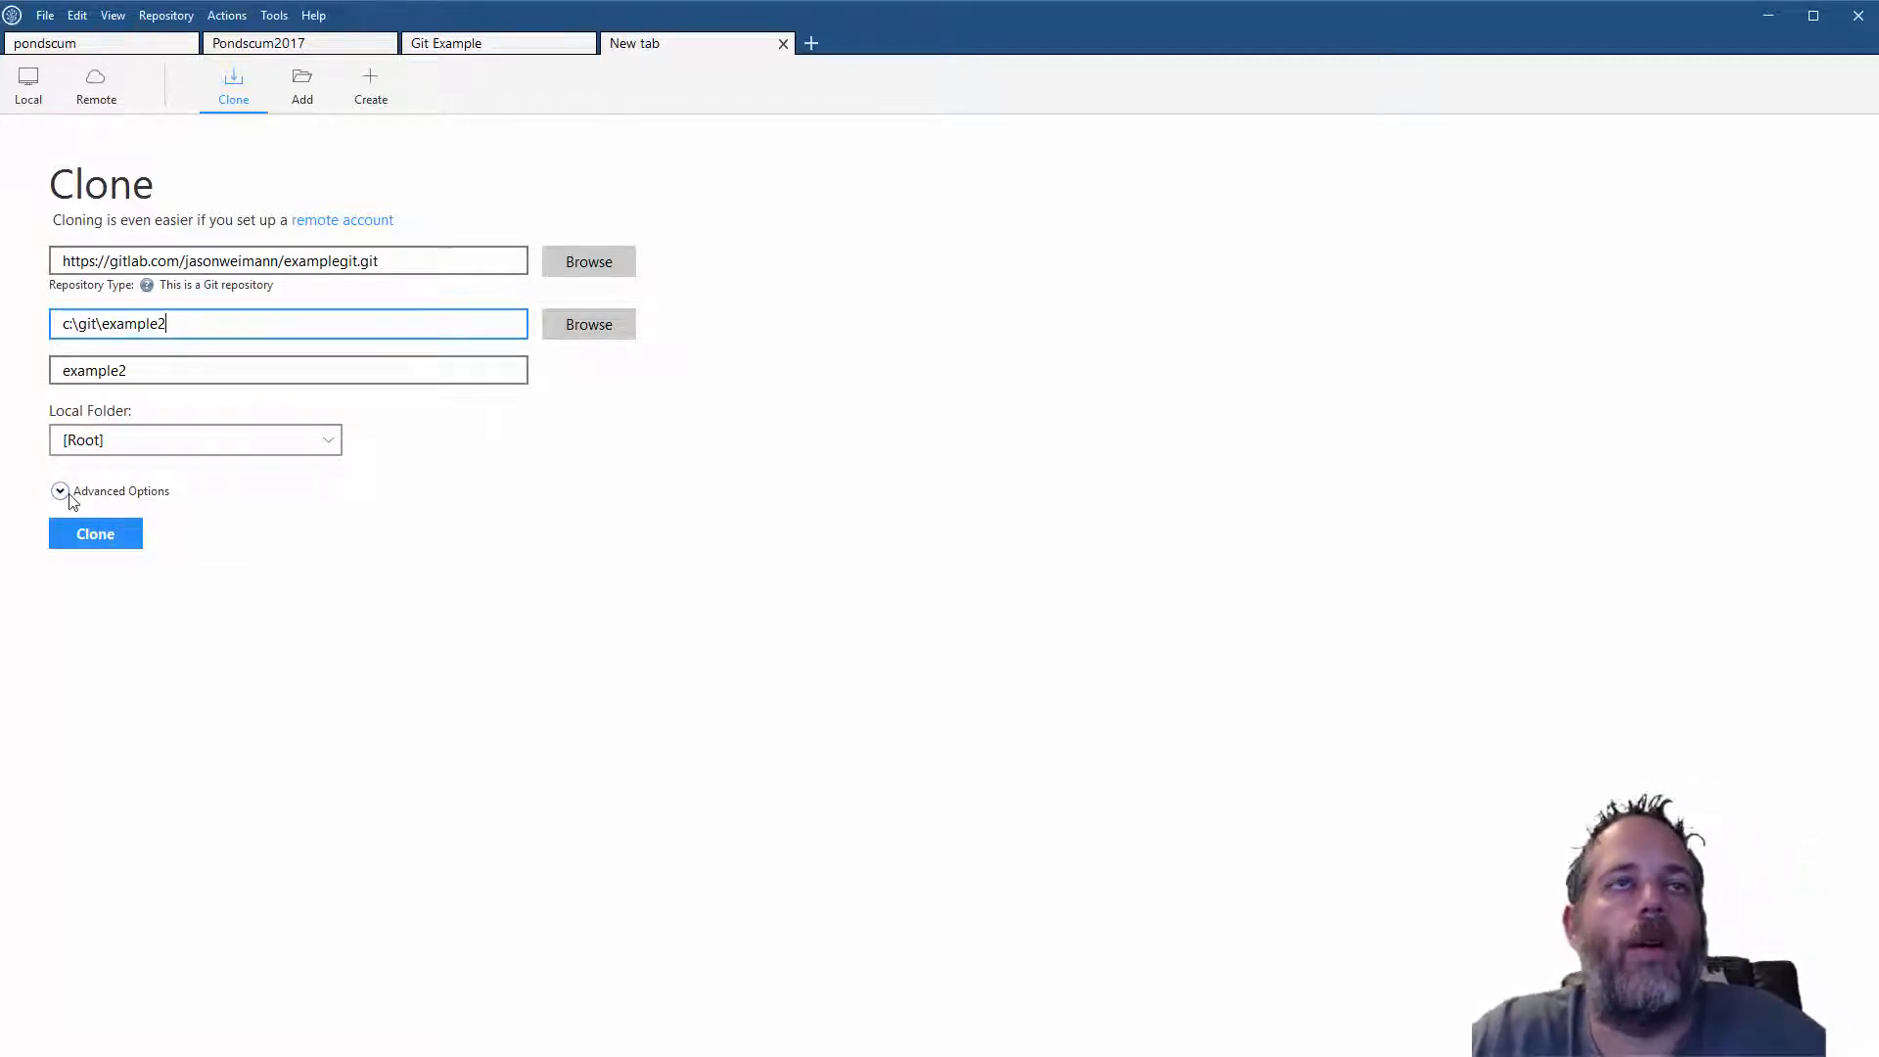
pyautogui.click(60, 492)
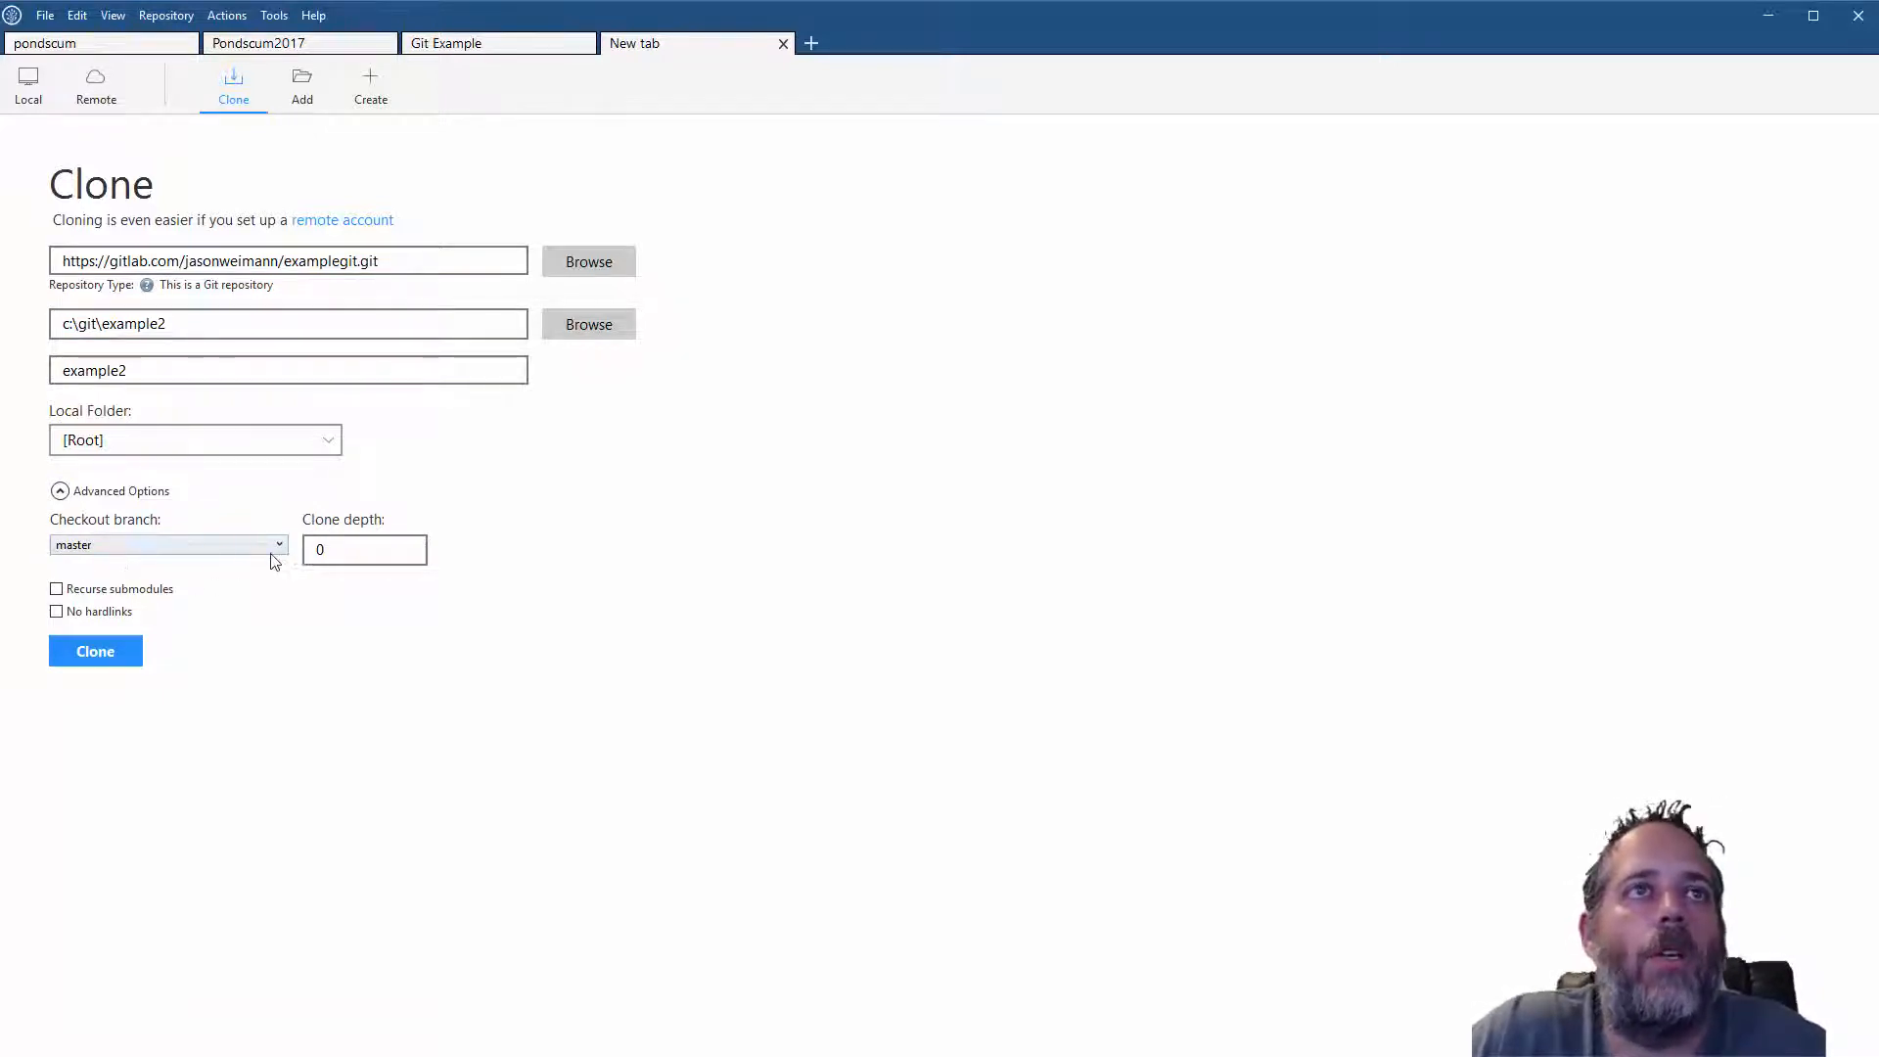
pyautogui.moveTo(368, 584)
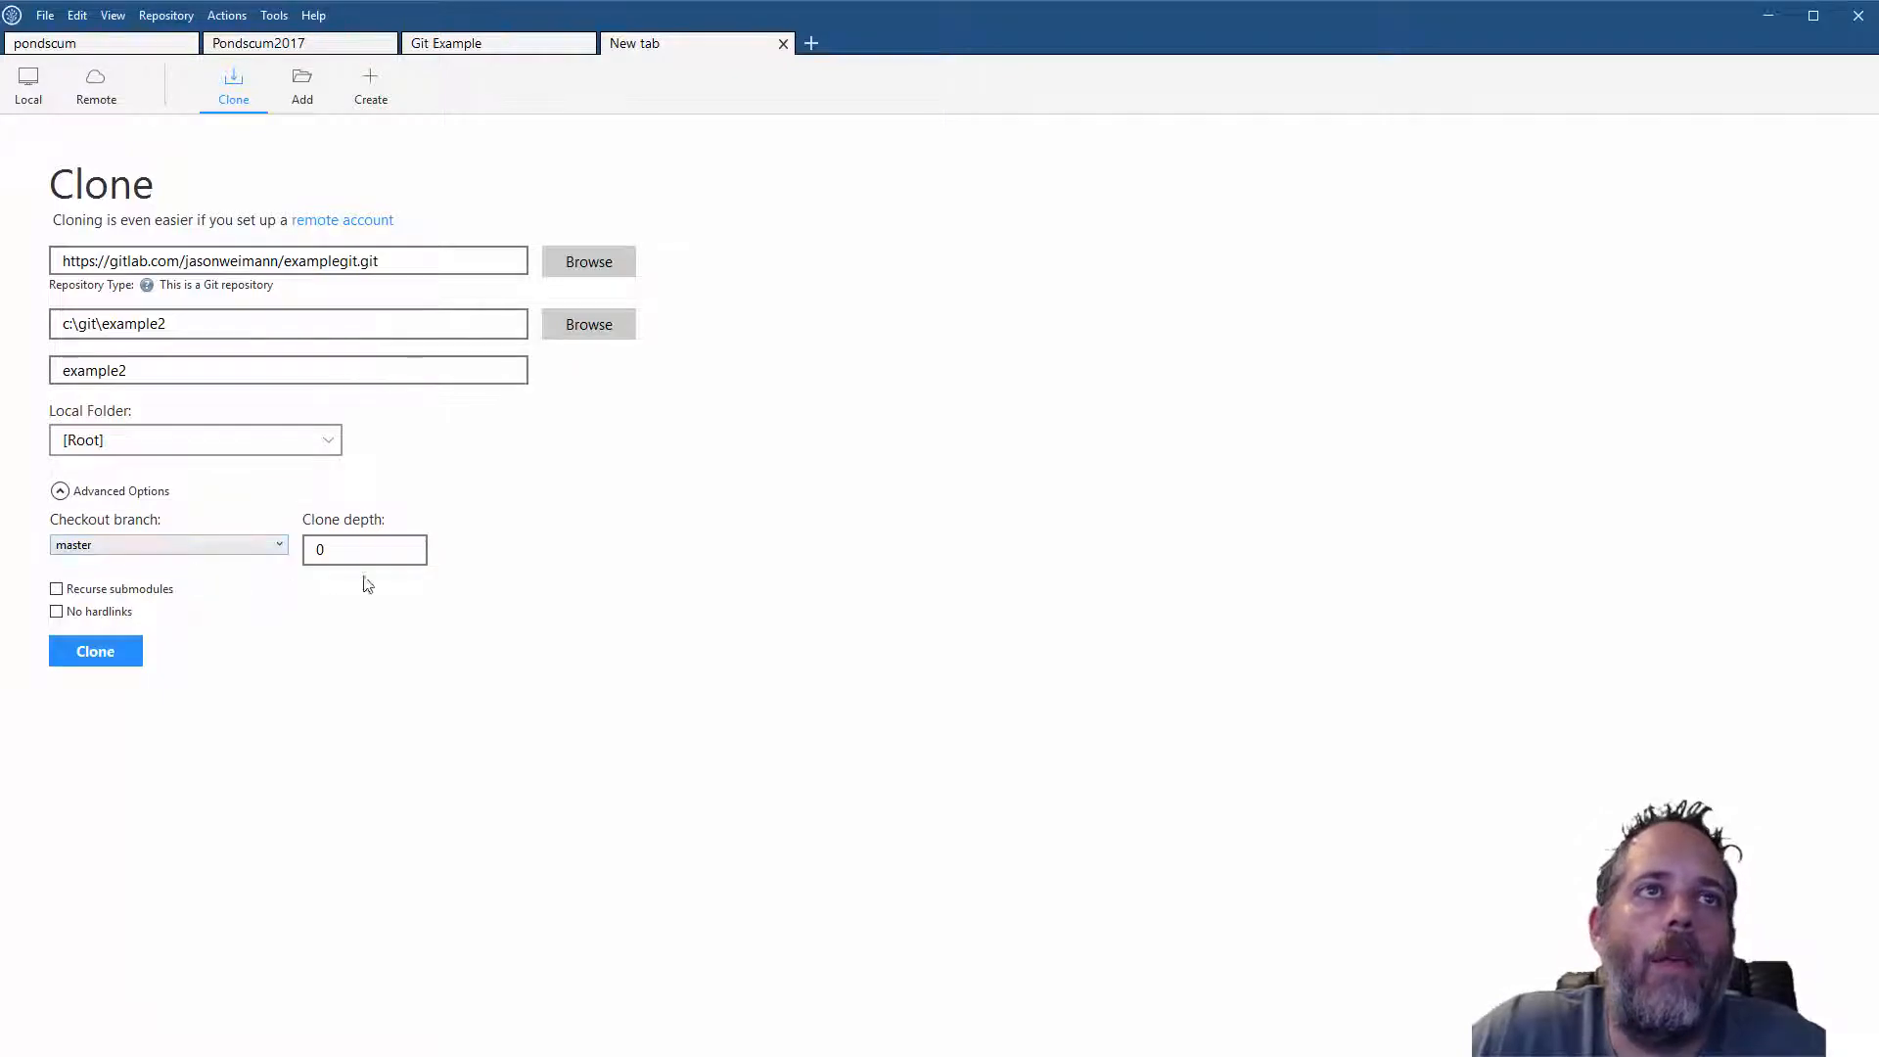
pyautogui.click(95, 651)
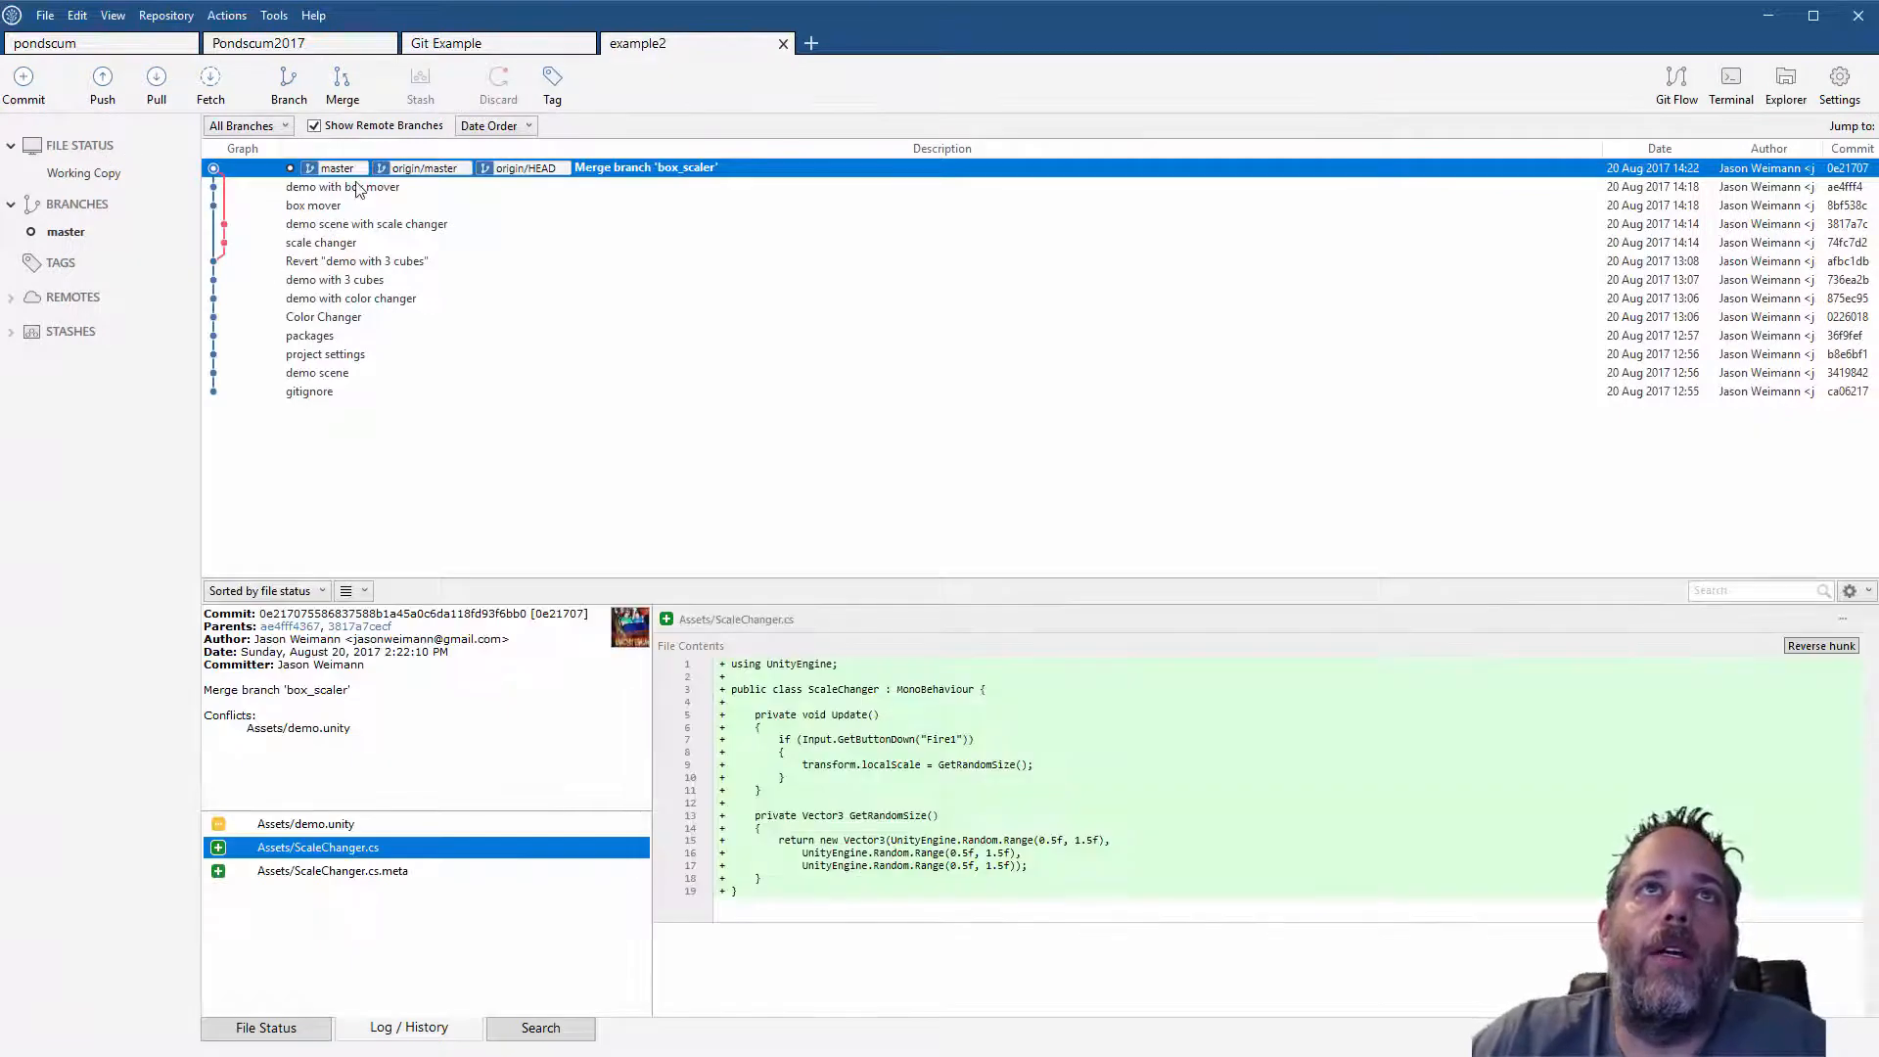
pyautogui.moveTo(490, 237)
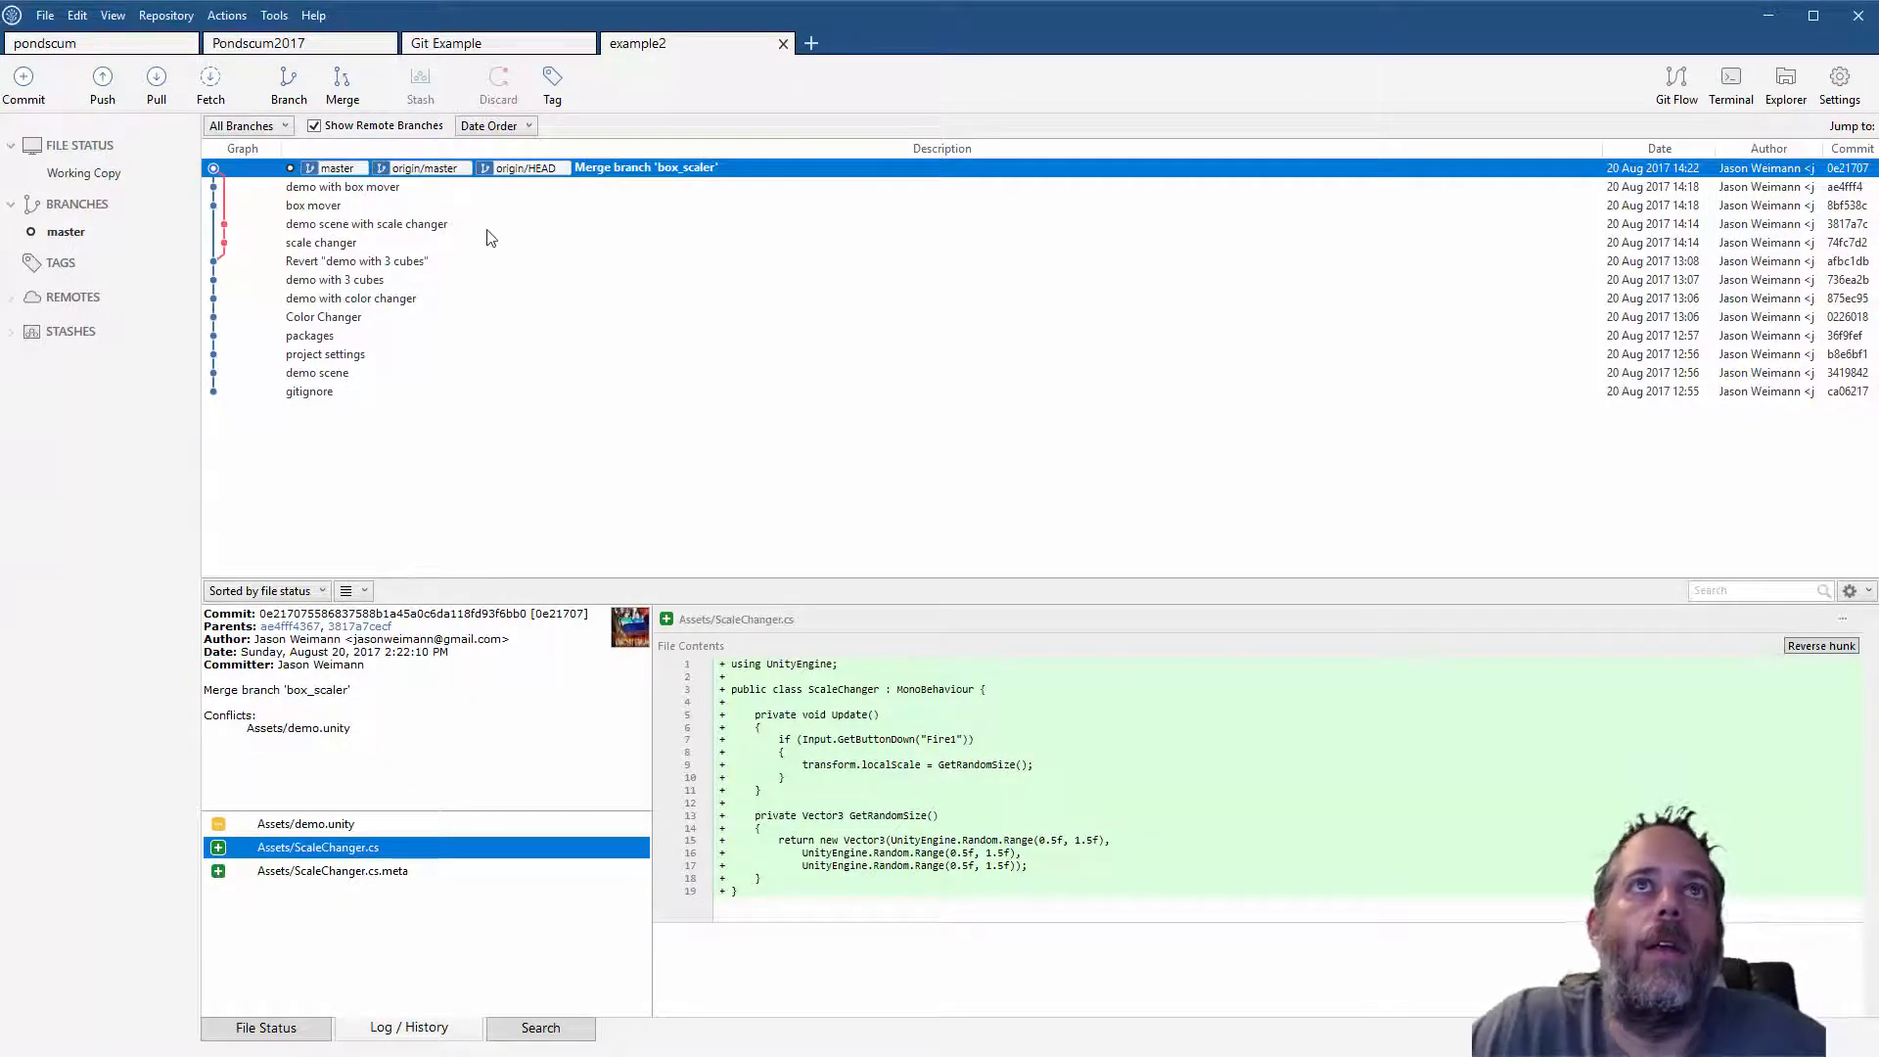
pyautogui.moveTo(376, 853)
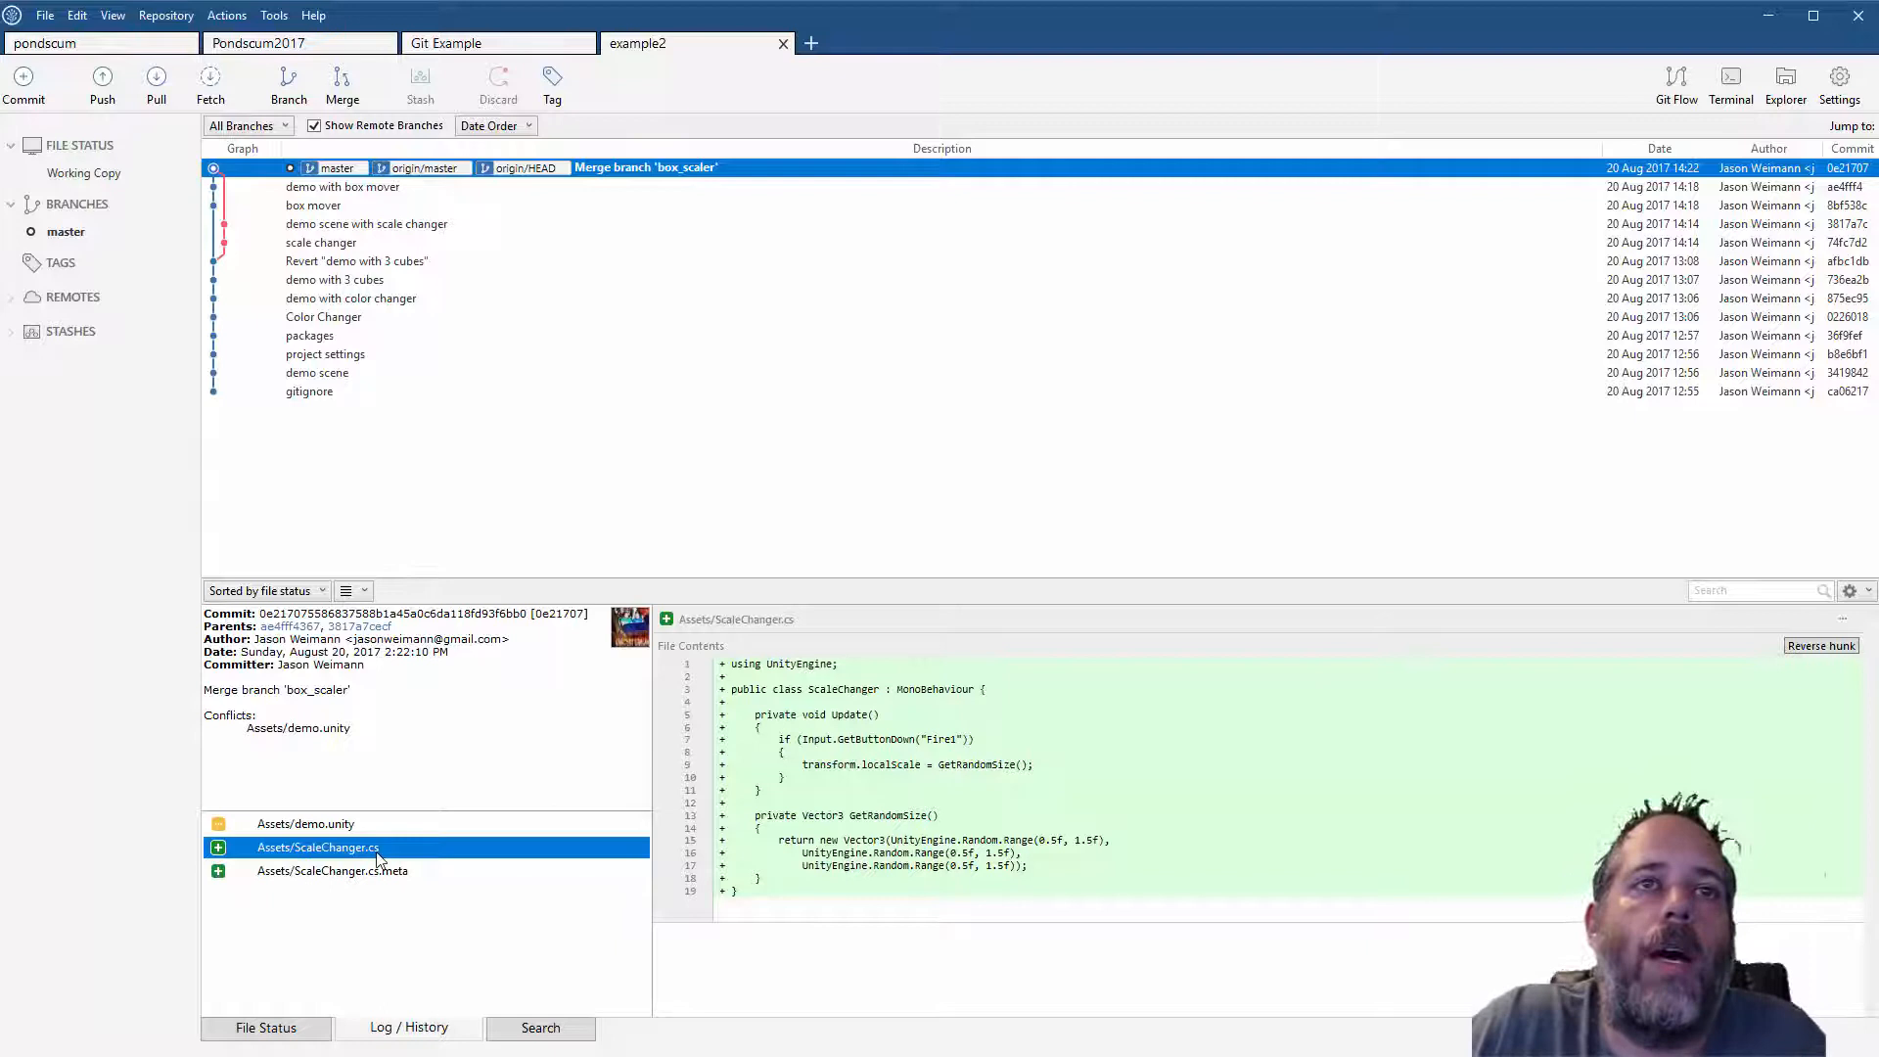
# Copy the ScaleChanger.cs path and open the example2 folder in File Explorer
pyautogui.rightClick(317, 847)
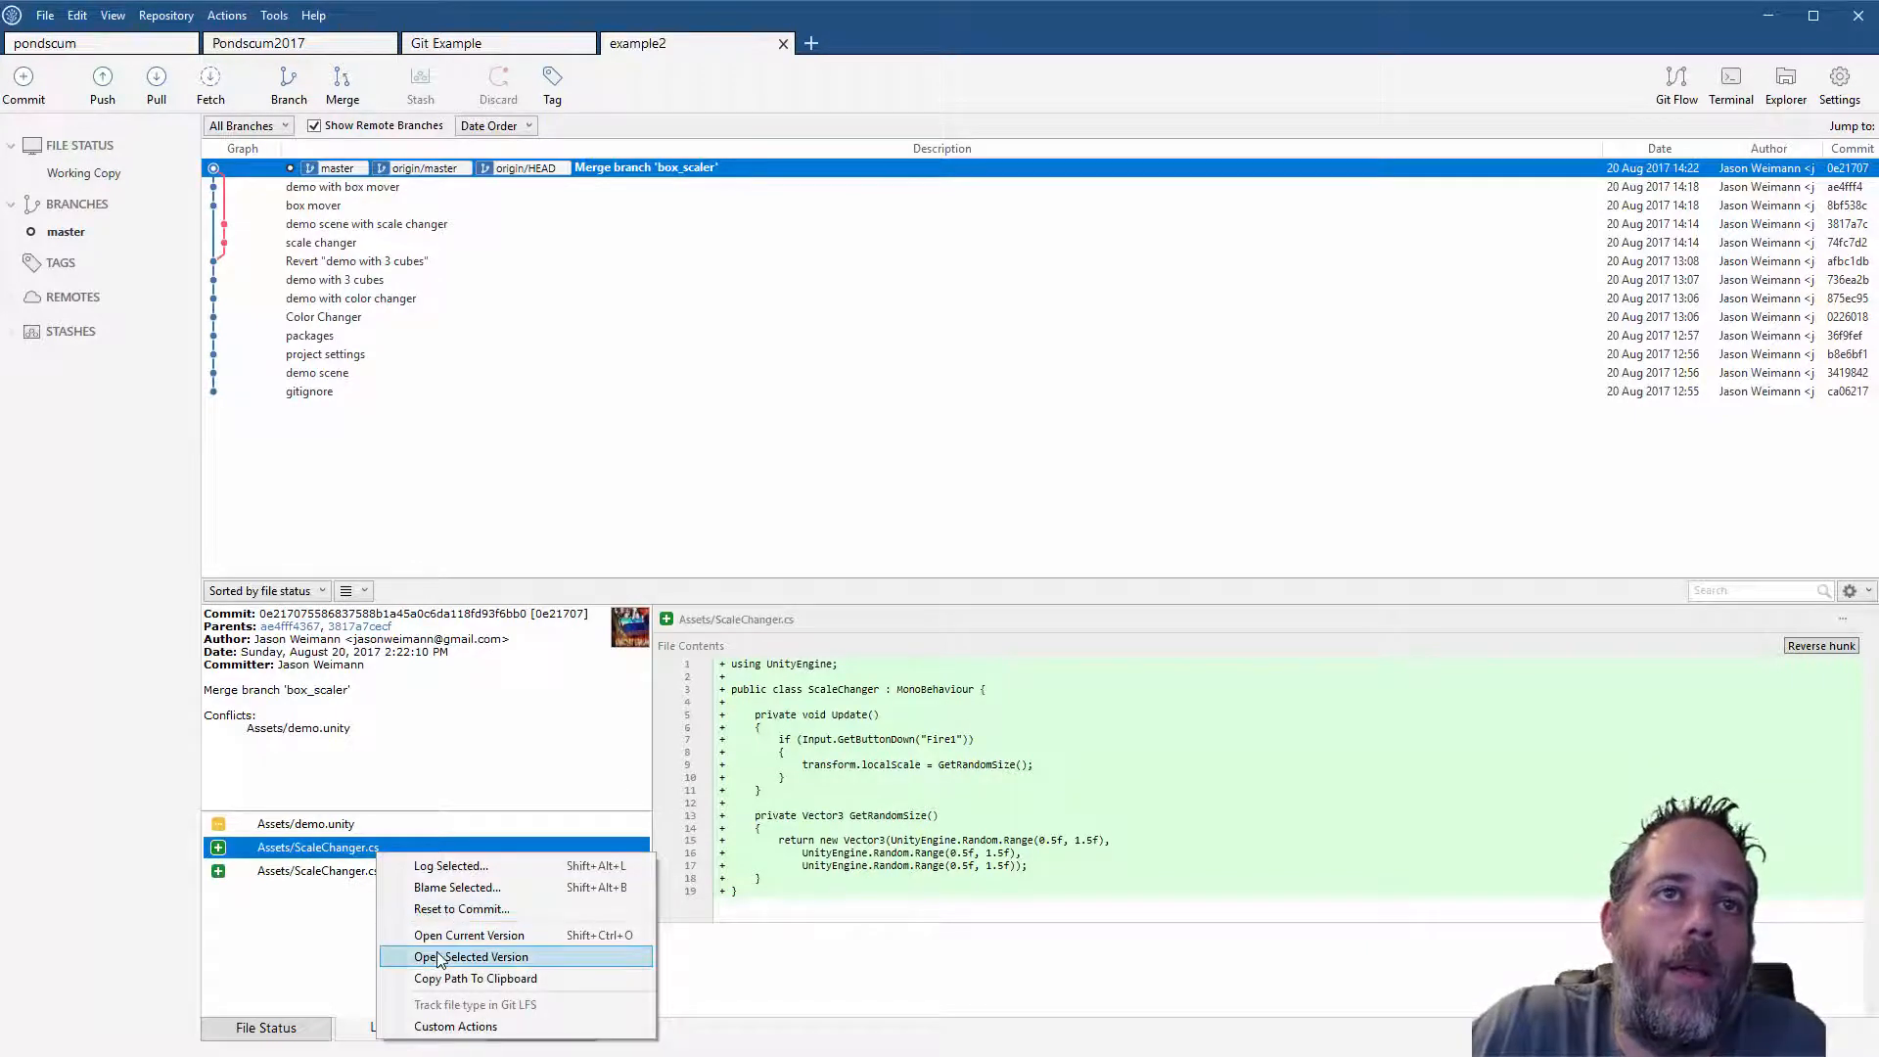
pyautogui.moveTo(486, 978)
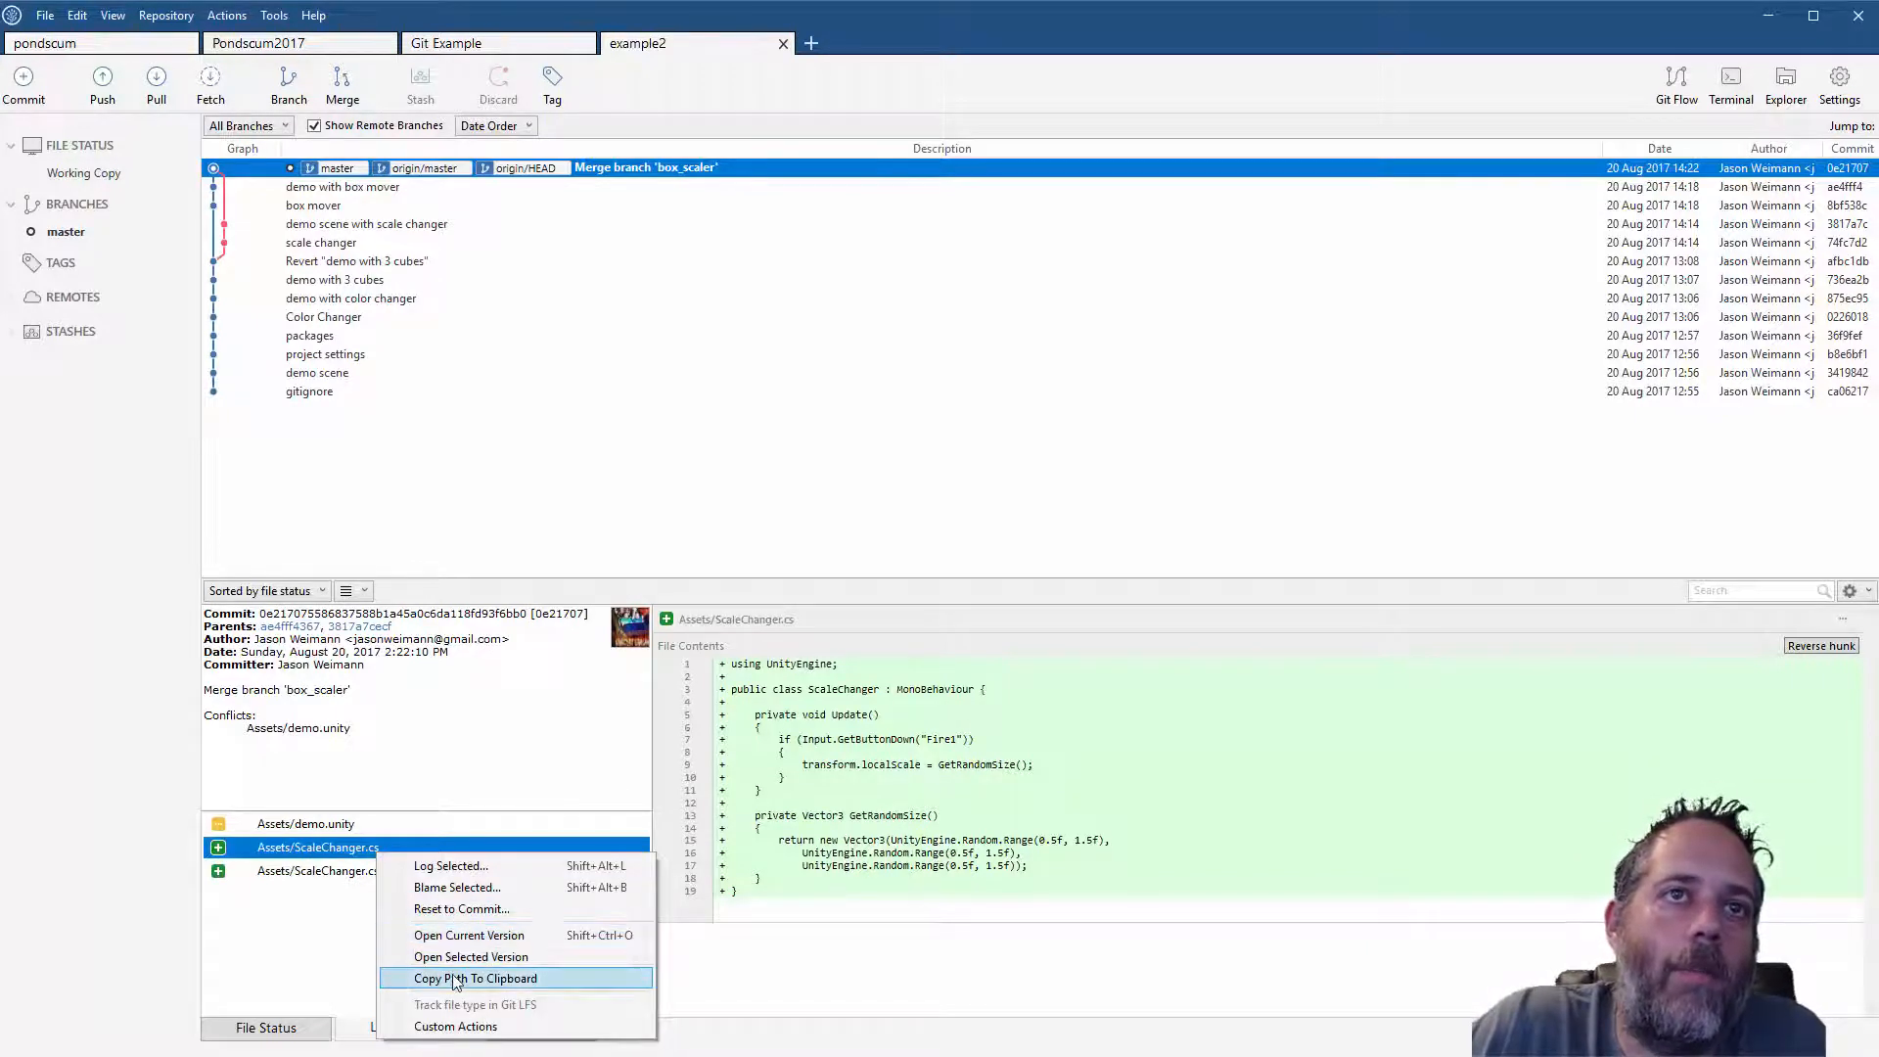
pyautogui.click(480, 978)
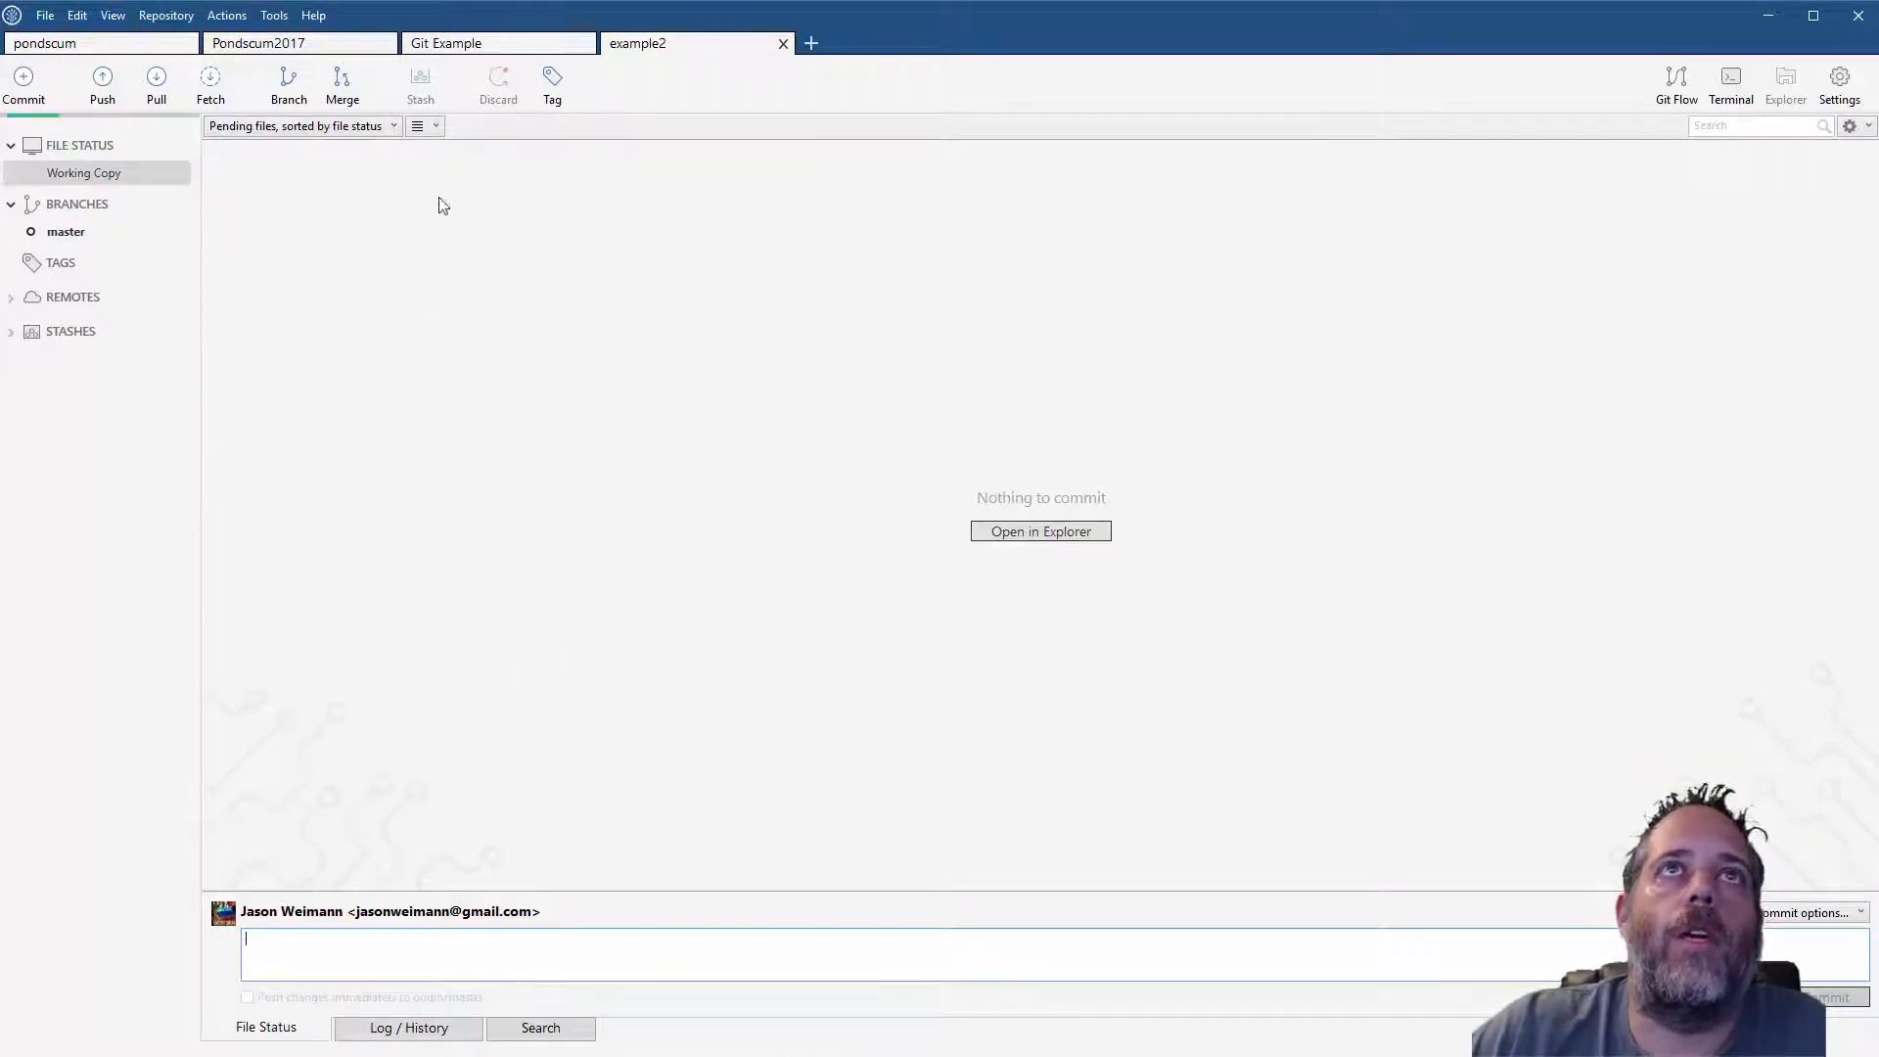
pyautogui.click(1040, 530)
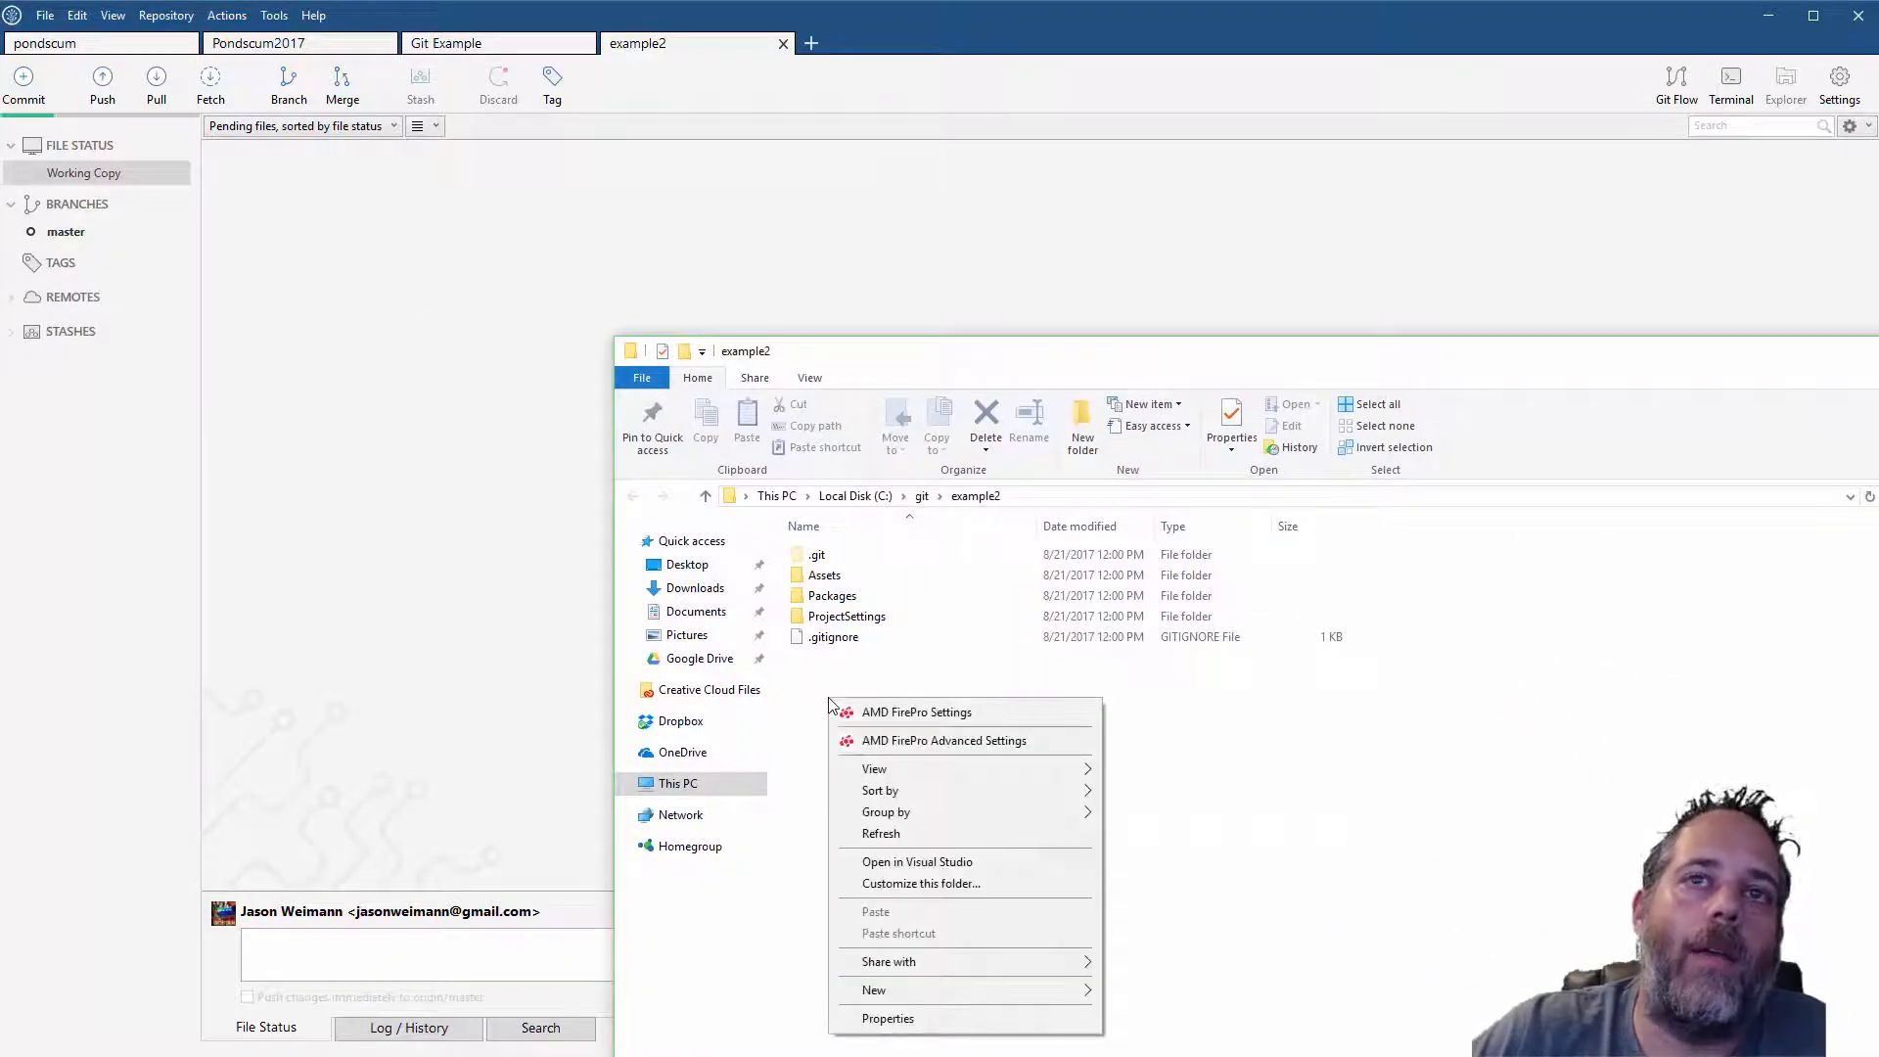
# Copy demo.unity in the Assets folder and rename the copy demo2.unity
pyautogui.click(823, 576)
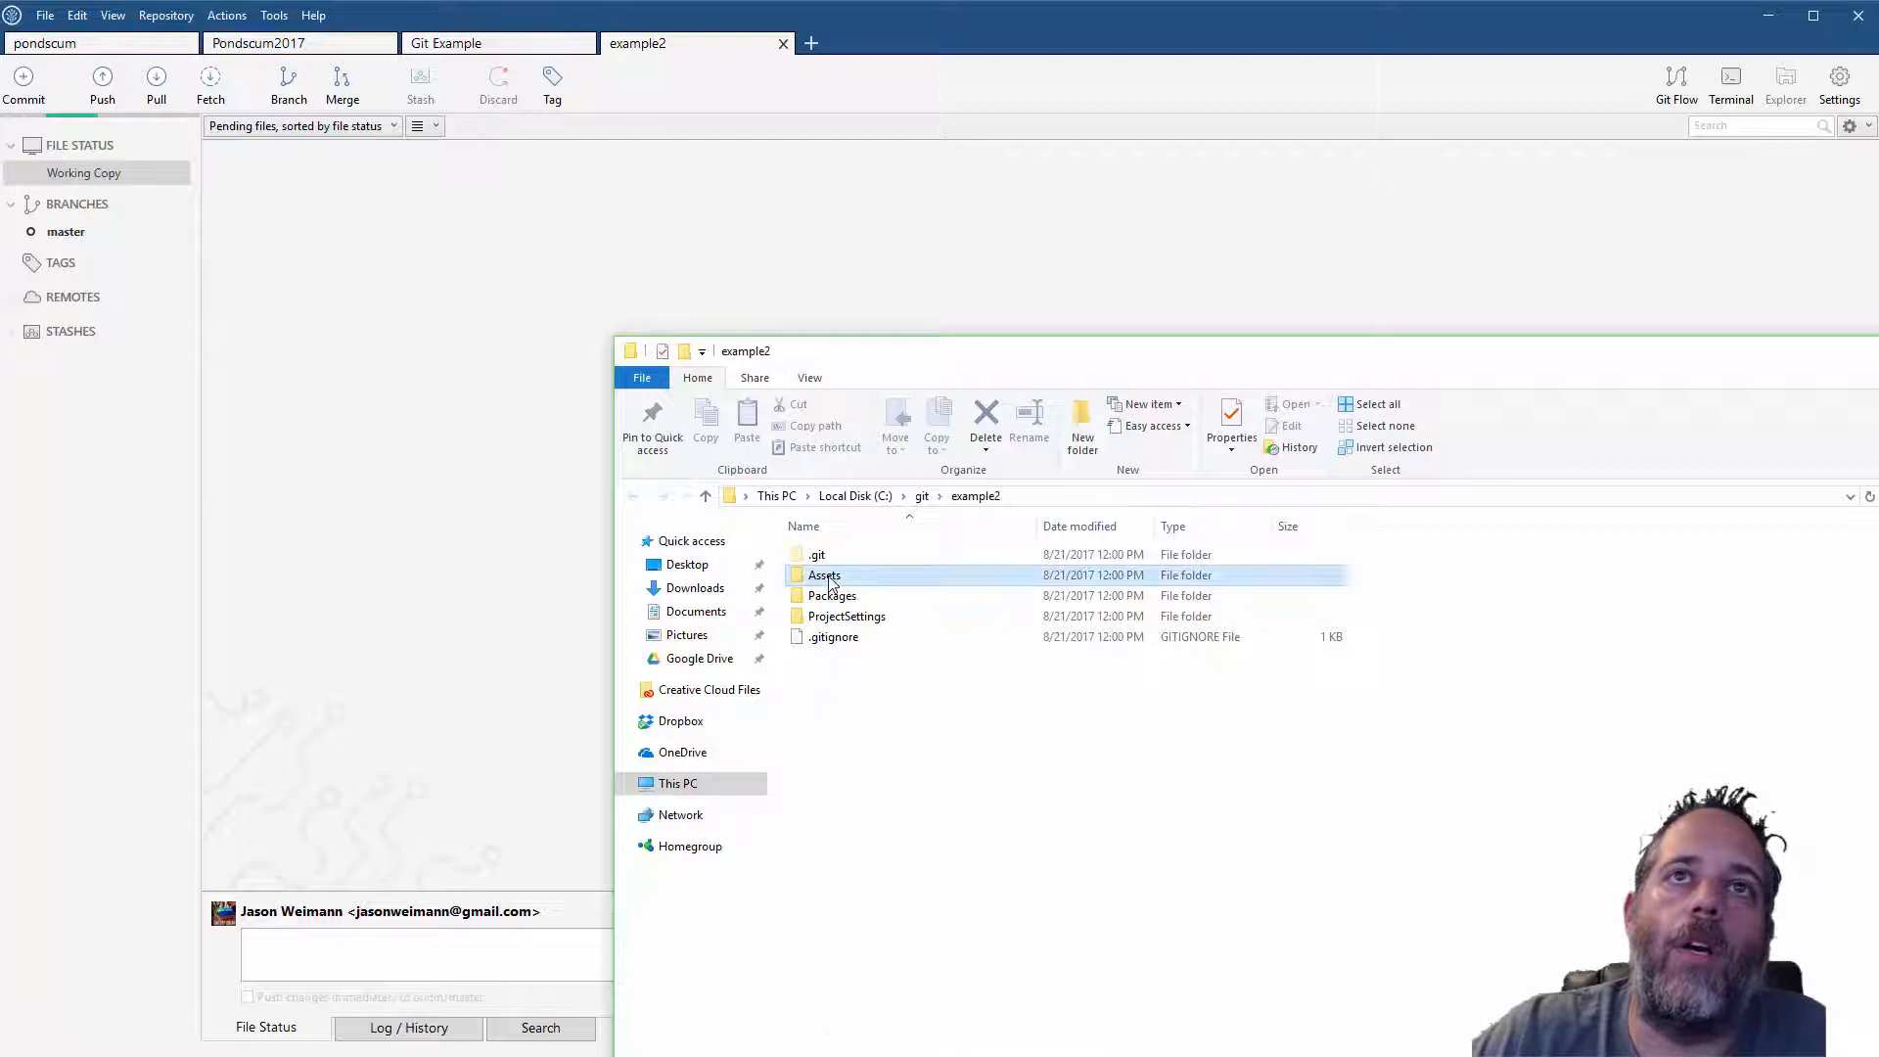
pyautogui.doubleClick(823, 574)
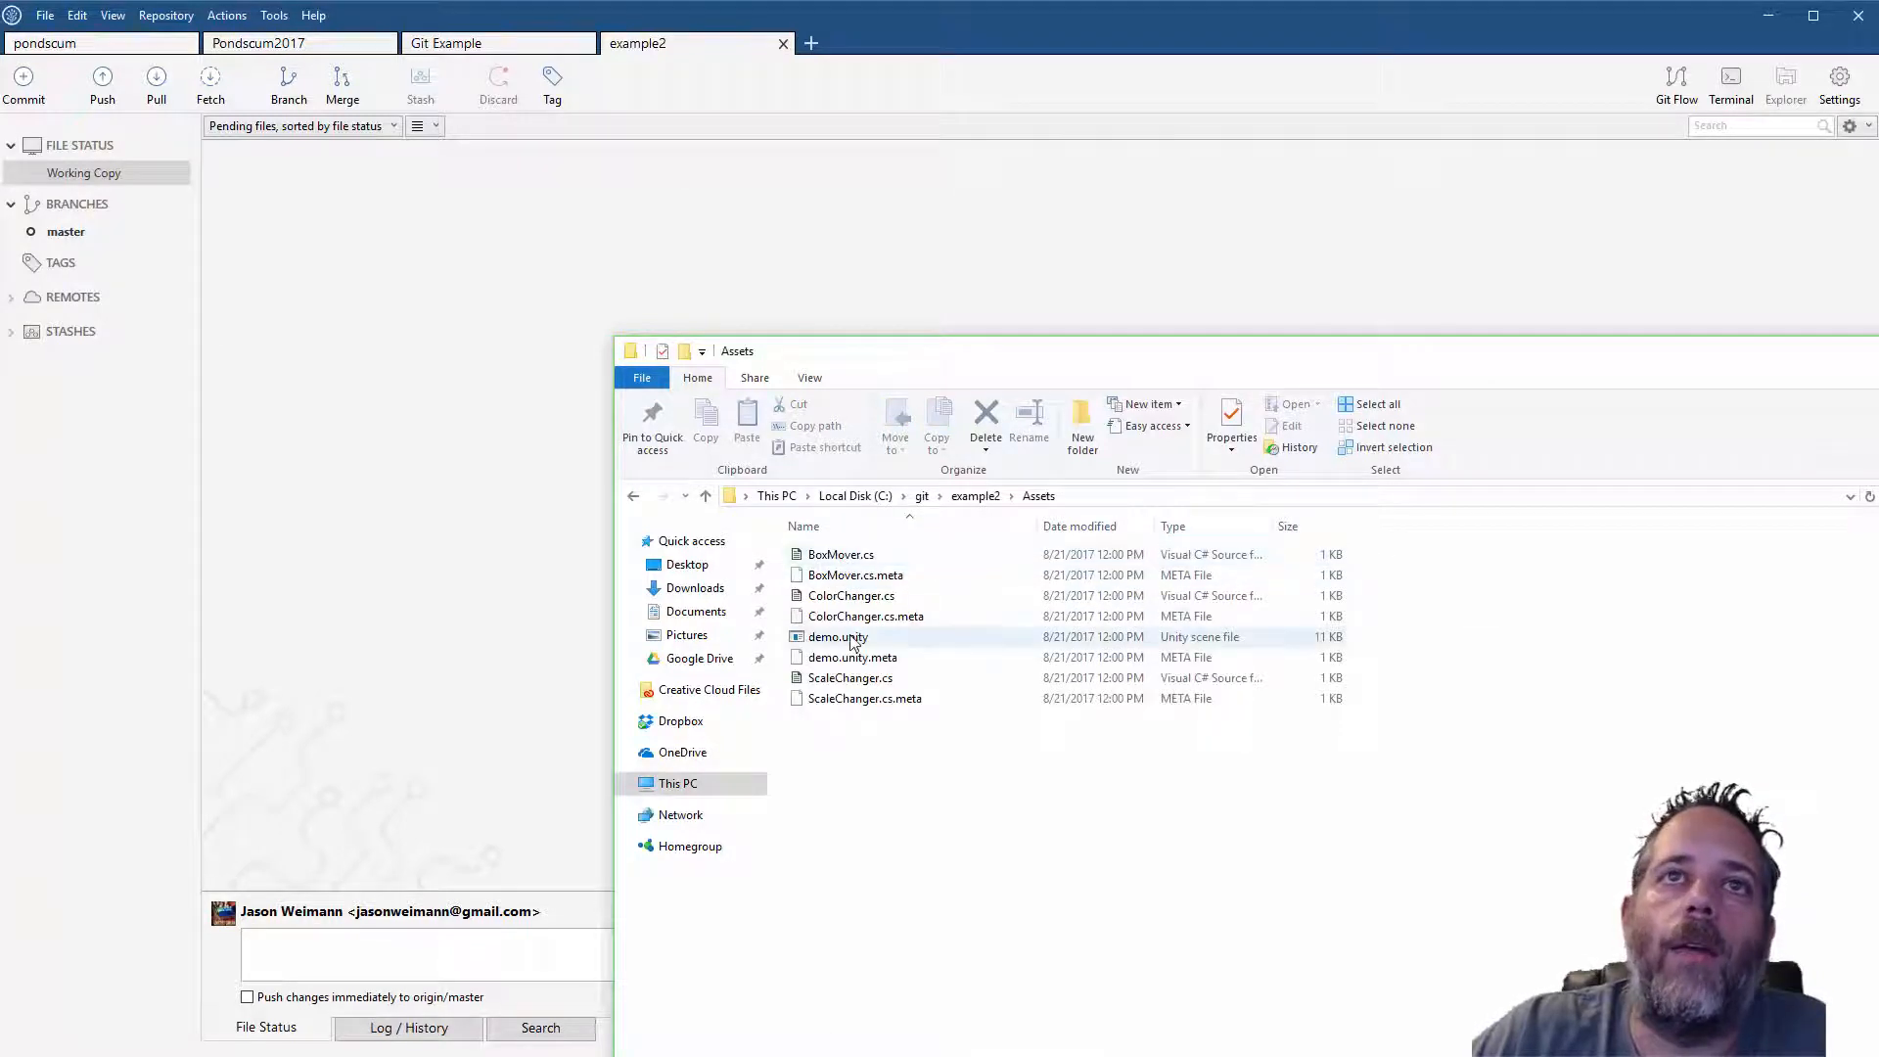
pyautogui.click(836, 636)
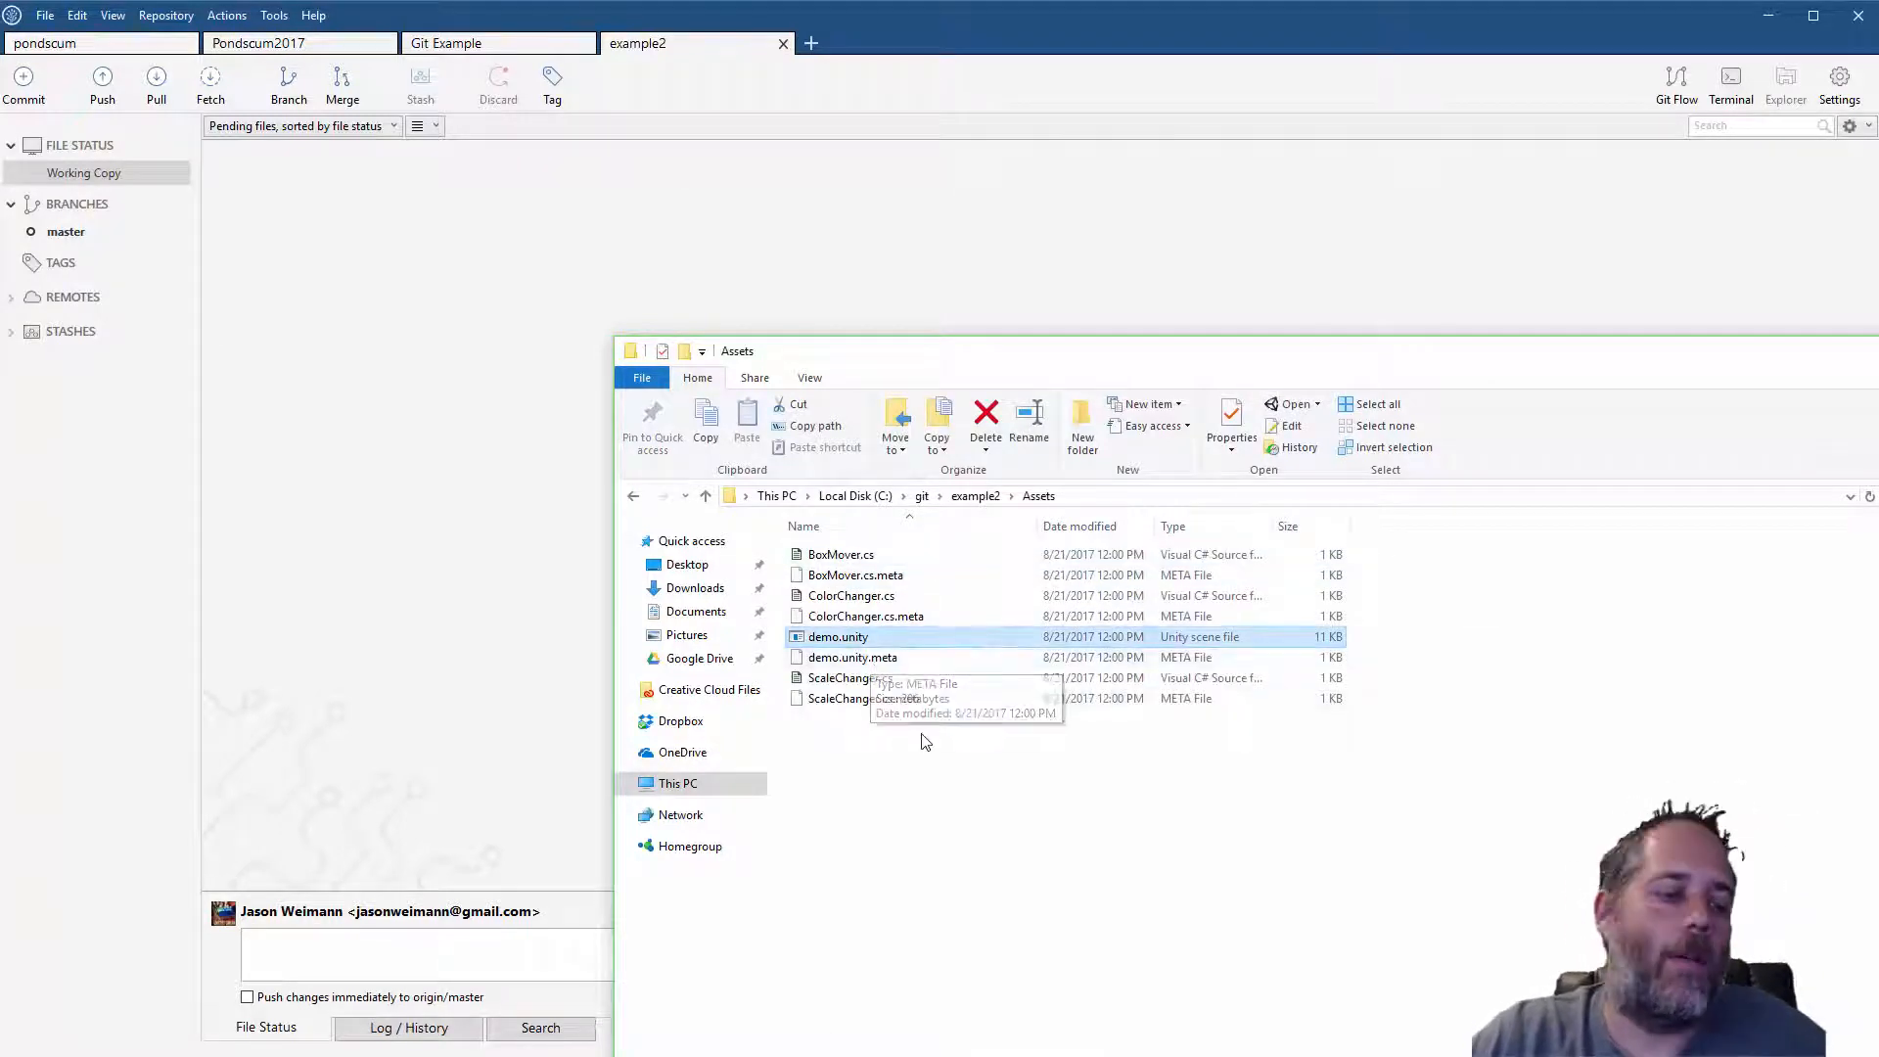
pyautogui.click(747, 419)
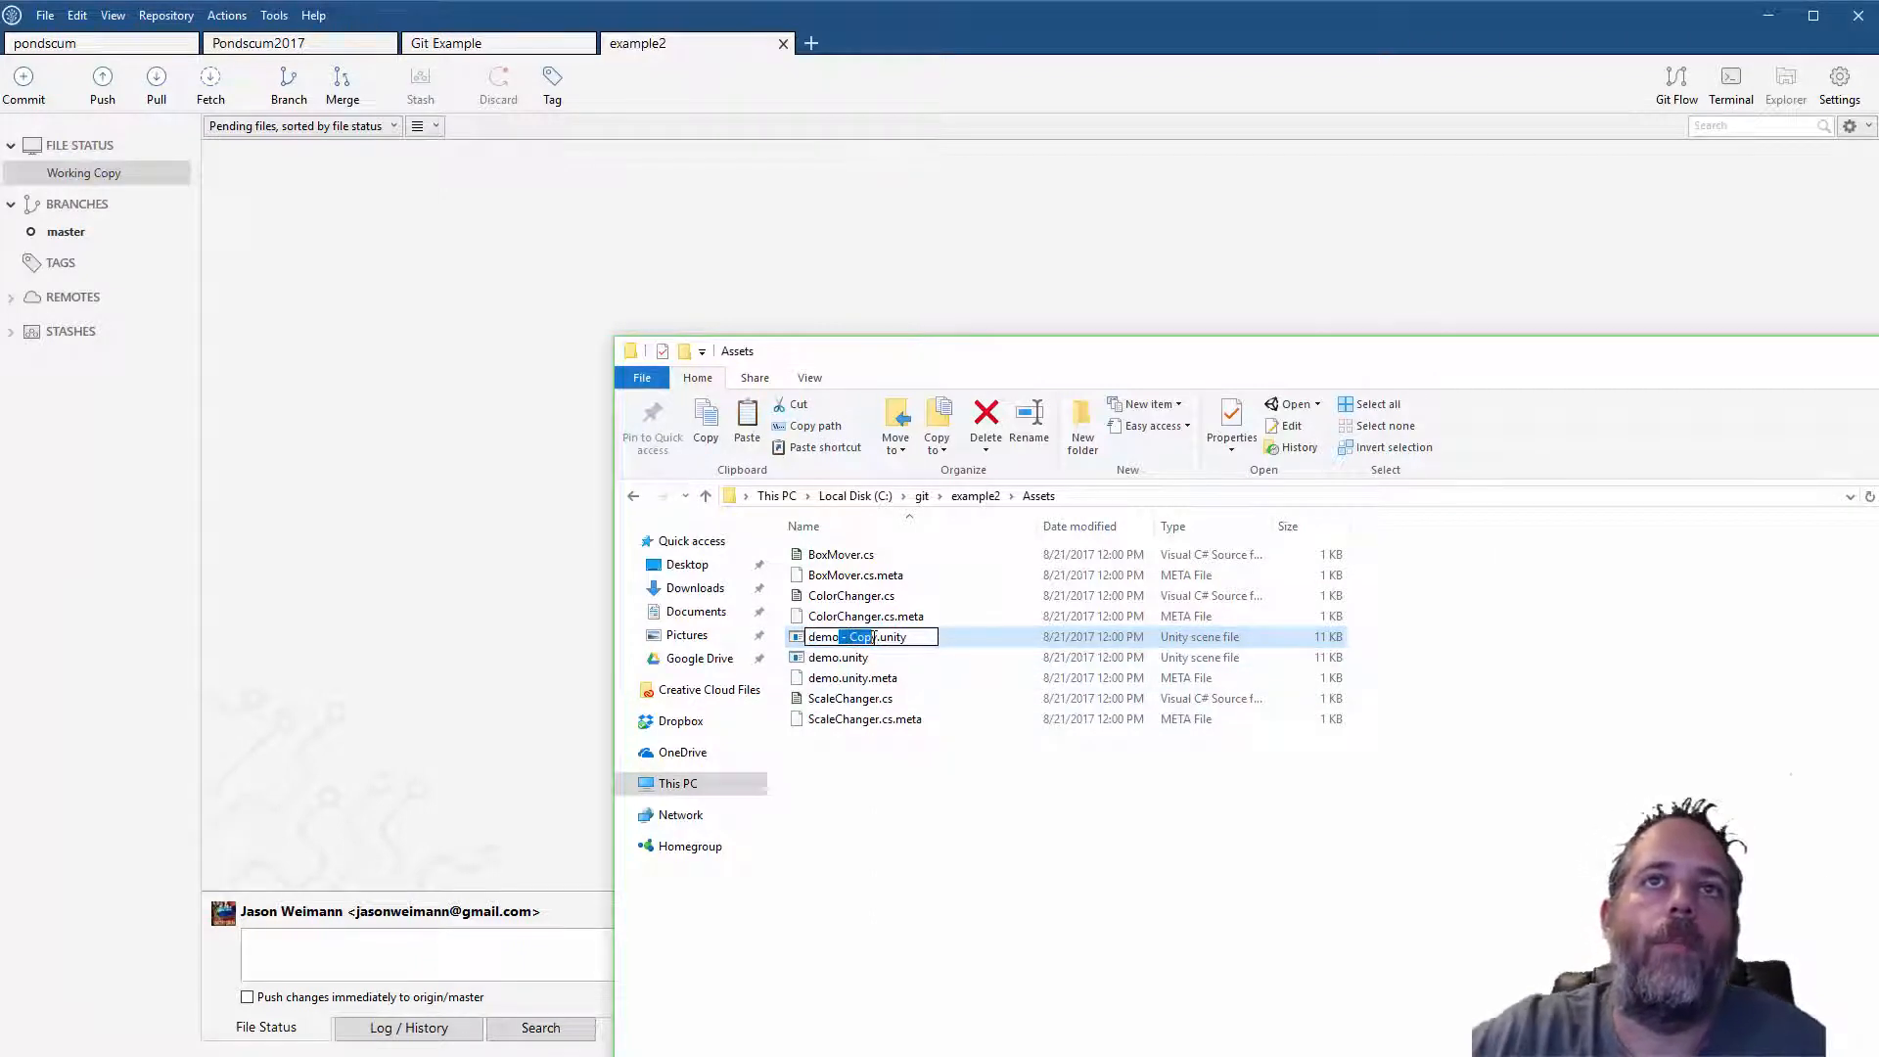
pyautogui.press('Enter')
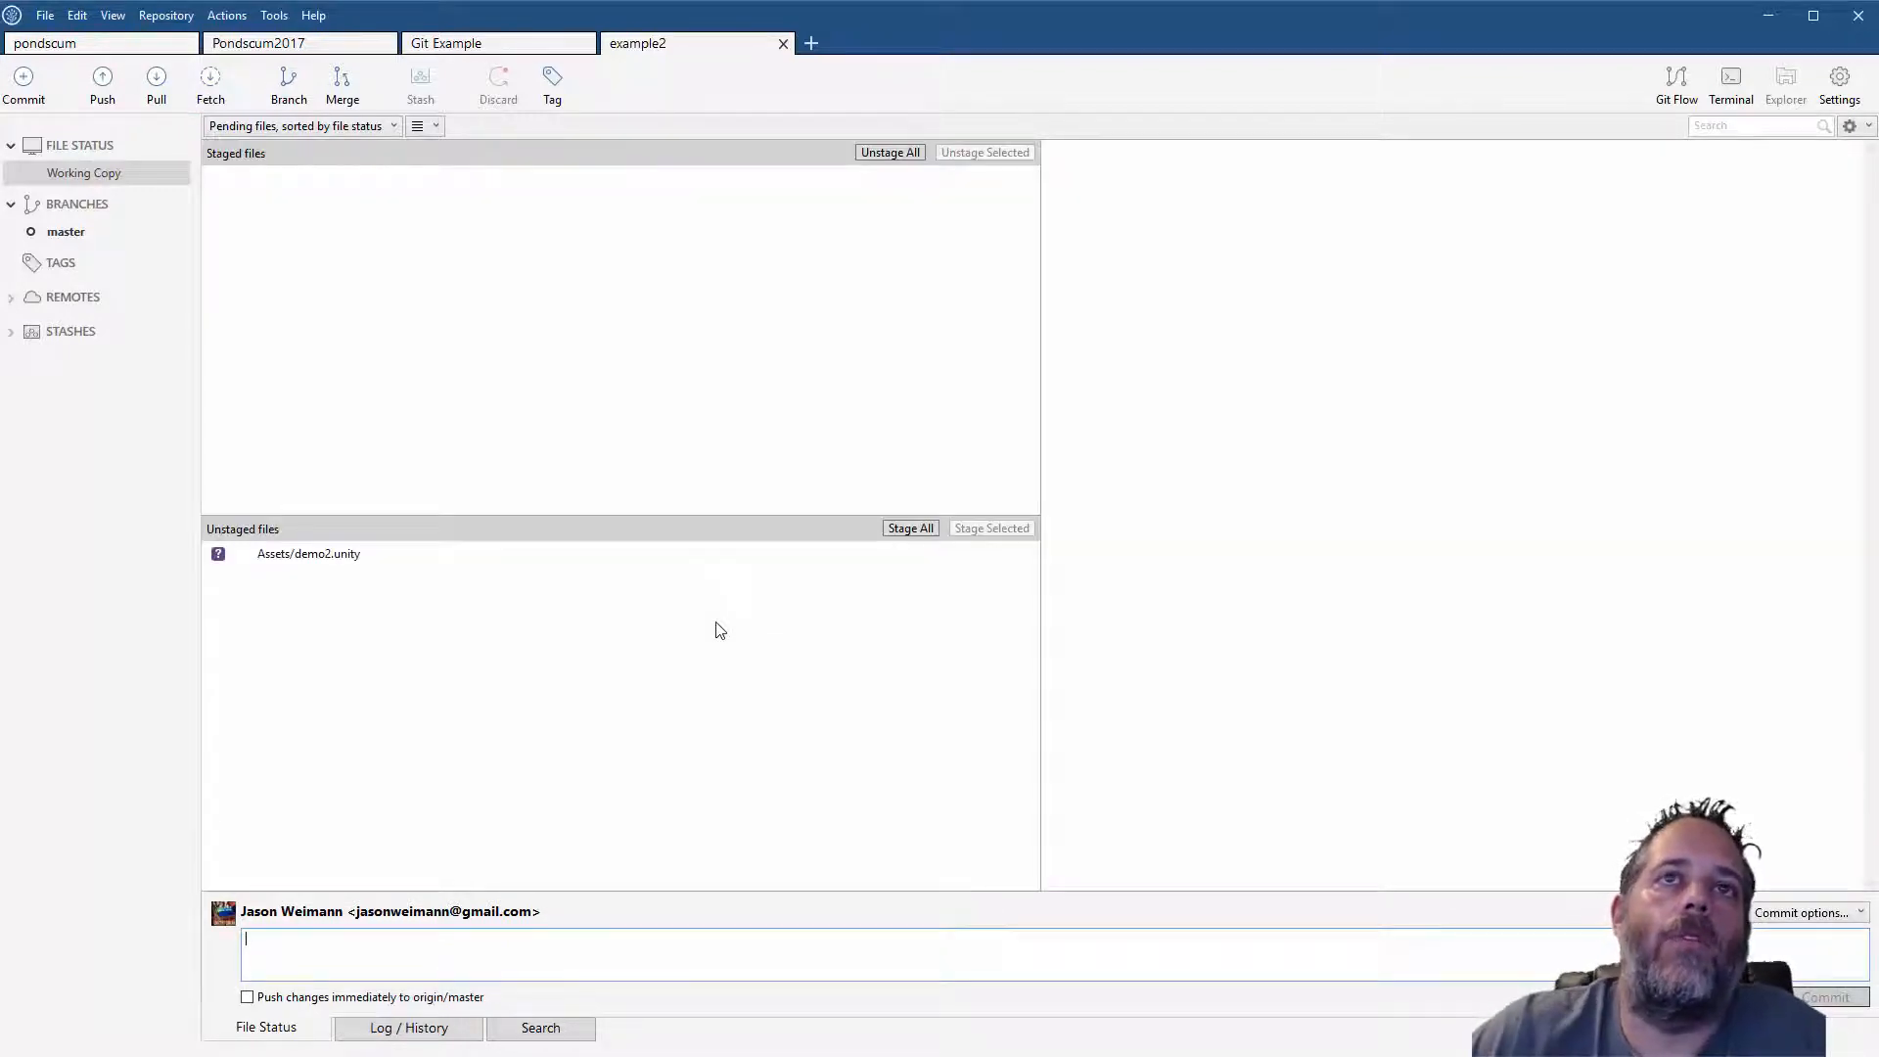
# Stage Assets/demo2.unity and commit it with the message 'demo 2'
pyautogui.click(992, 528)
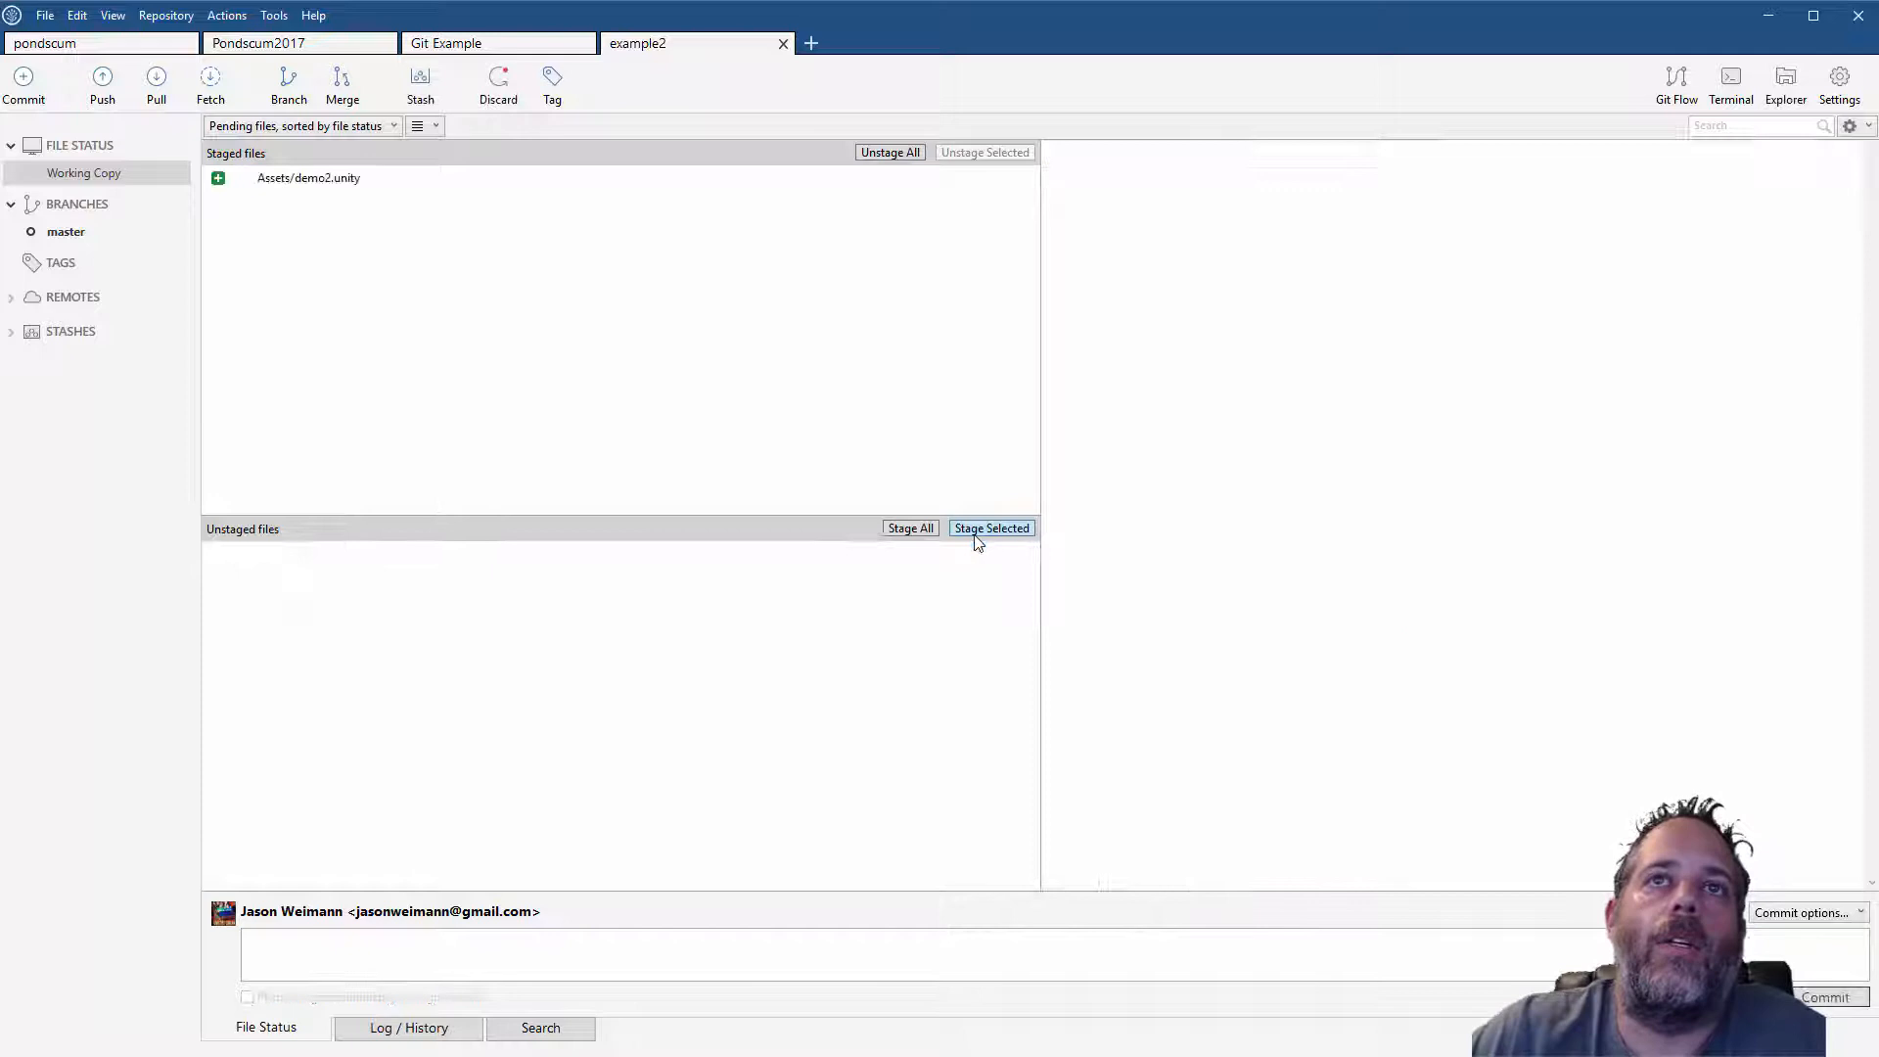
pyautogui.write('demo 2')
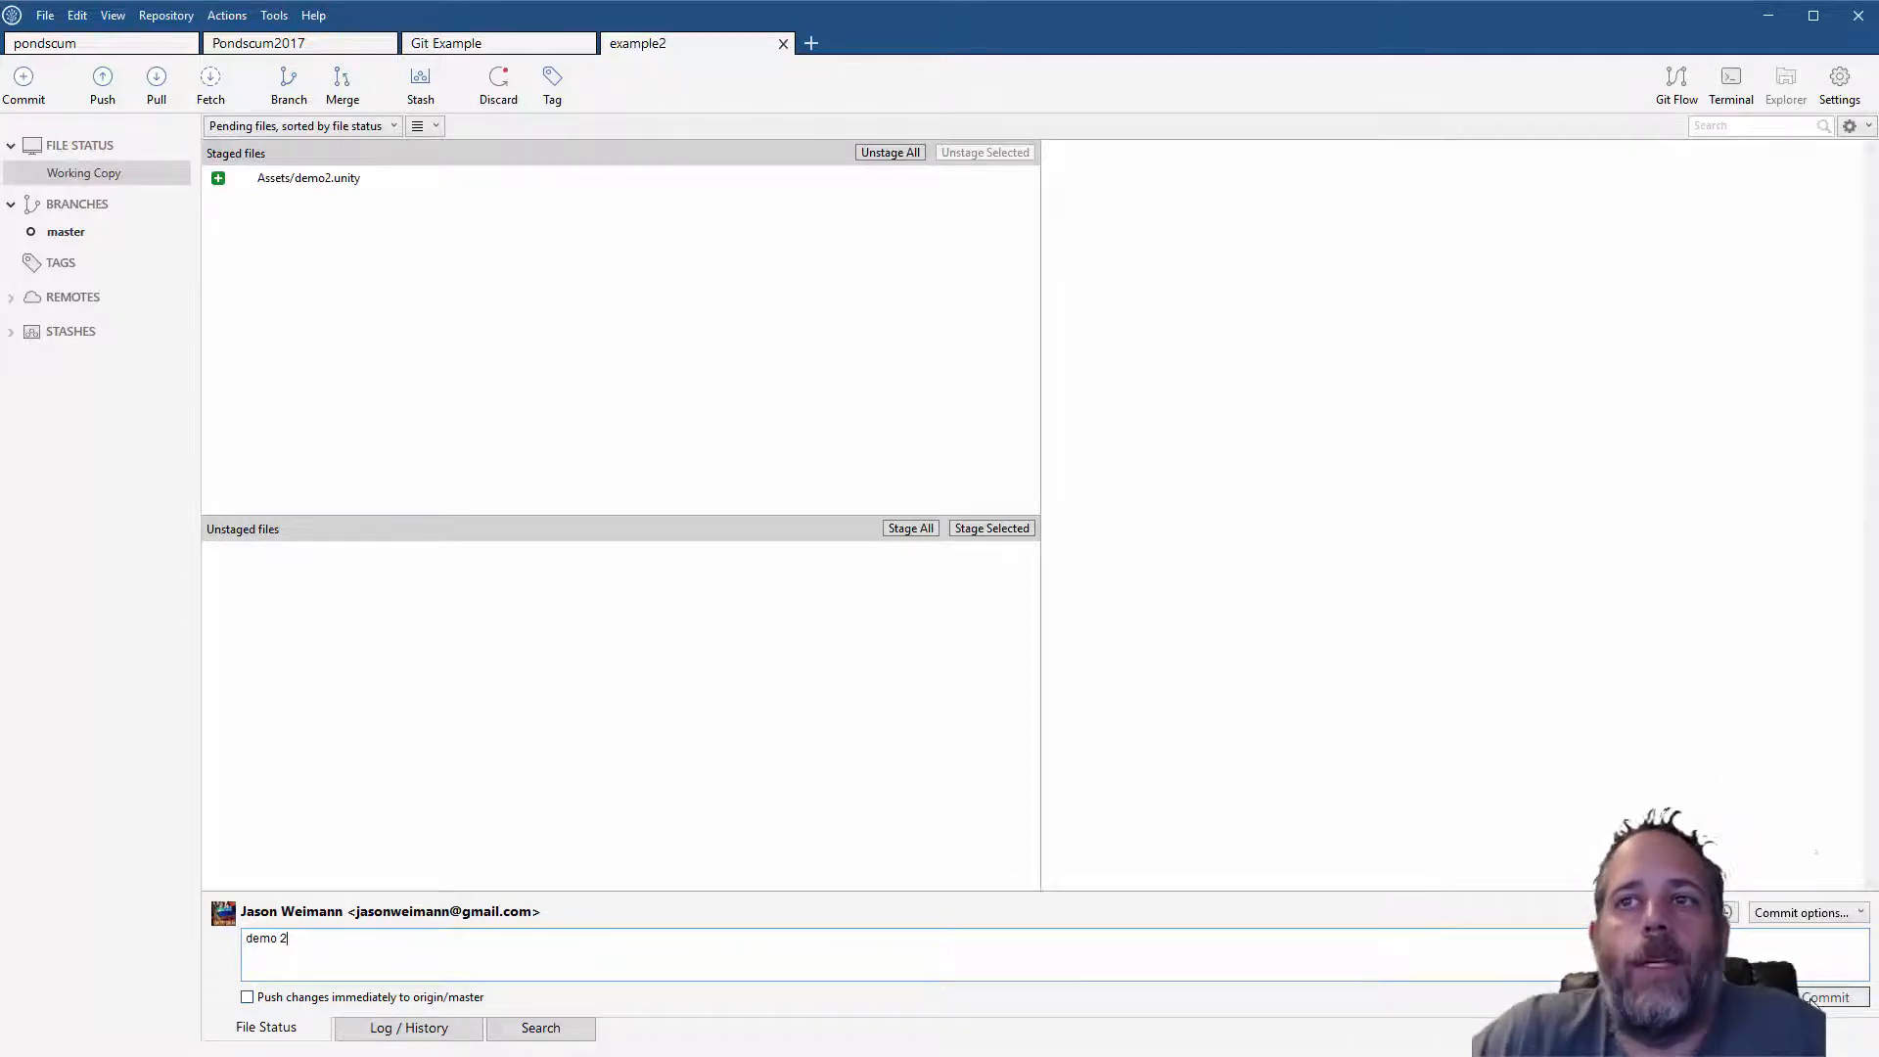
pyautogui.click(1832, 1016)
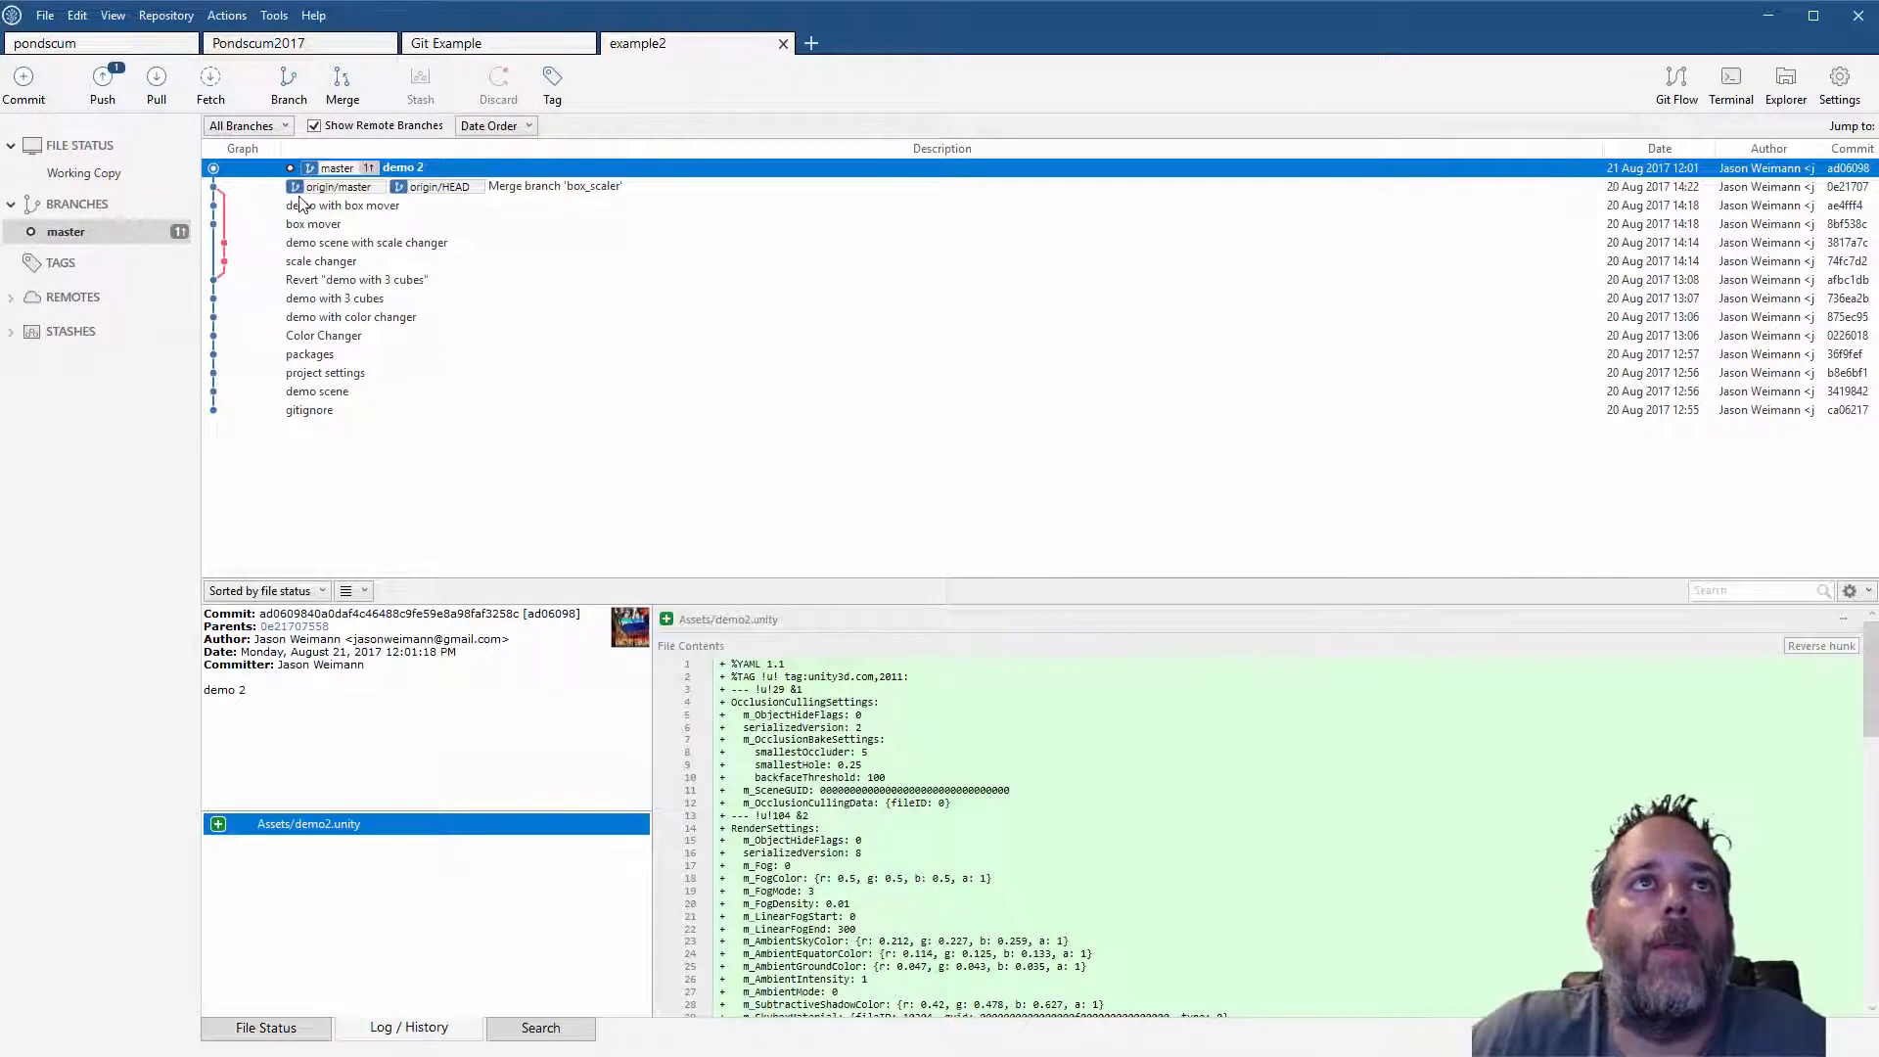
pyautogui.moveTo(348, 176)
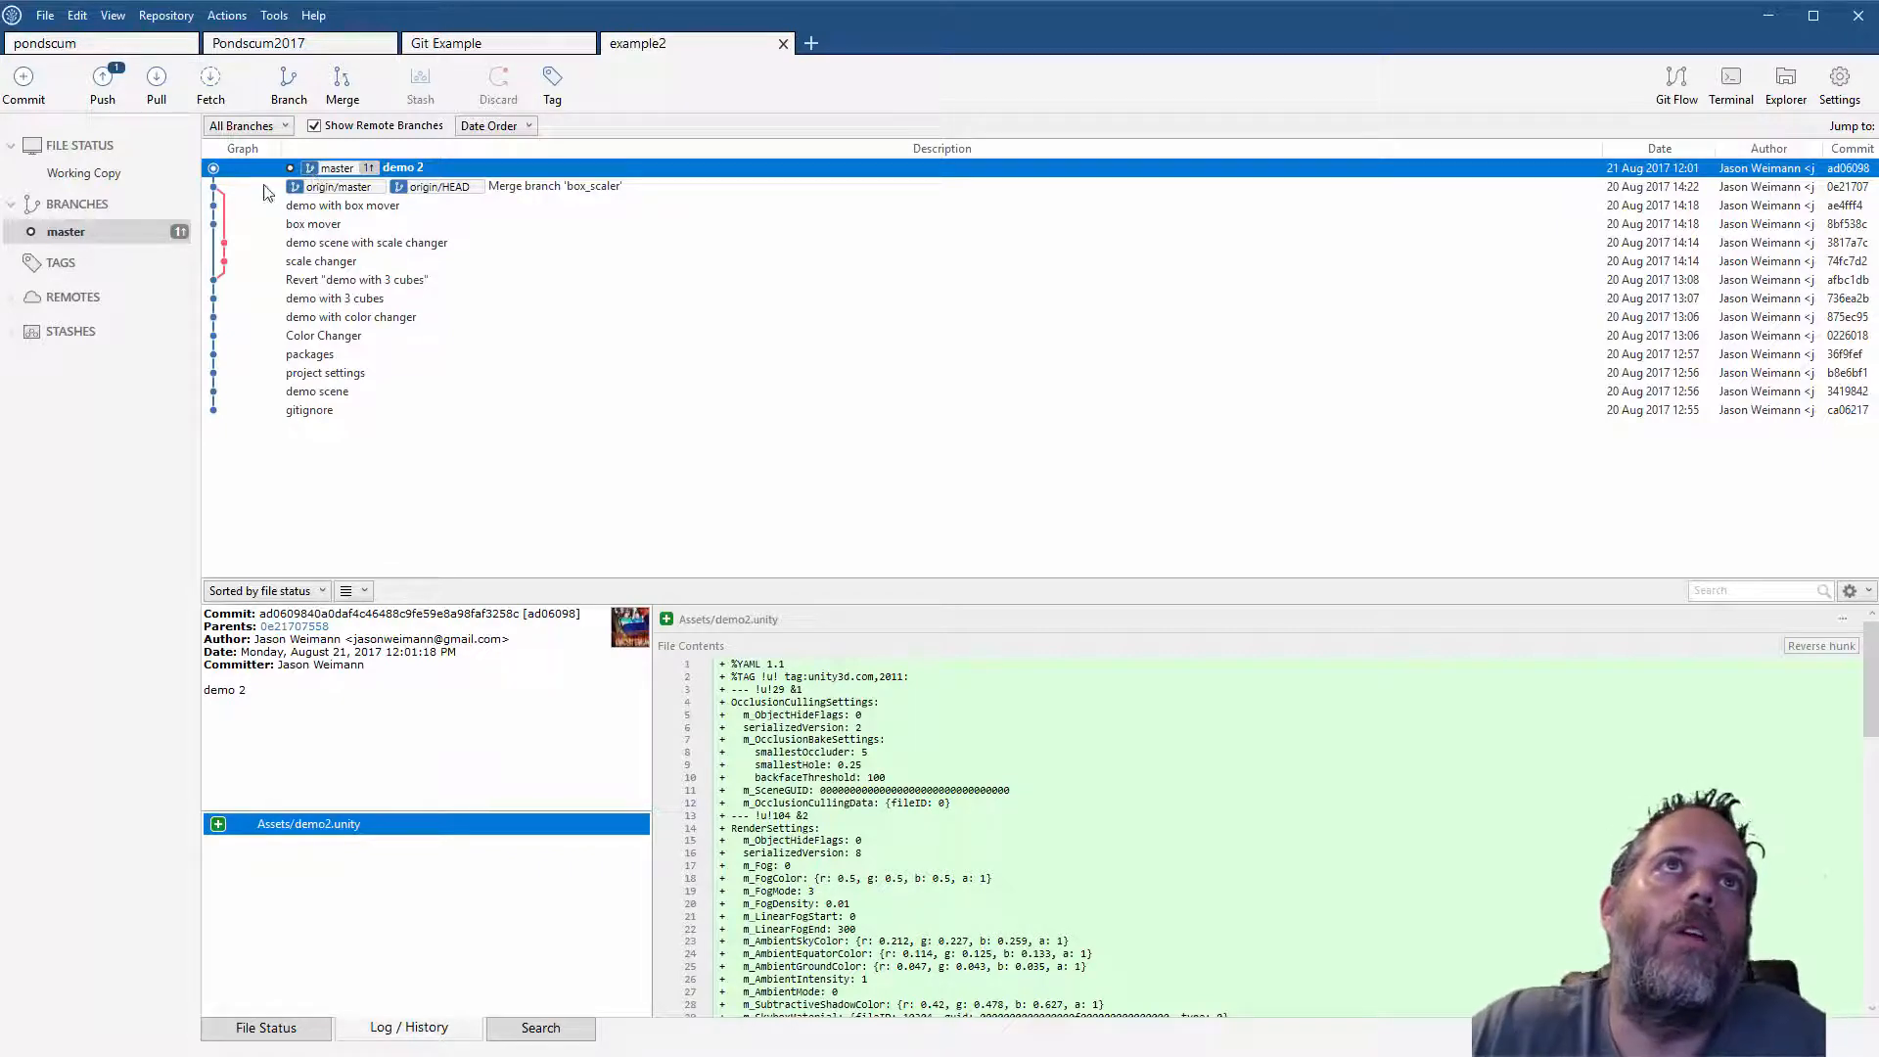
# Push example2's master with the demo 2 commit to origin, then return to Git Example
pyautogui.click(106, 83)
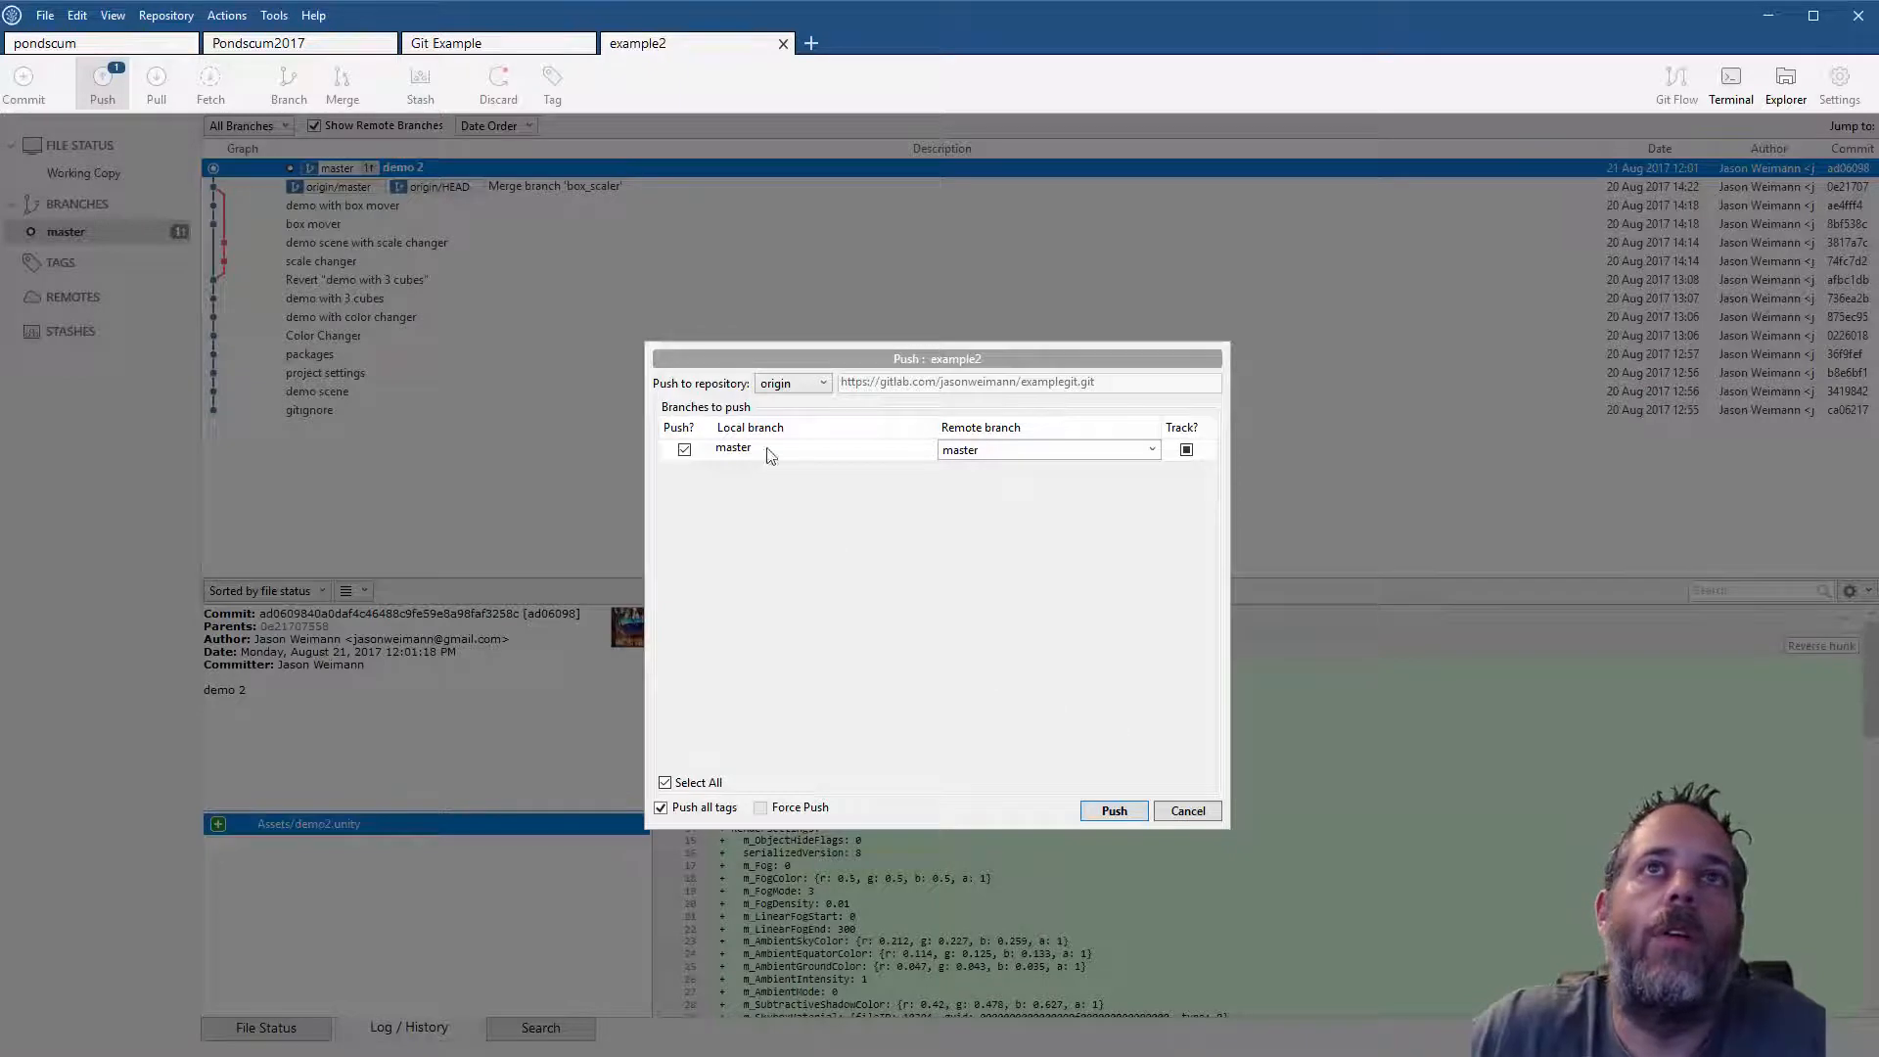
pyautogui.click(1114, 811)
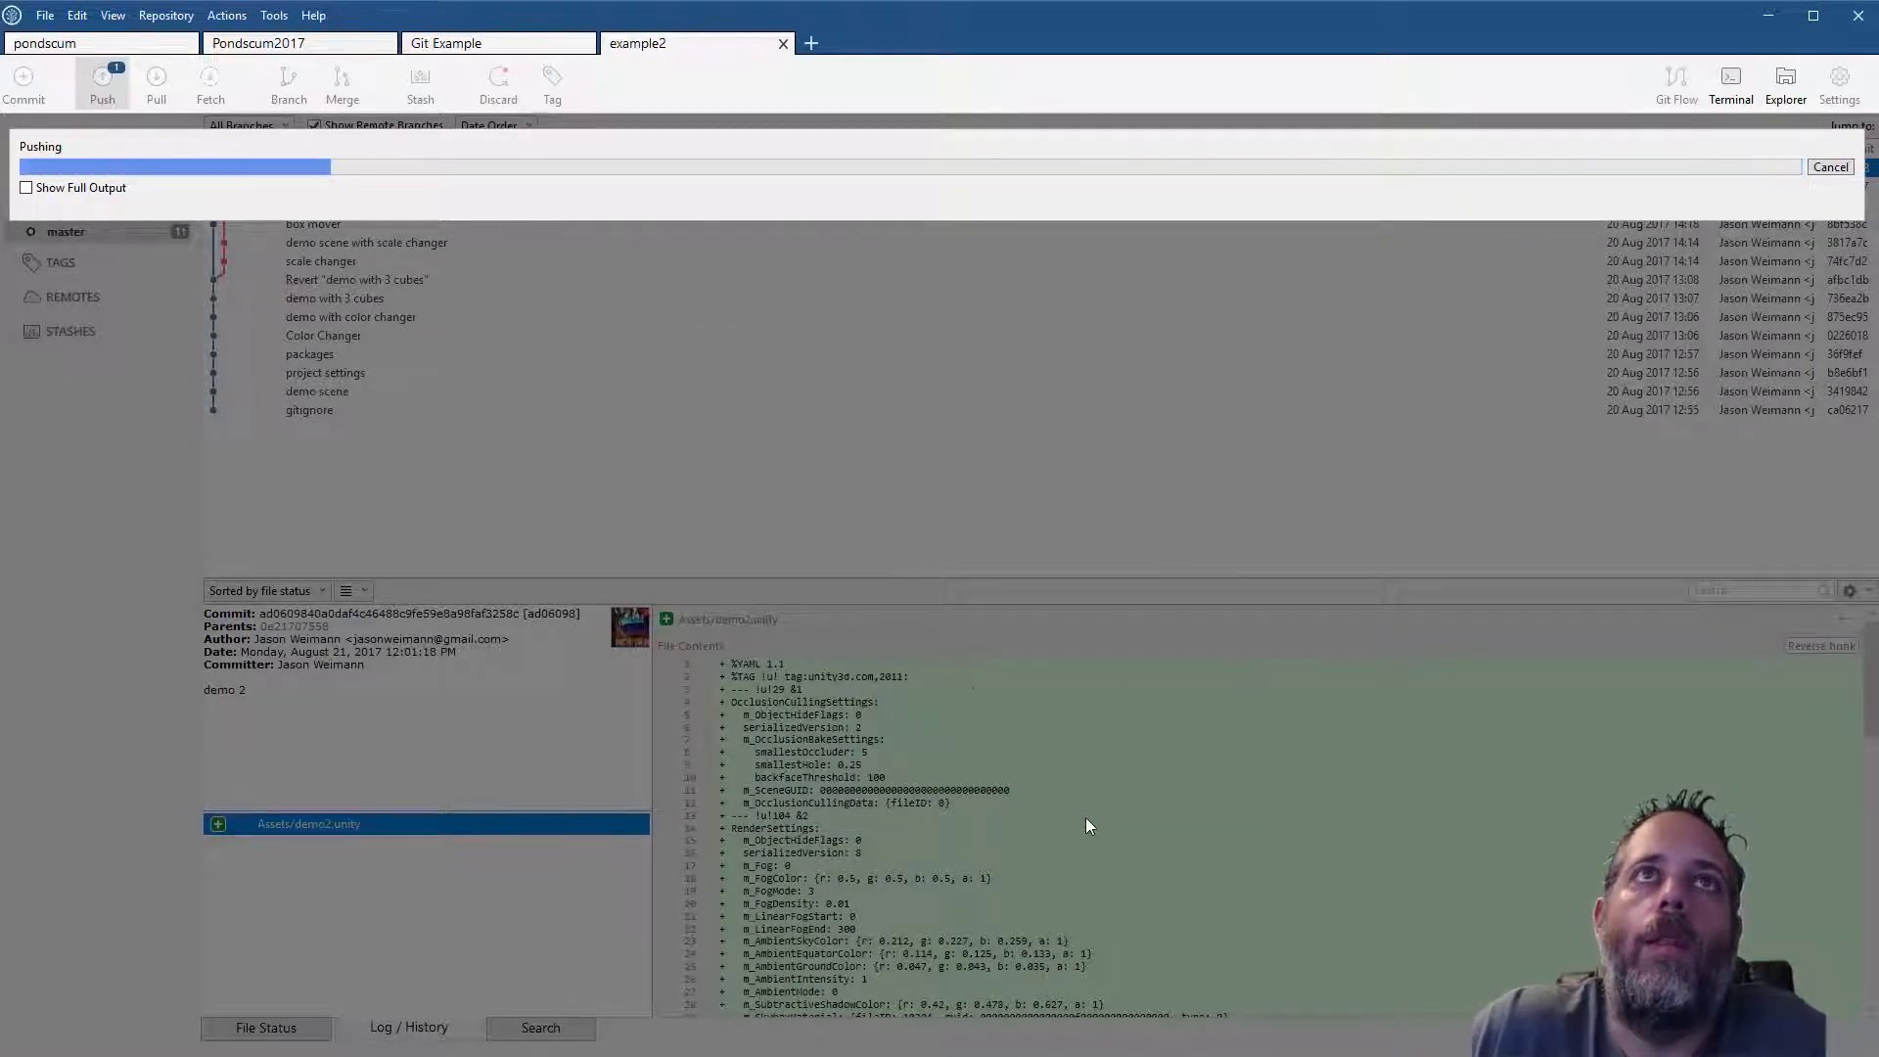
pyautogui.click(449, 43)
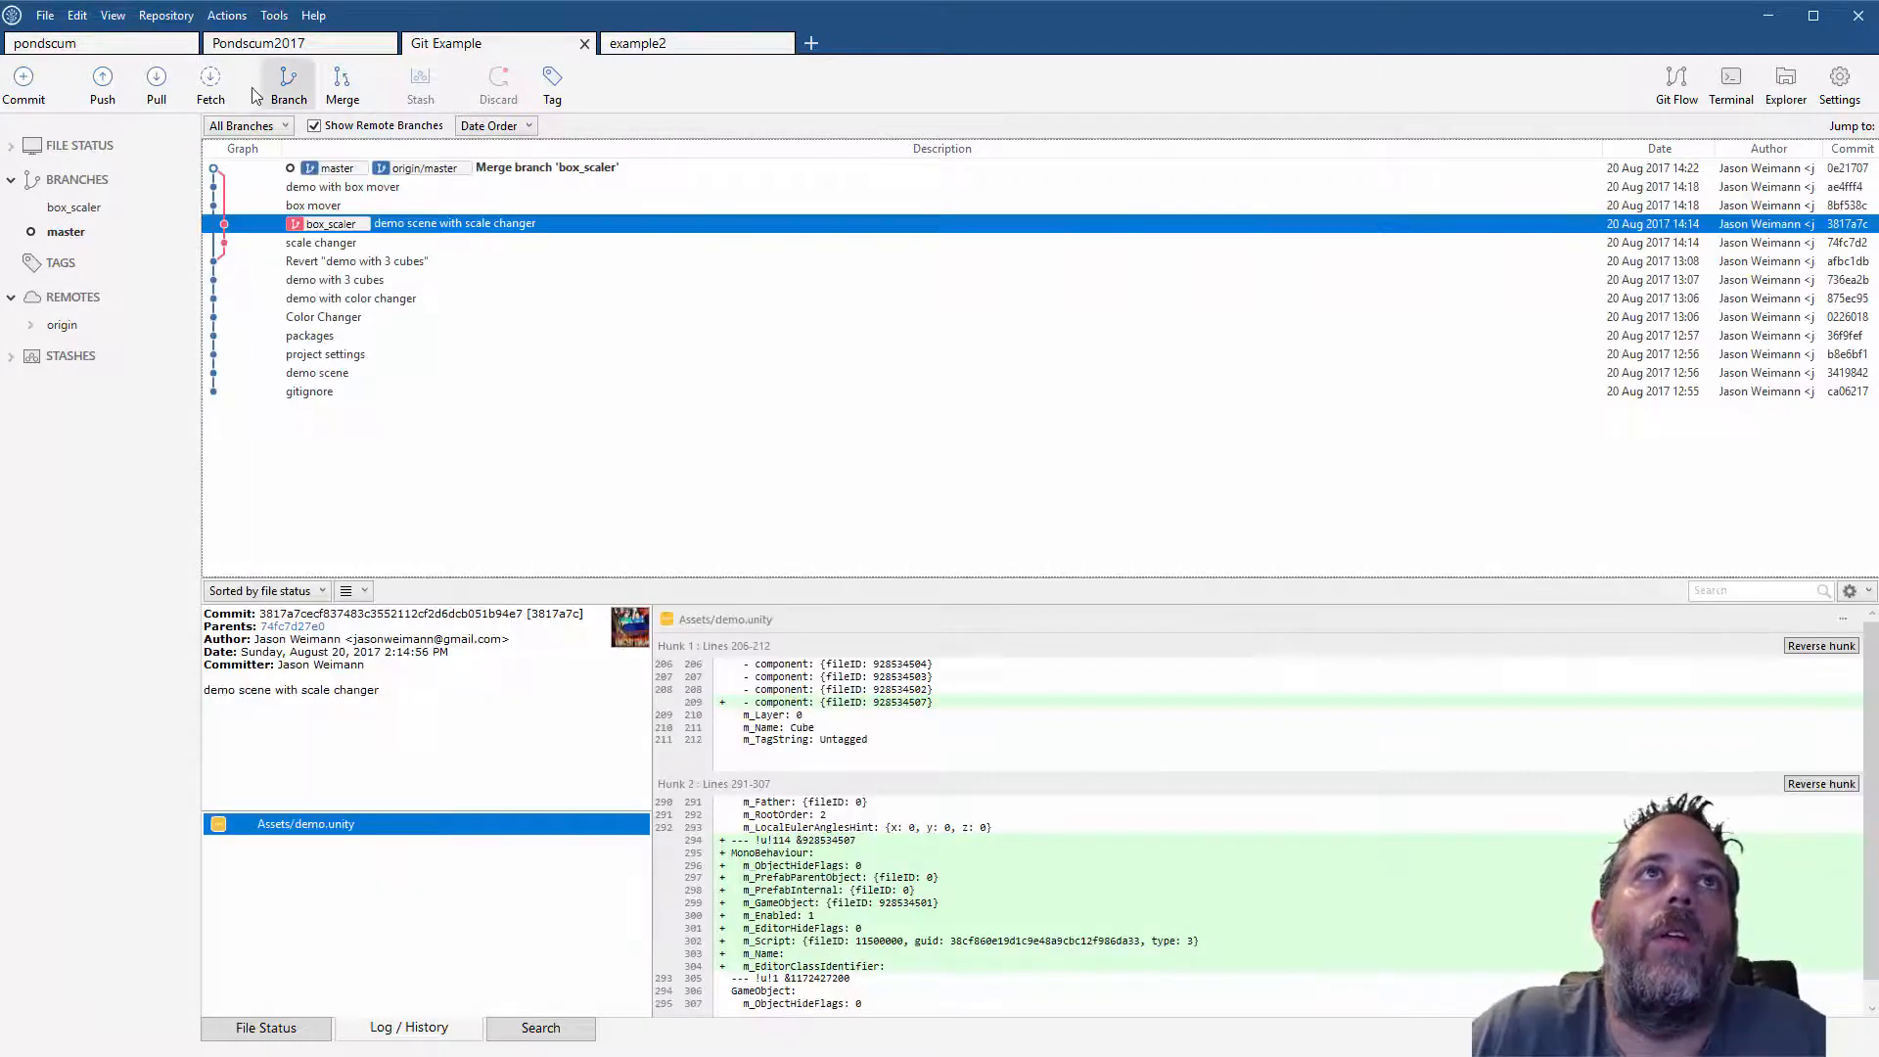
# Fetch origin, compare origin/master's demo 2 commit with local master, and pull master from origin
pyautogui.click(210, 82)
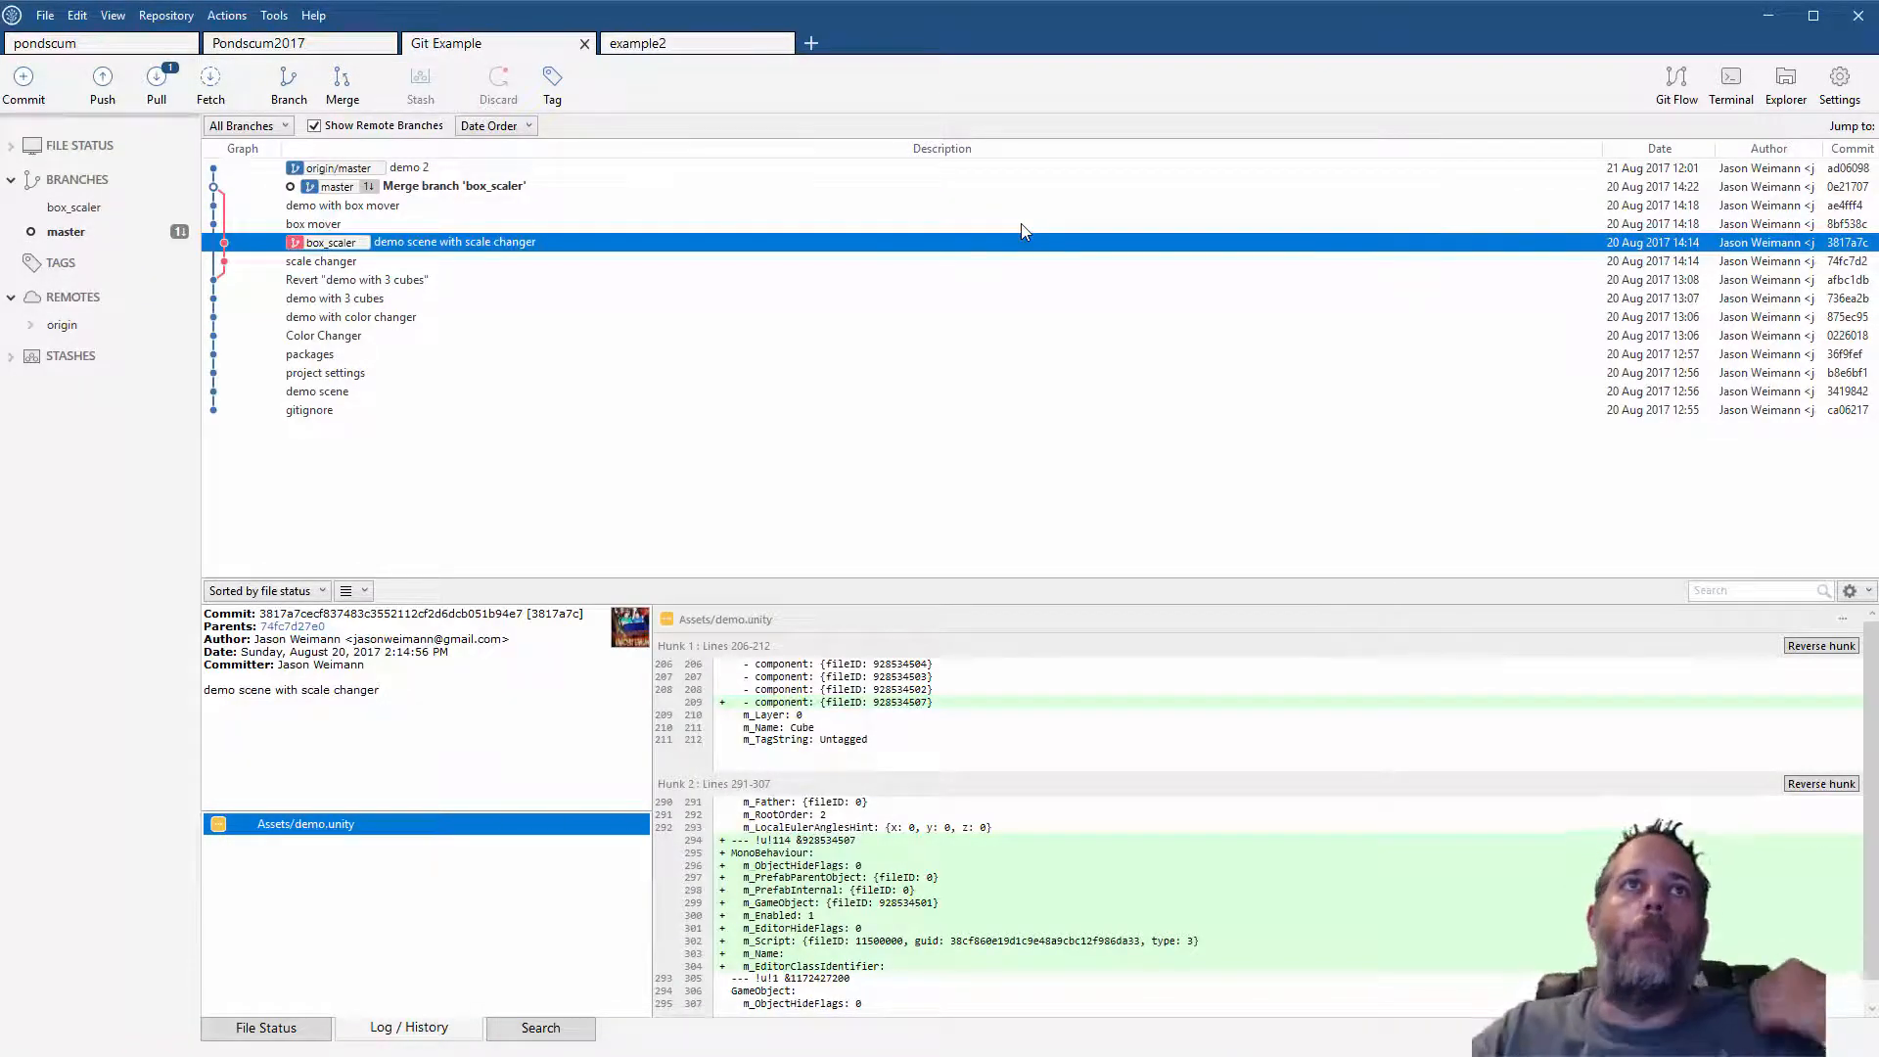
pyautogui.moveTo(367, 363)
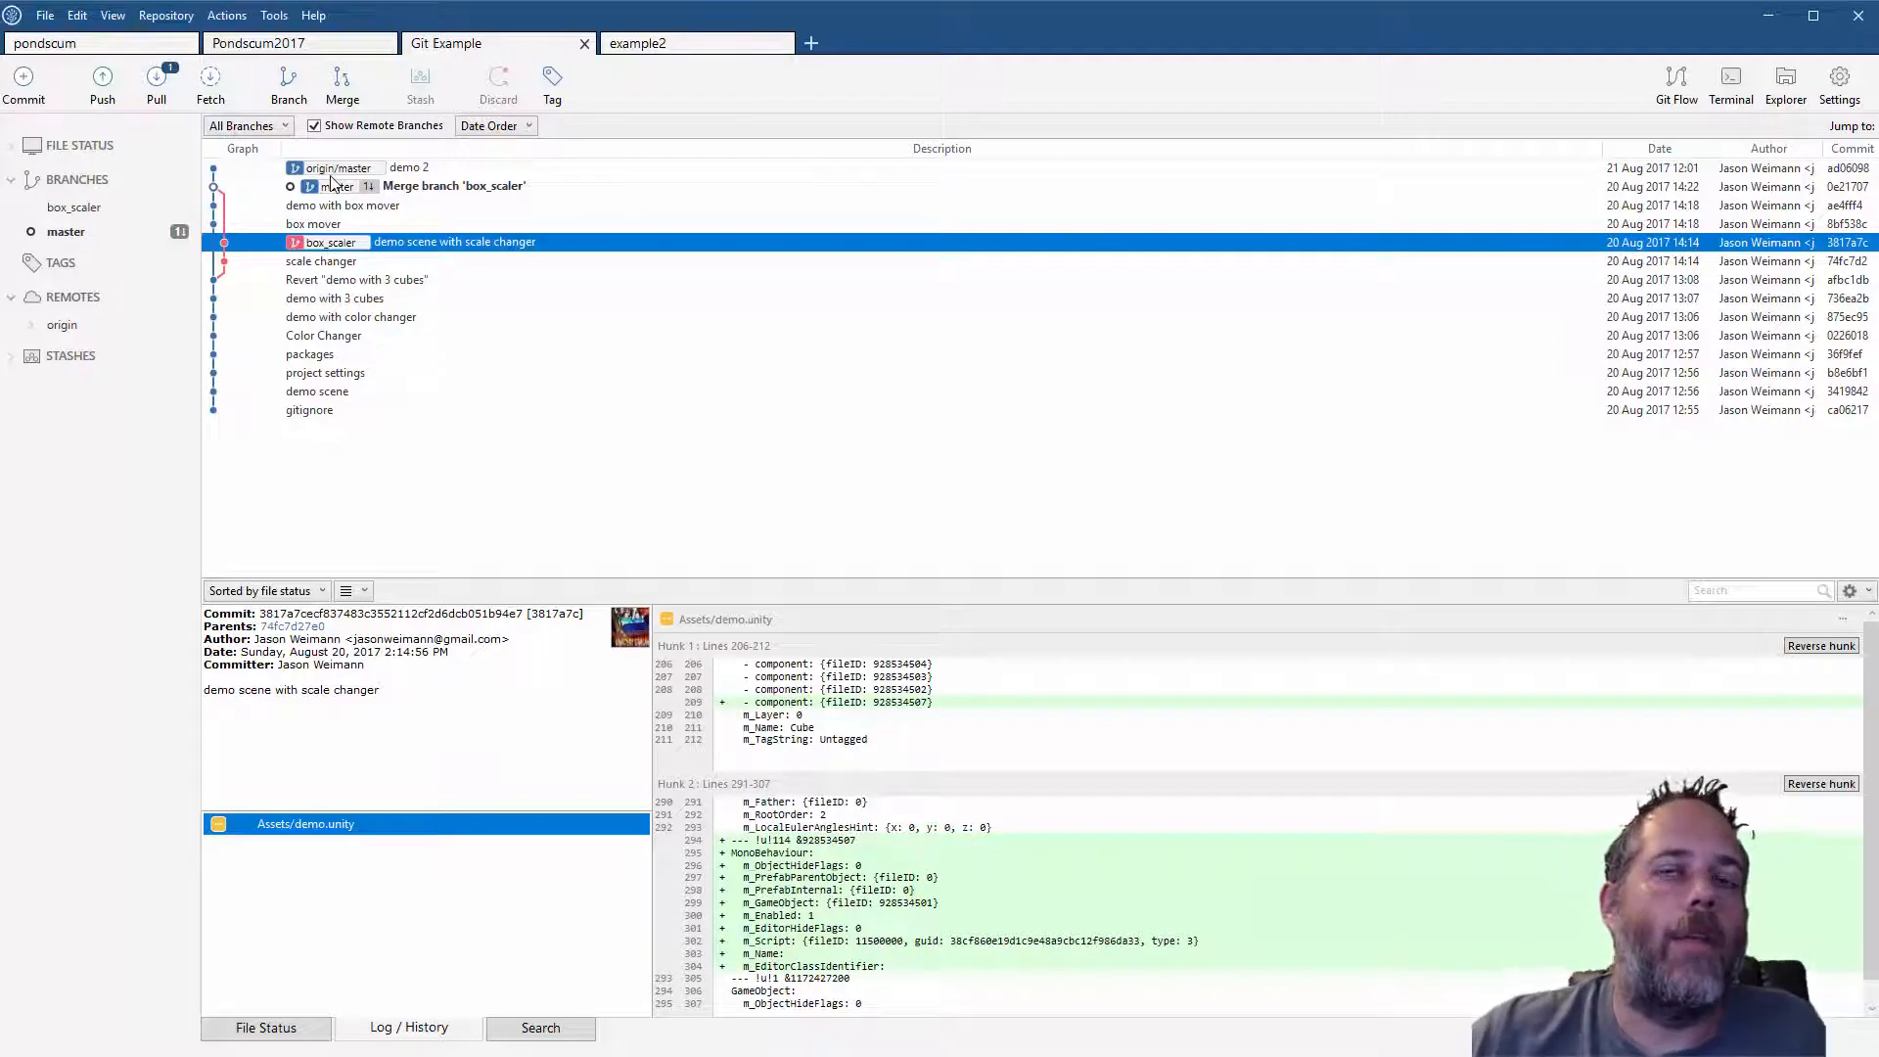
pyautogui.moveTo(400, 180)
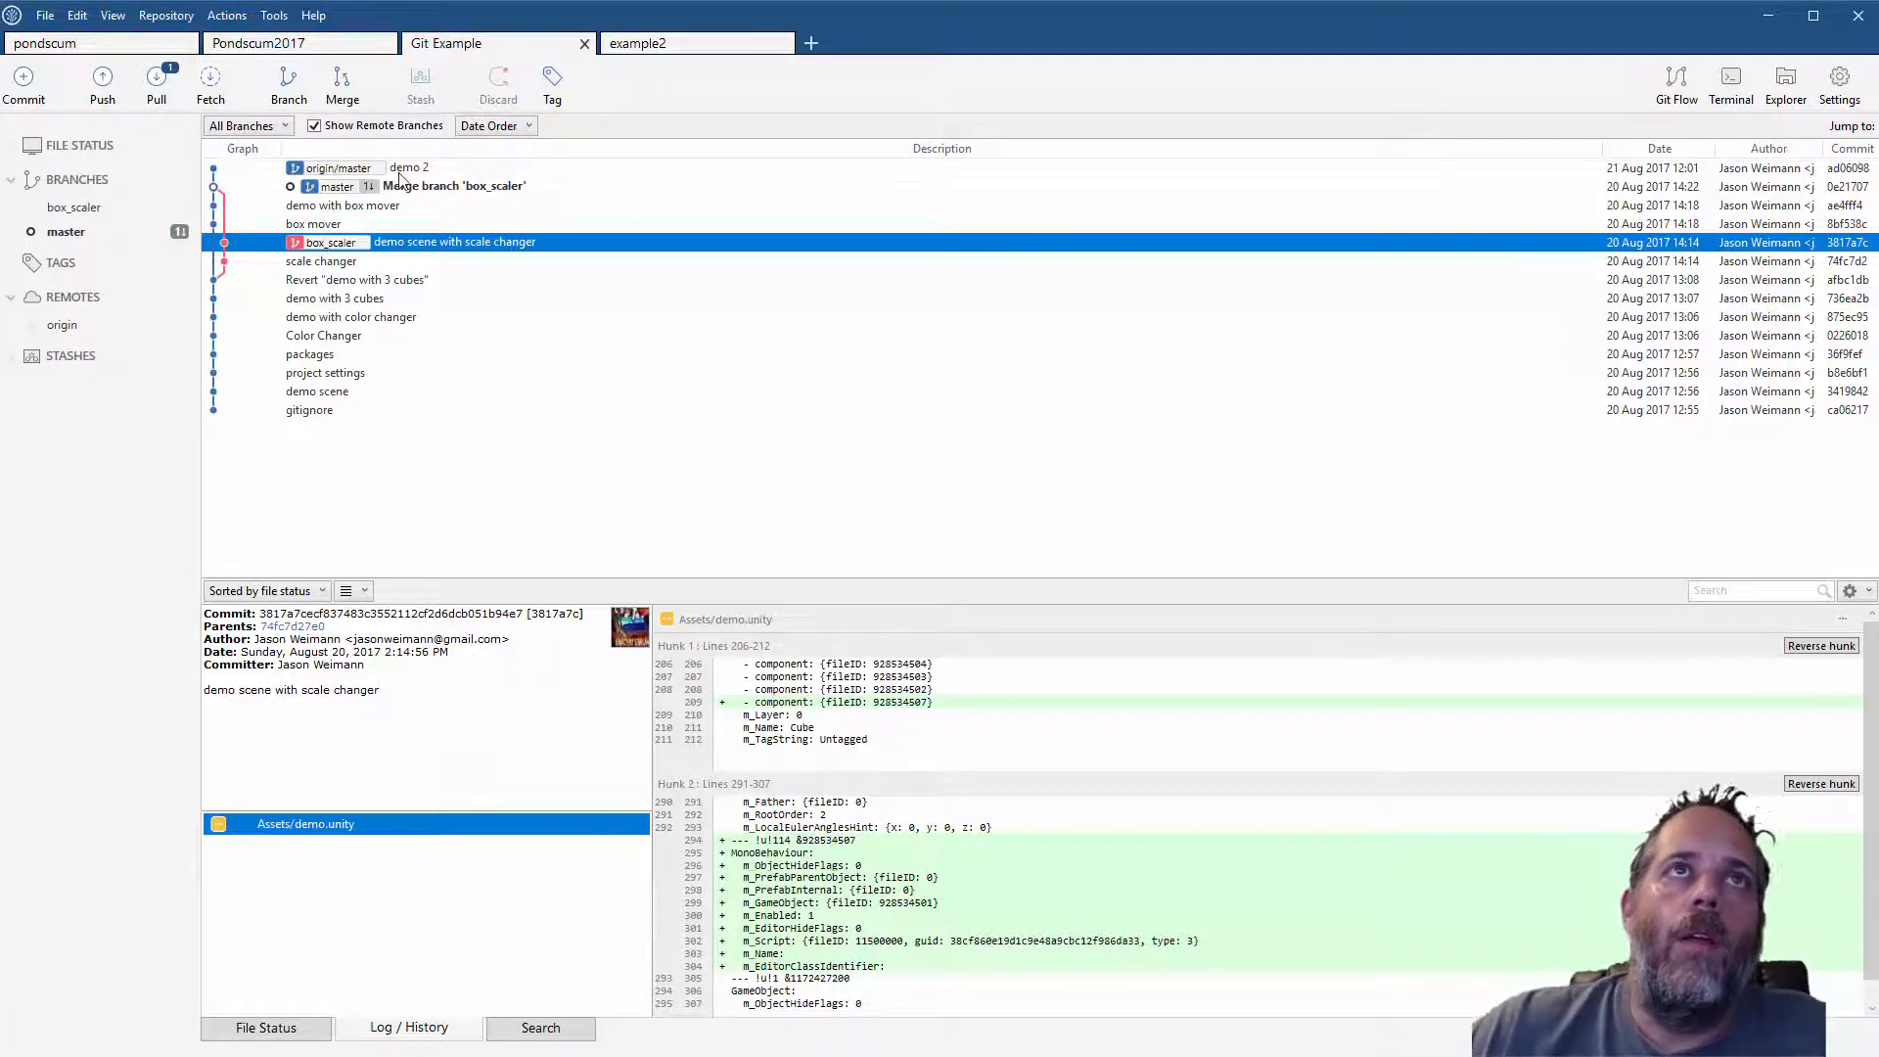
pyautogui.click(410, 167)
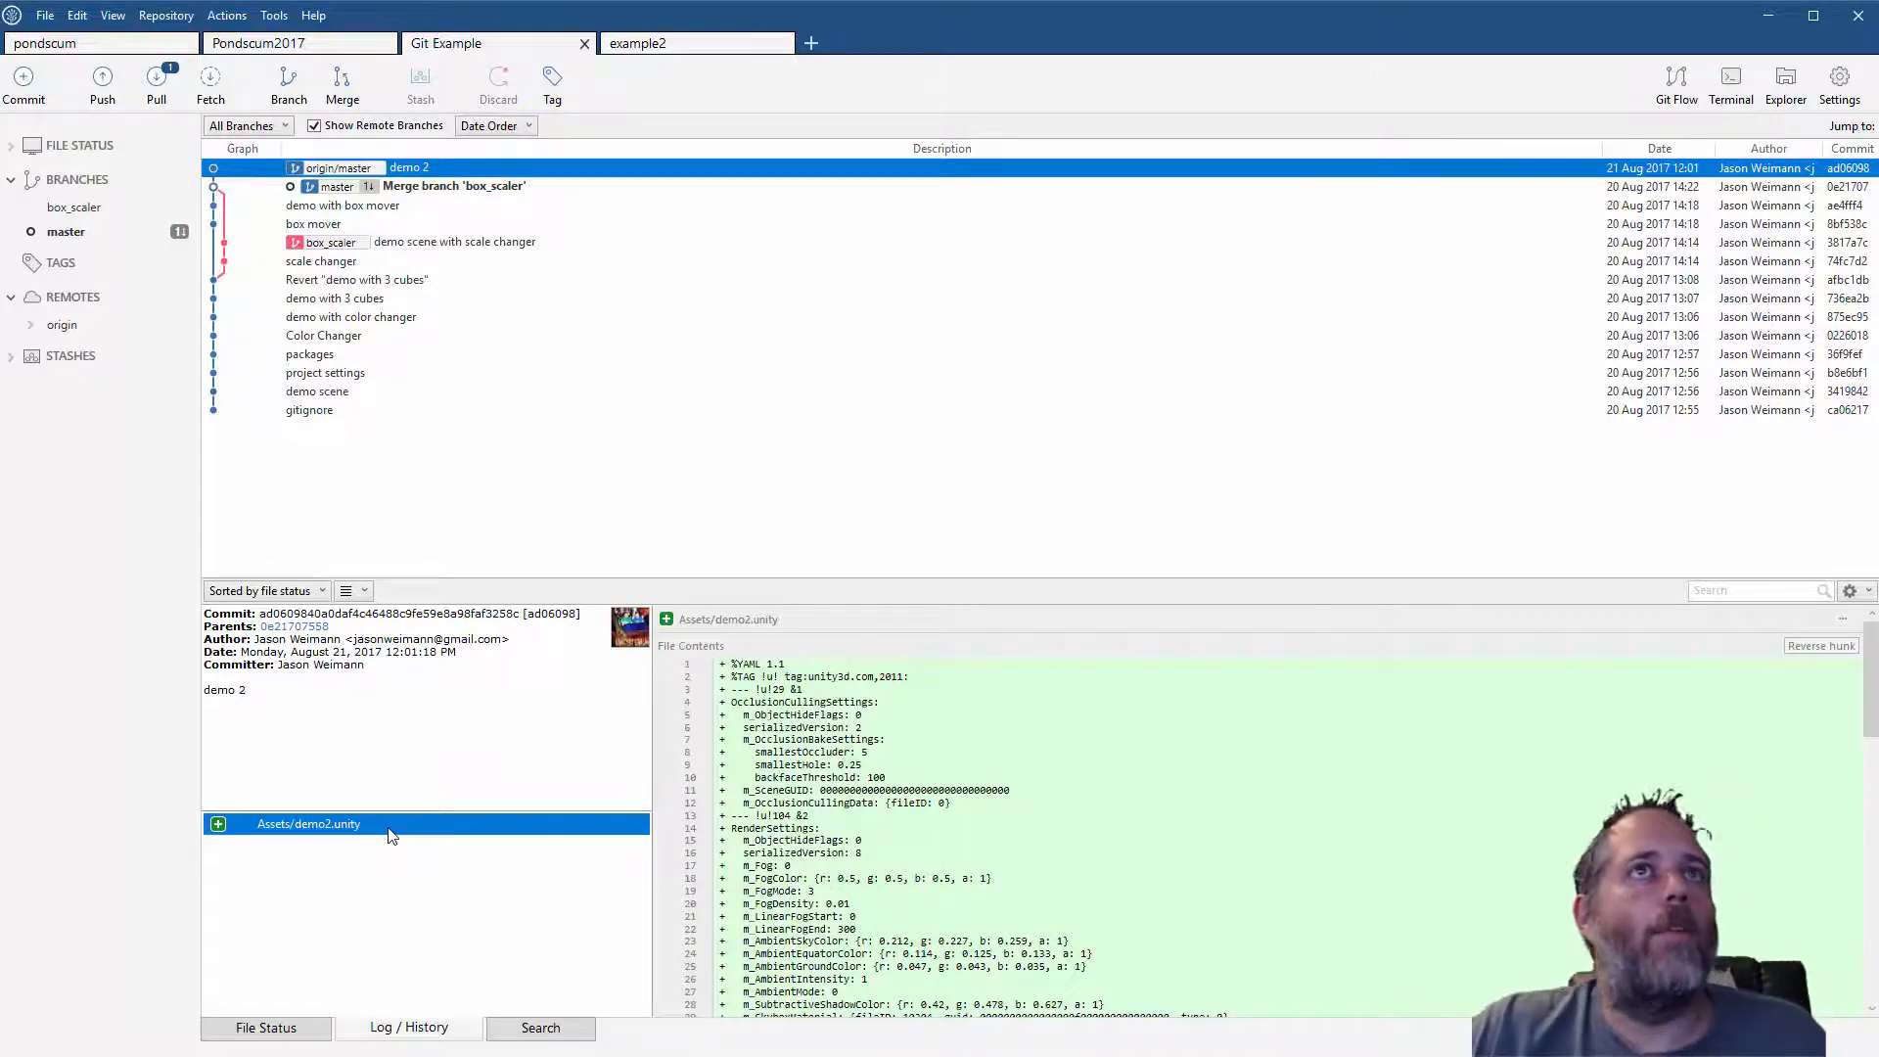
pyautogui.click(454, 186)
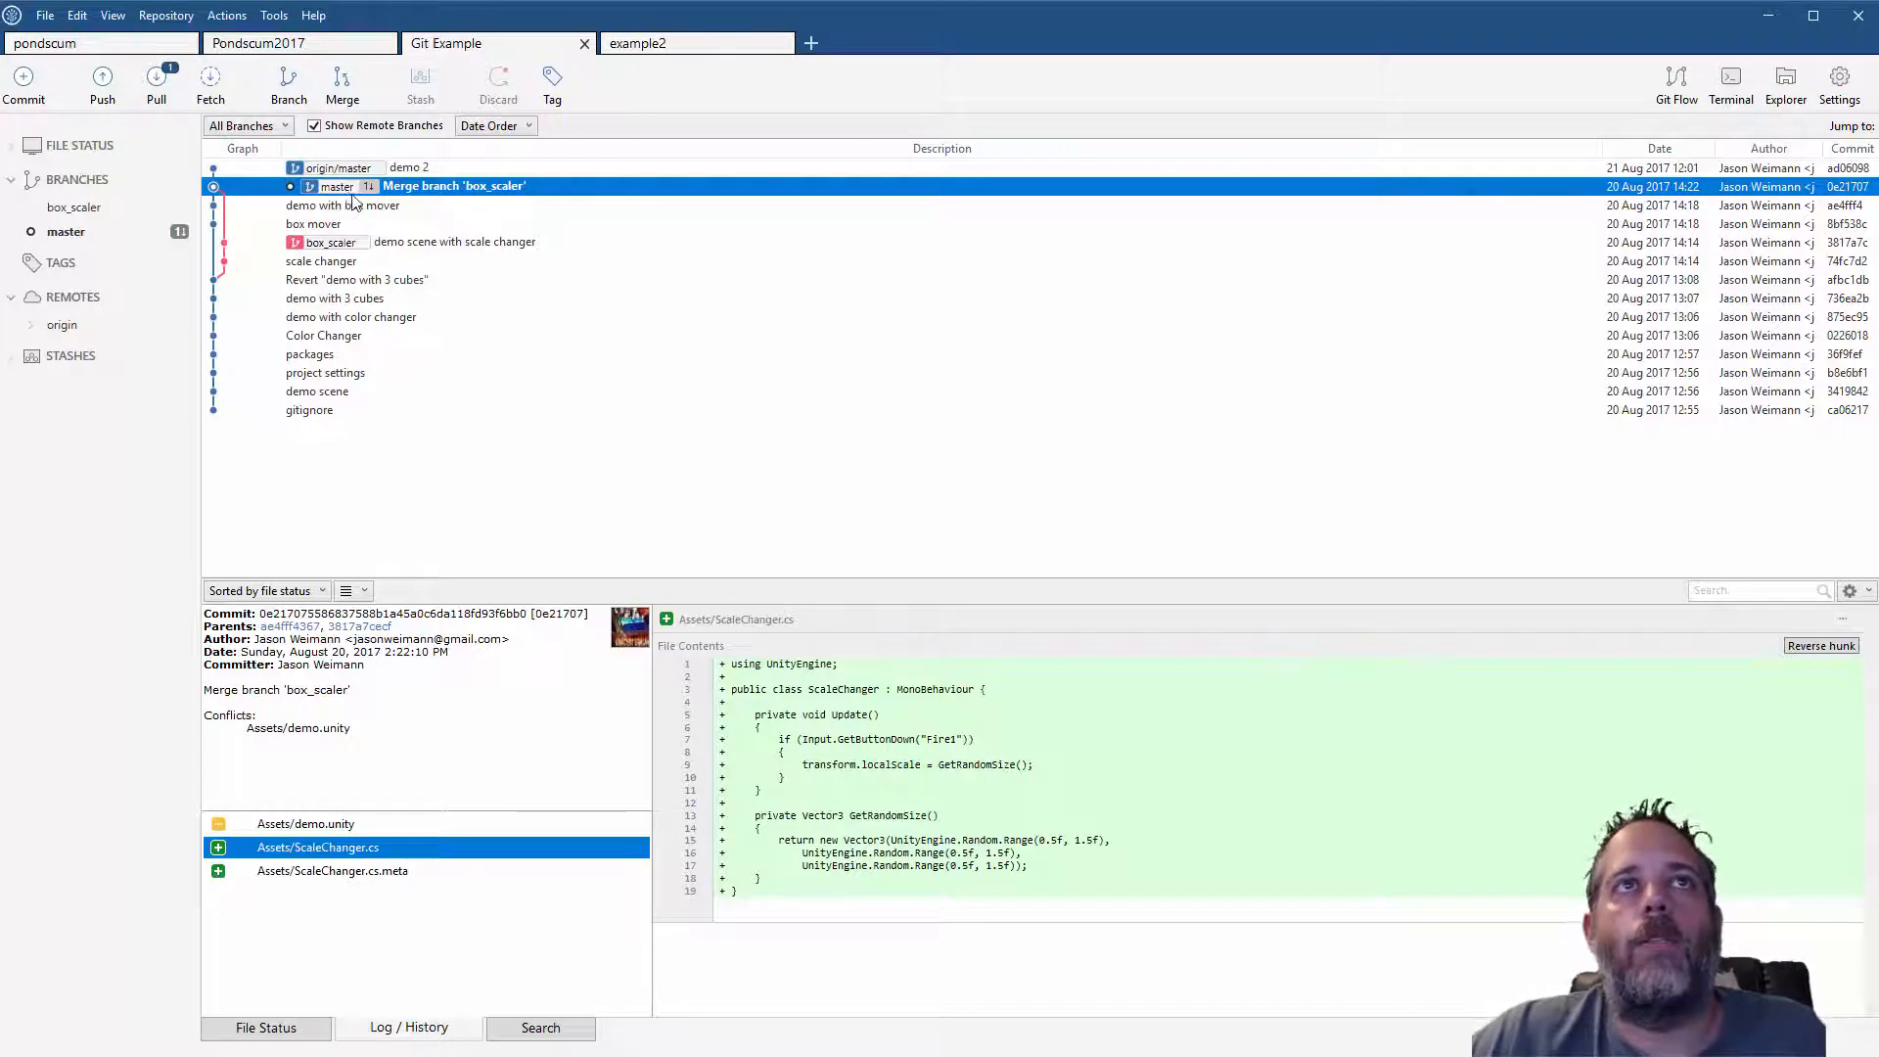
pyautogui.moveTo(371, 199)
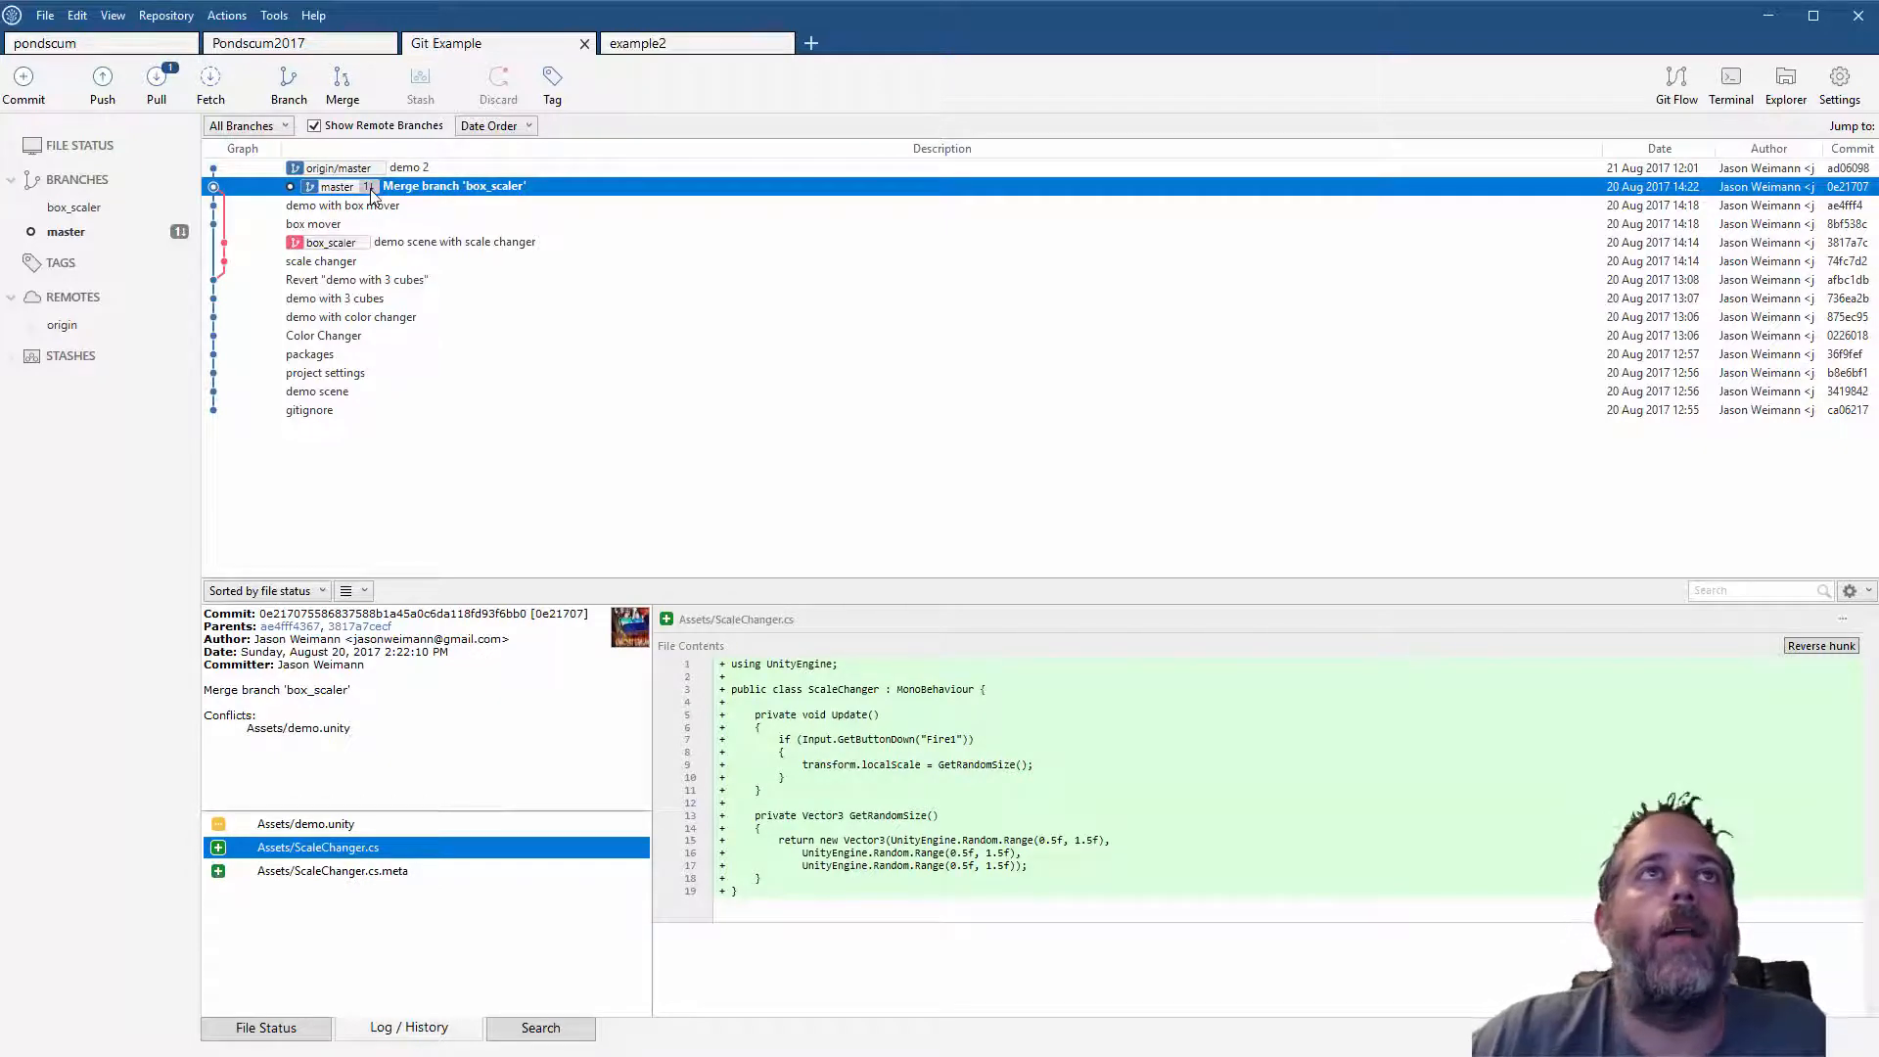
pyautogui.click(155, 77)
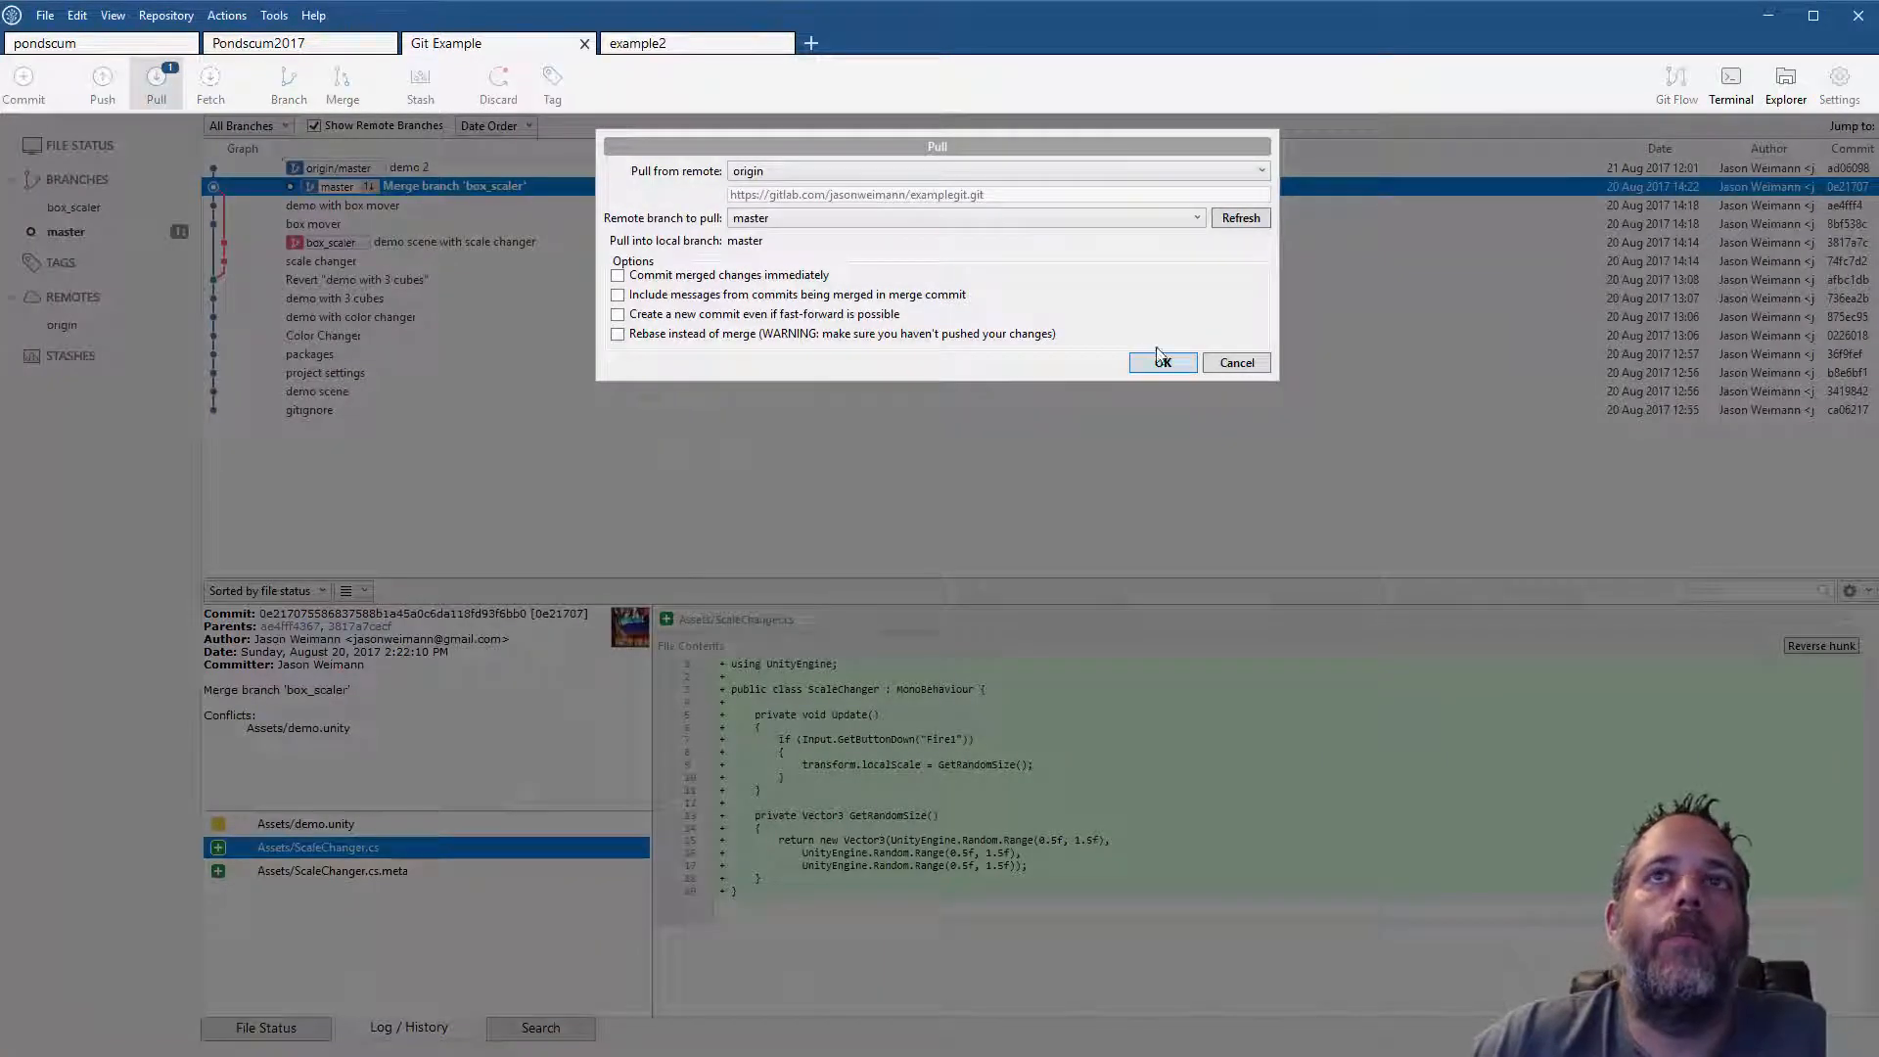
pyautogui.click(1163, 362)
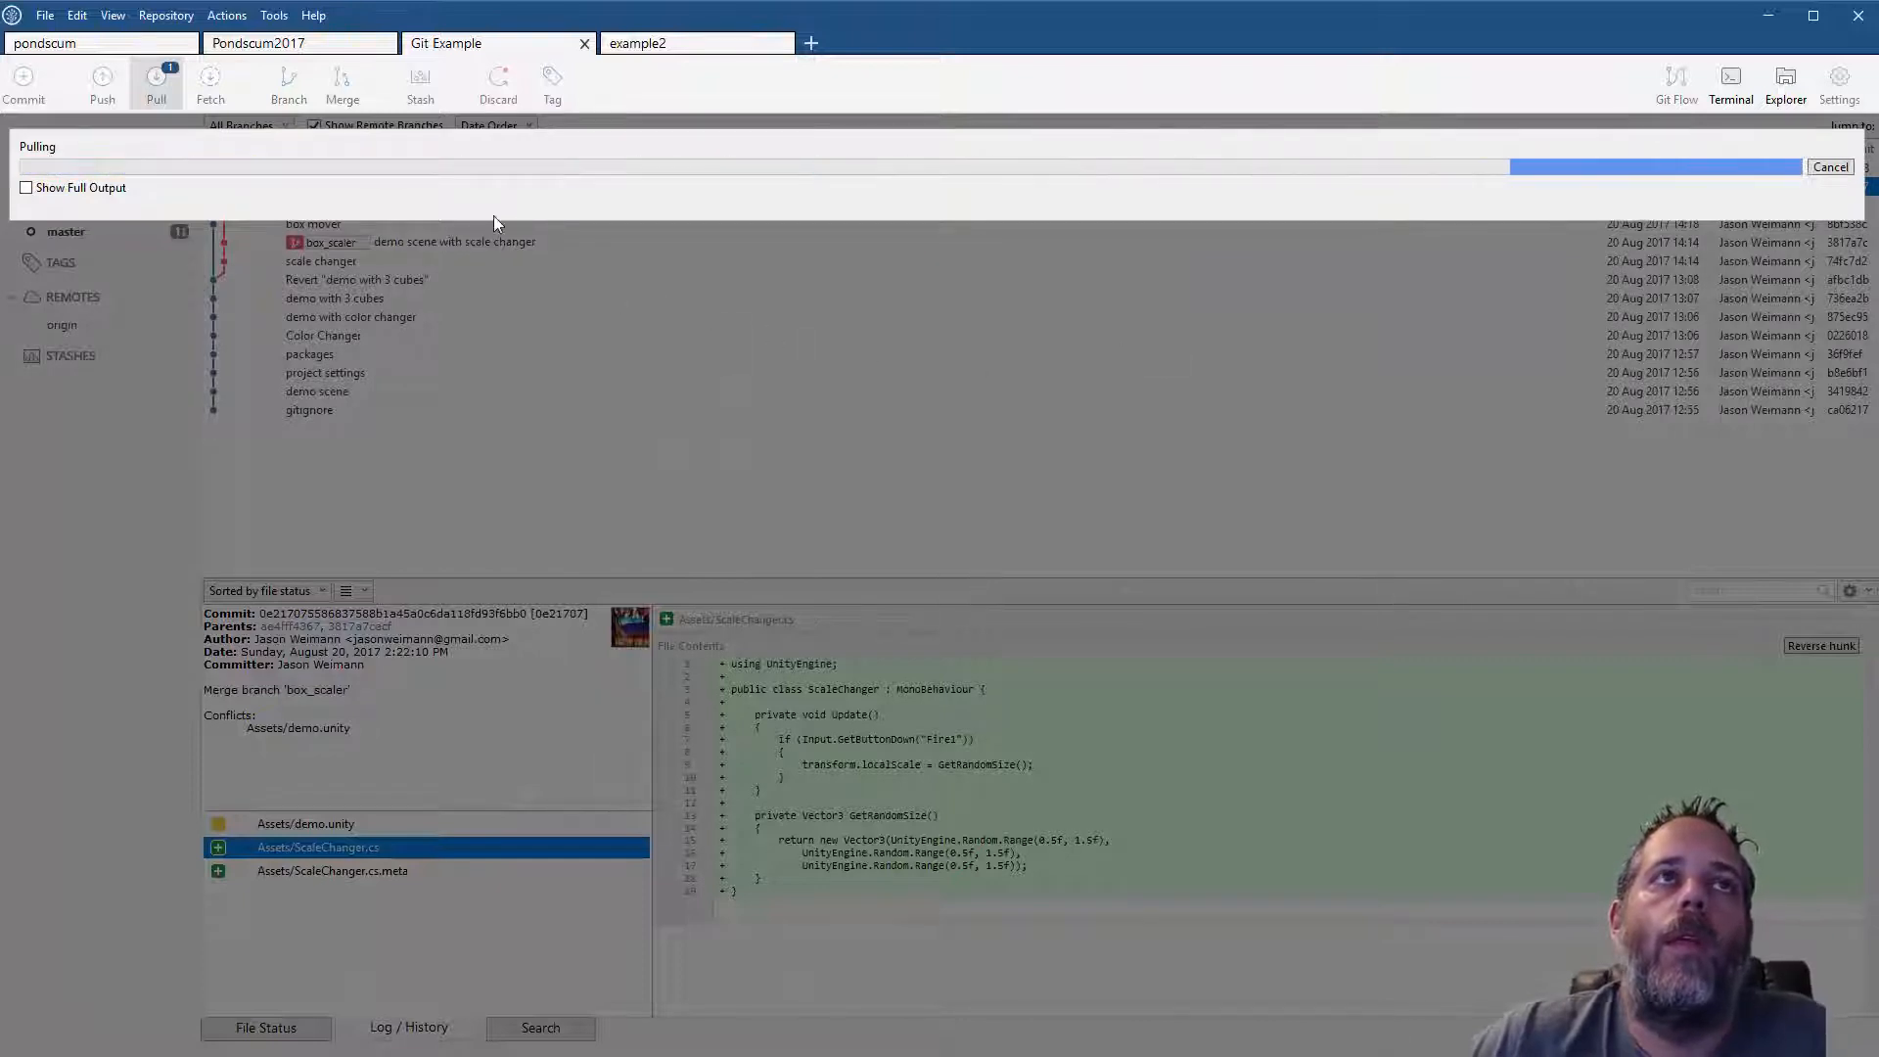